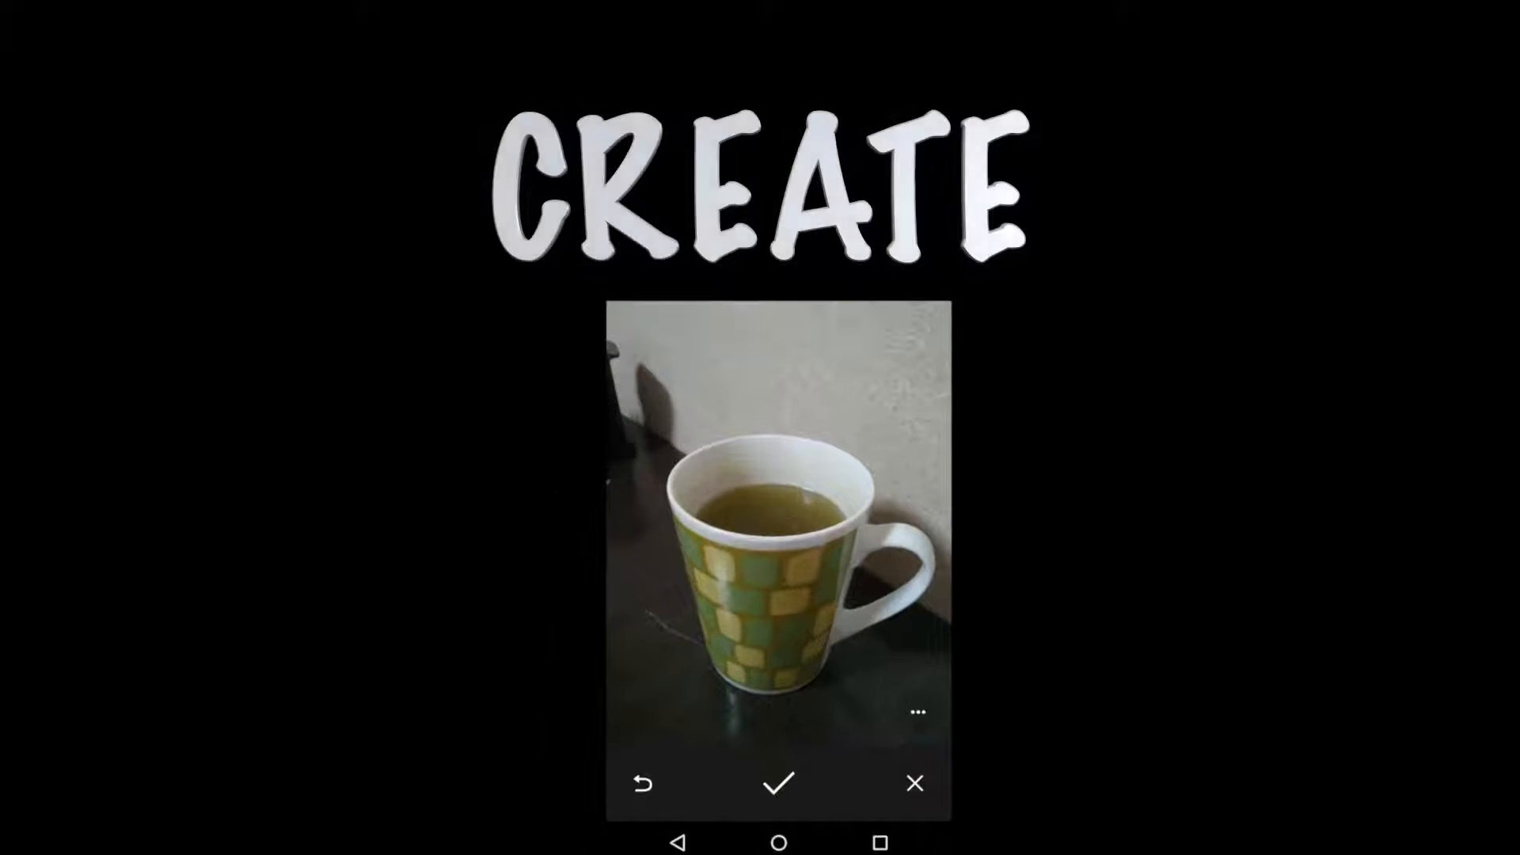
- Bring up PinchZoomImageView.java with the caret above the constructor
{"action": "left_click", "coordinate": [777, 782]}
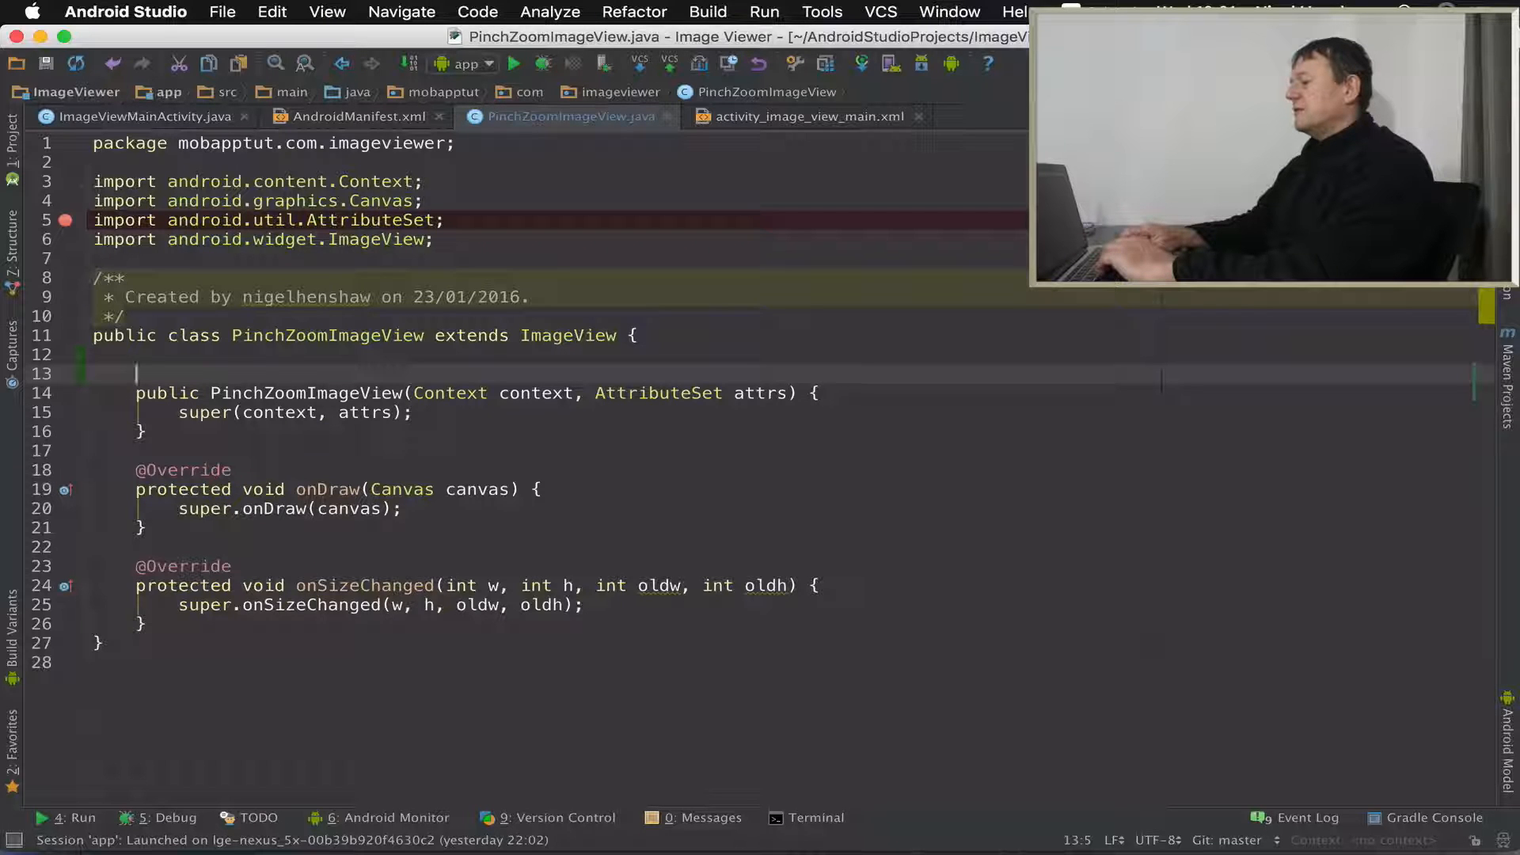
- Declare private Bitmap mBitmap, int mImageWidth and int mImageHeight fields
{"action": "type", "text": "m"}
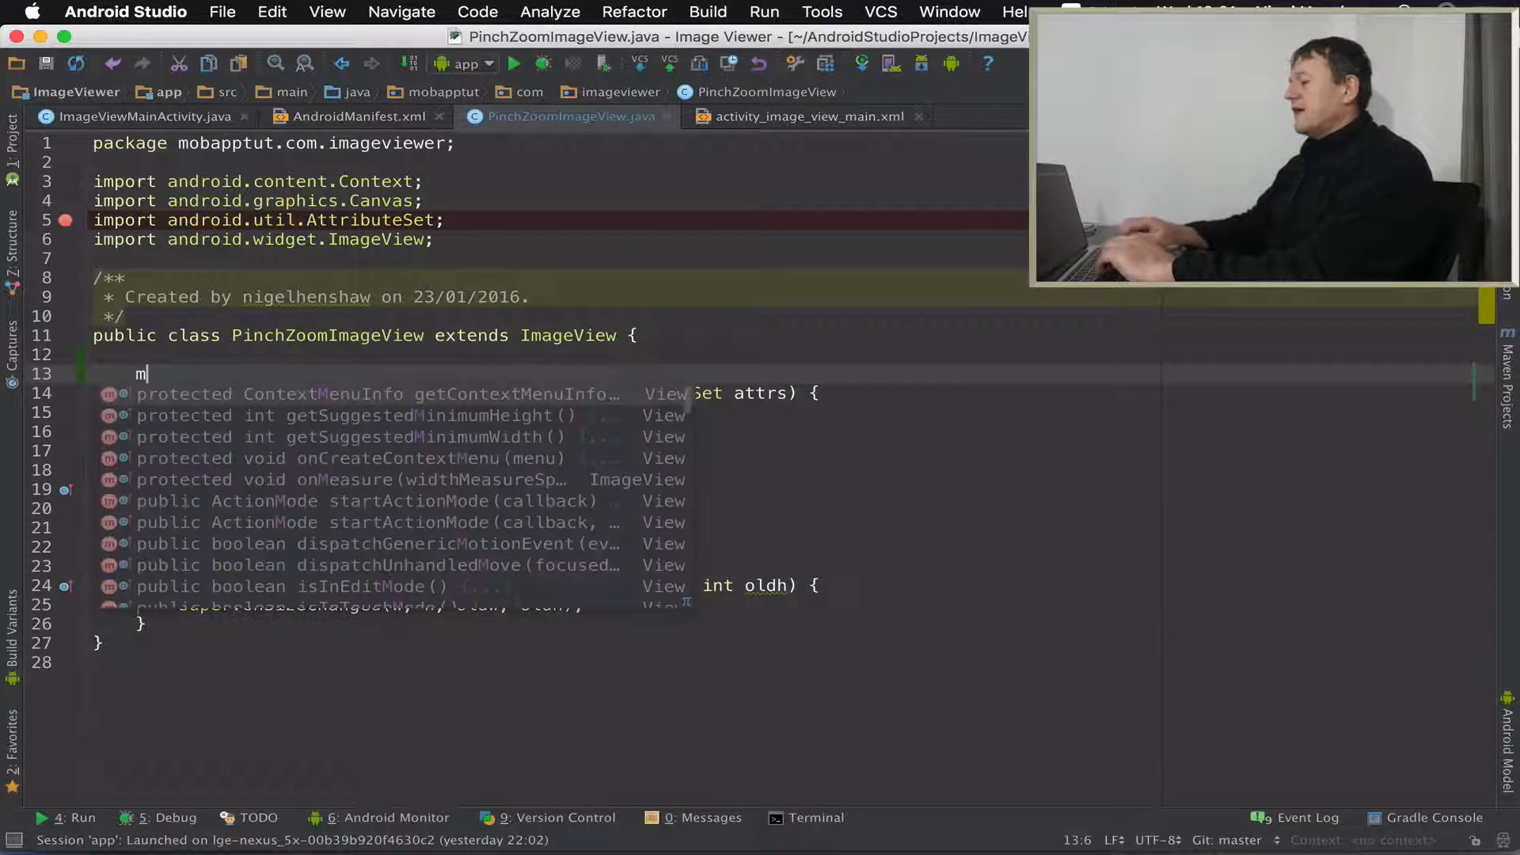
{"action": "type", "text": "ria"}
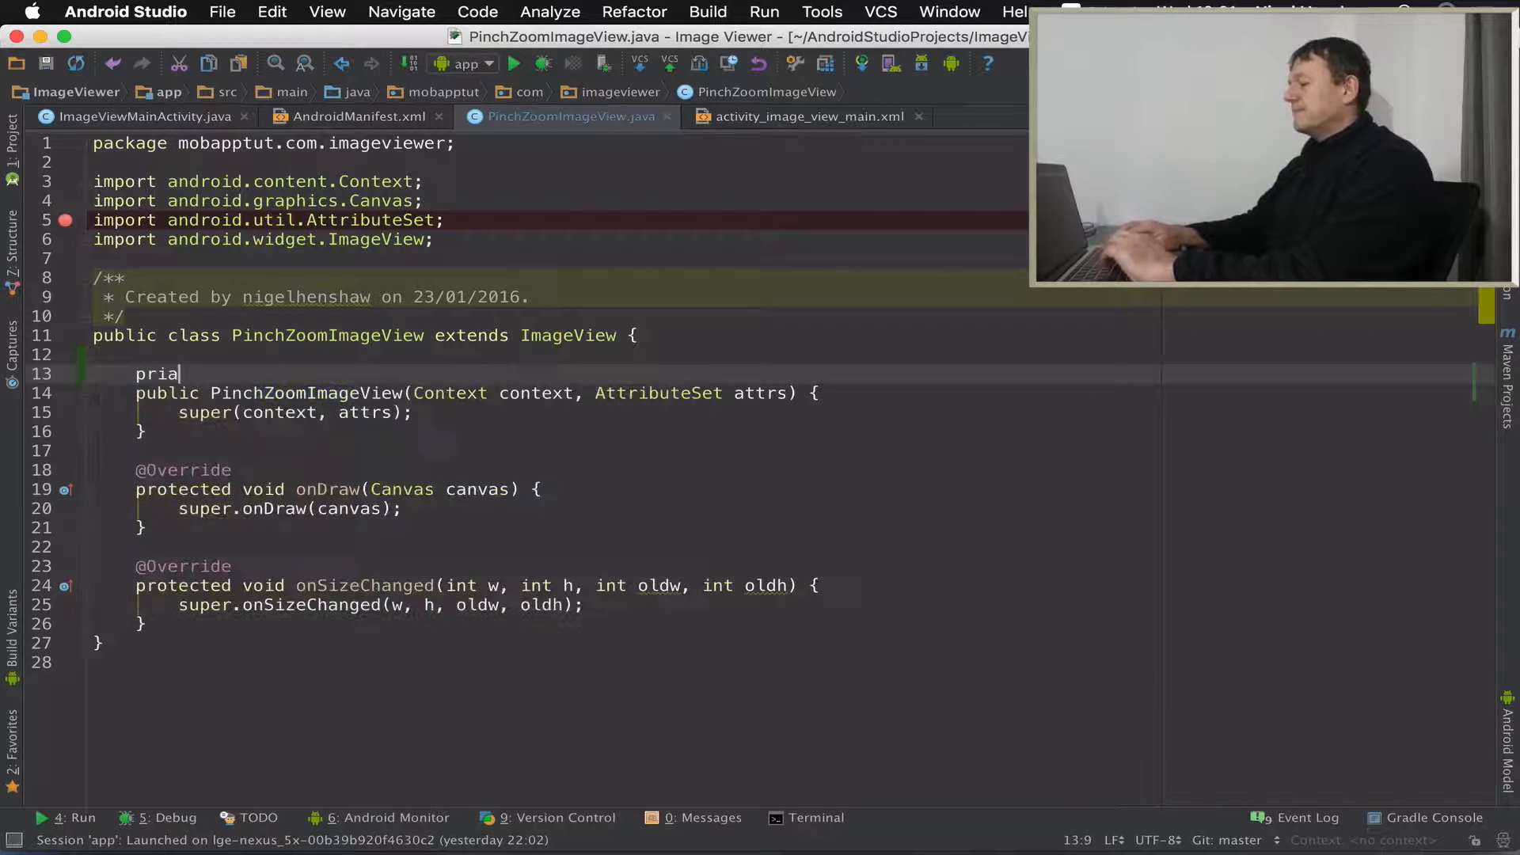
{"action": "type", "text": "vate Bitmap mBitmap;"}
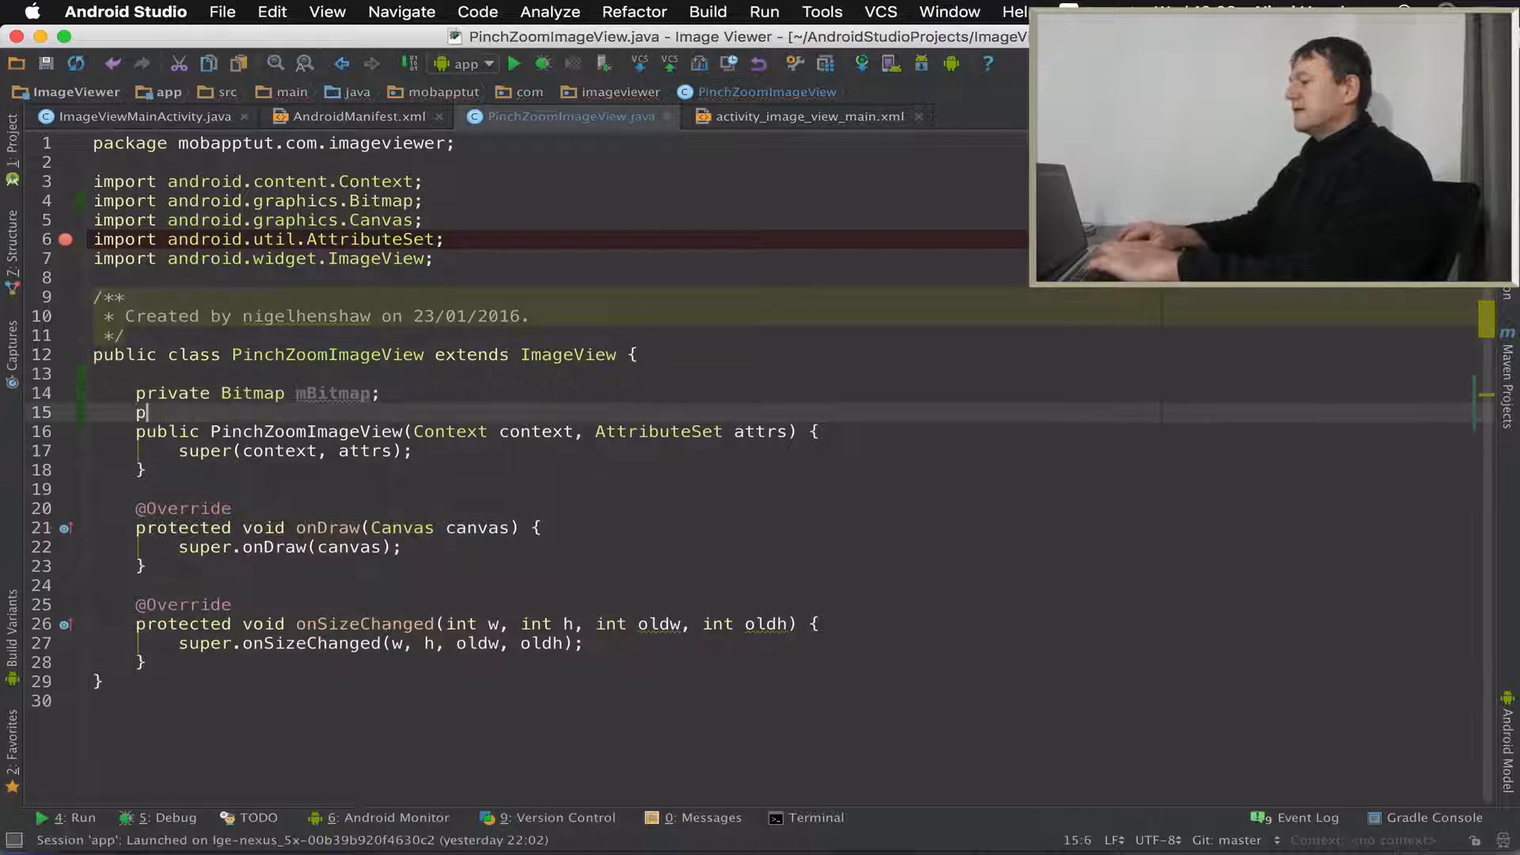
{"action": "type", "text": "rivate"}
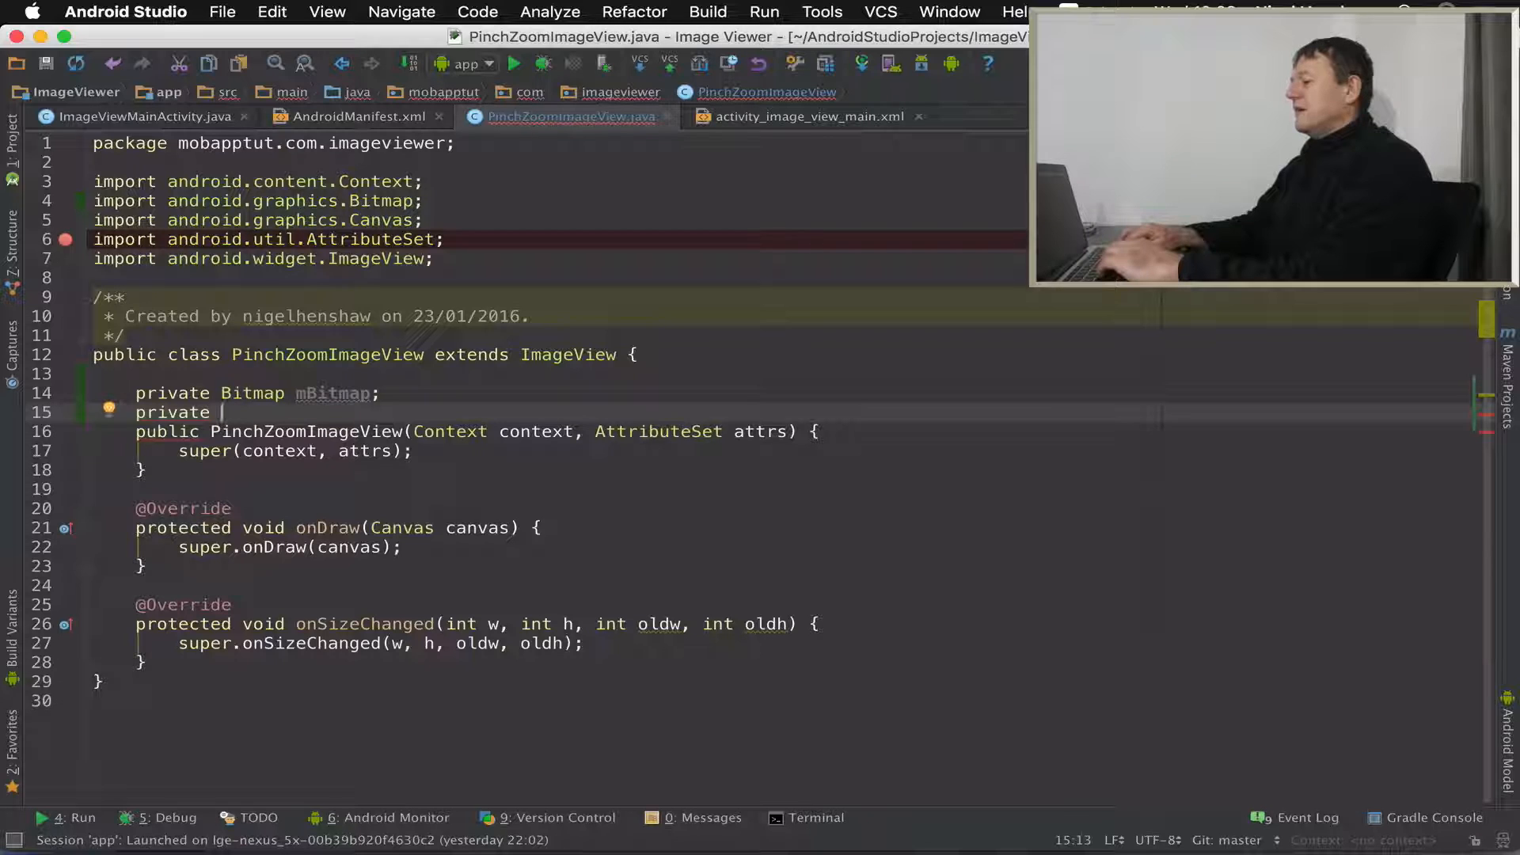
{"action": "type", "text": "m"}
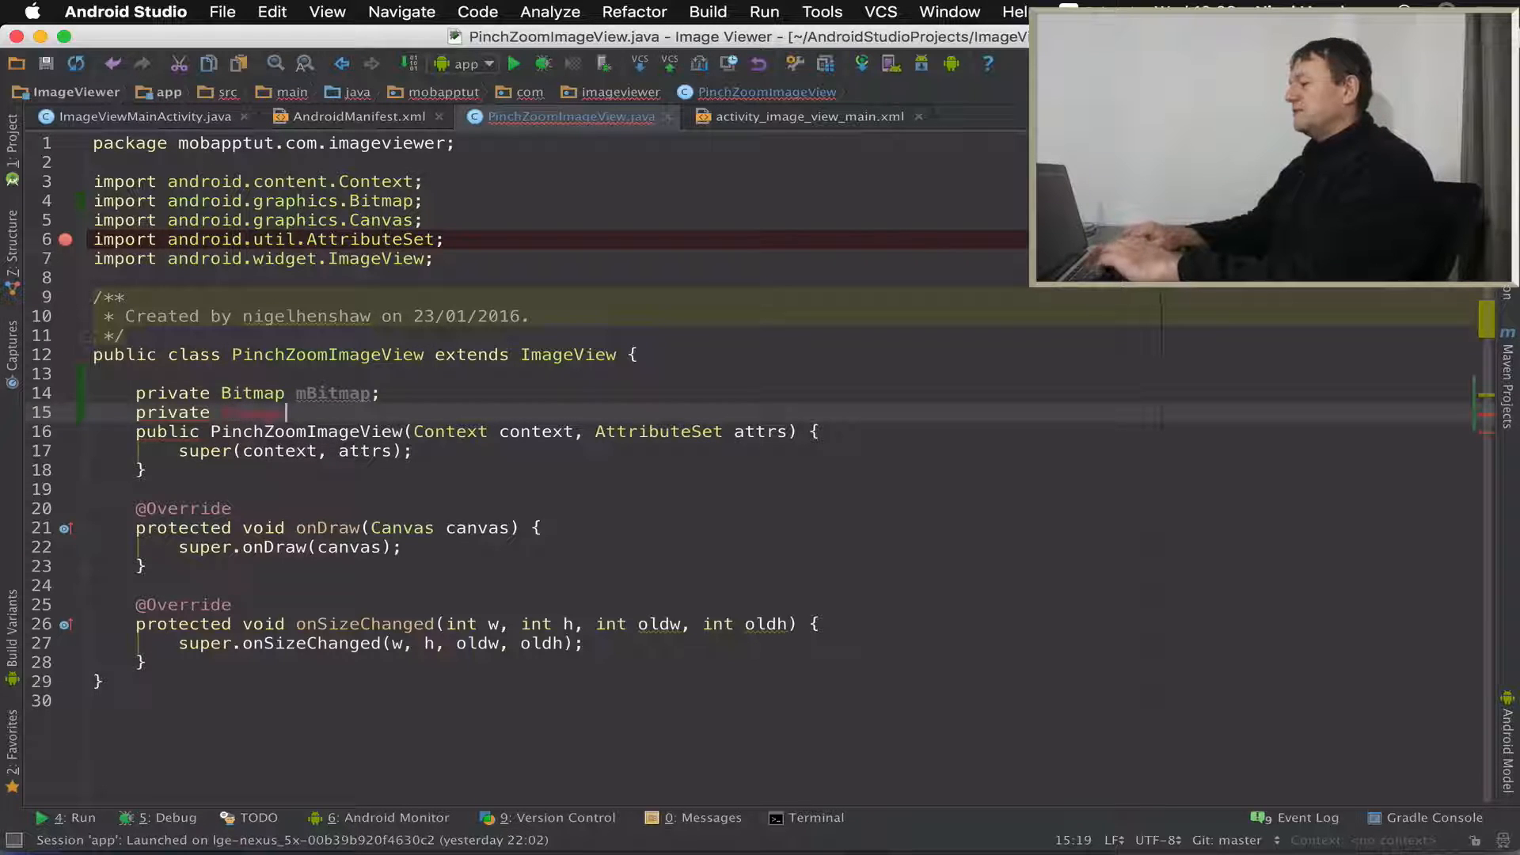
{"action": "type", "text": "mImageWidth"}
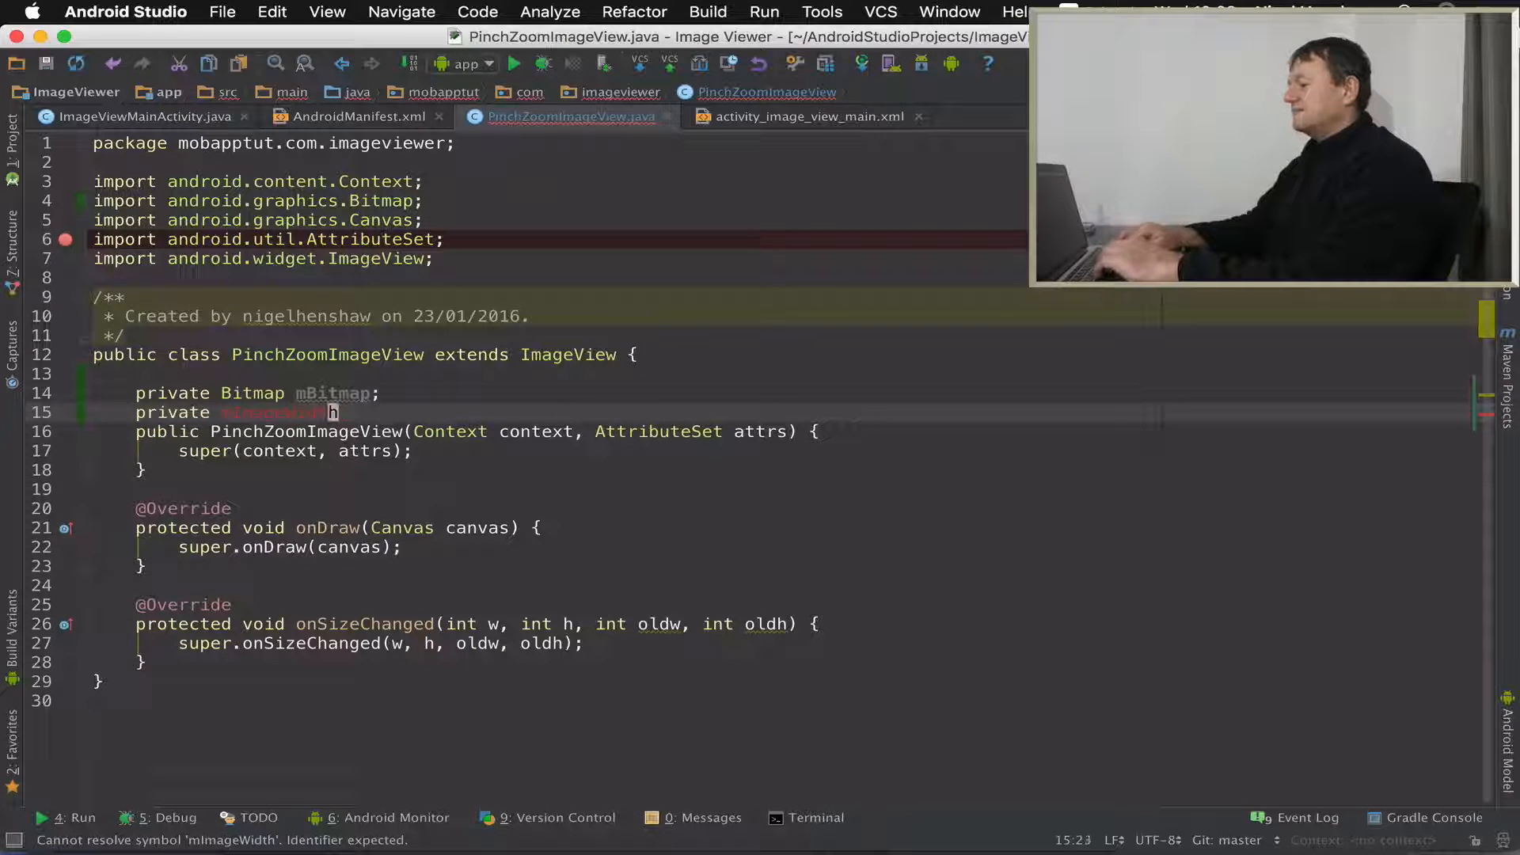
{"action": "type", "text": "mImageWidth"}
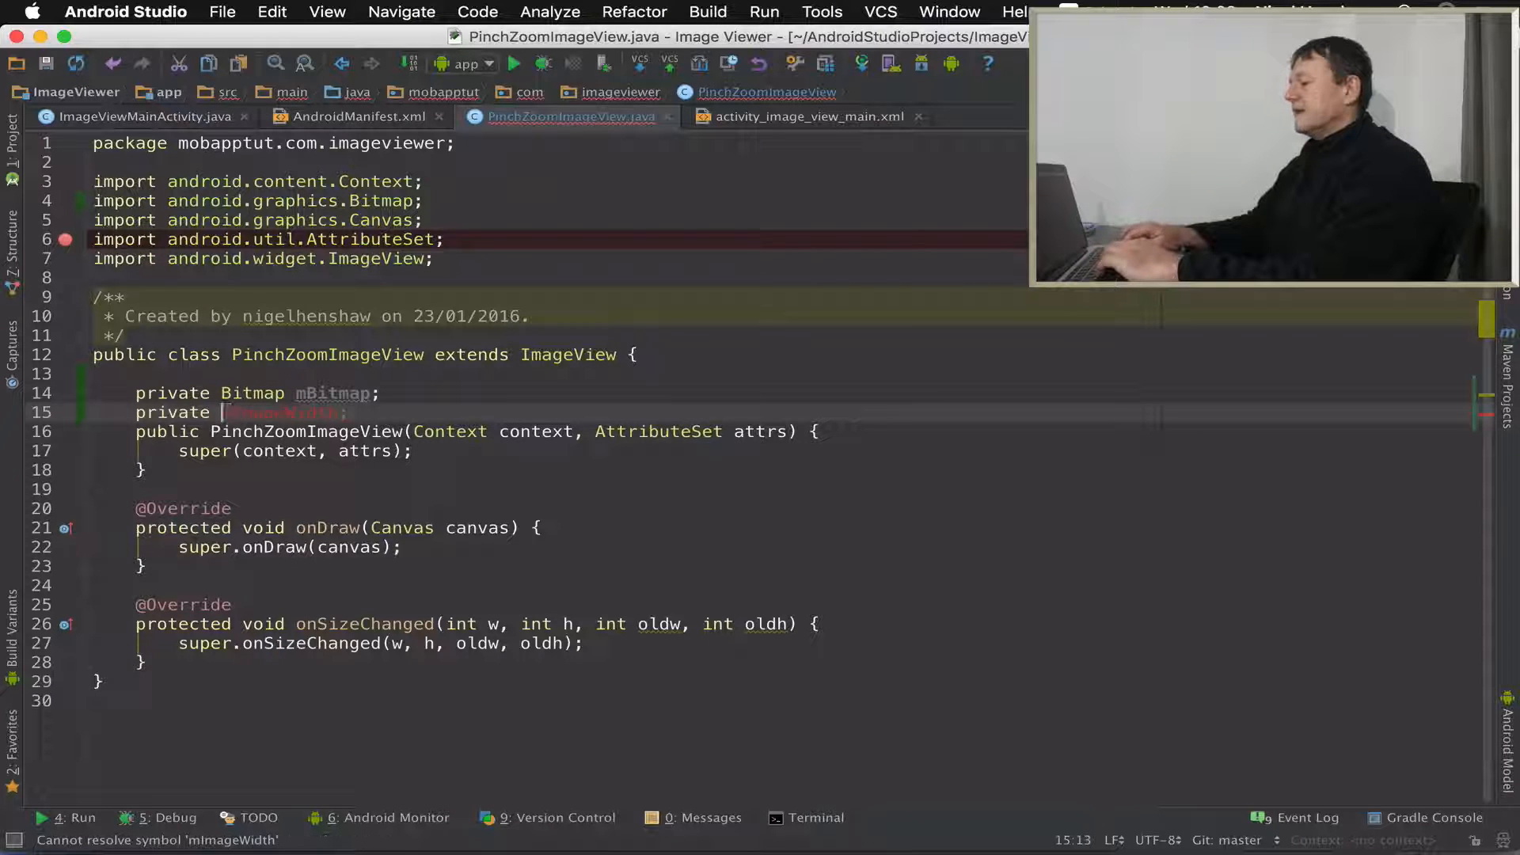
{"action": "type", "text": "int"}
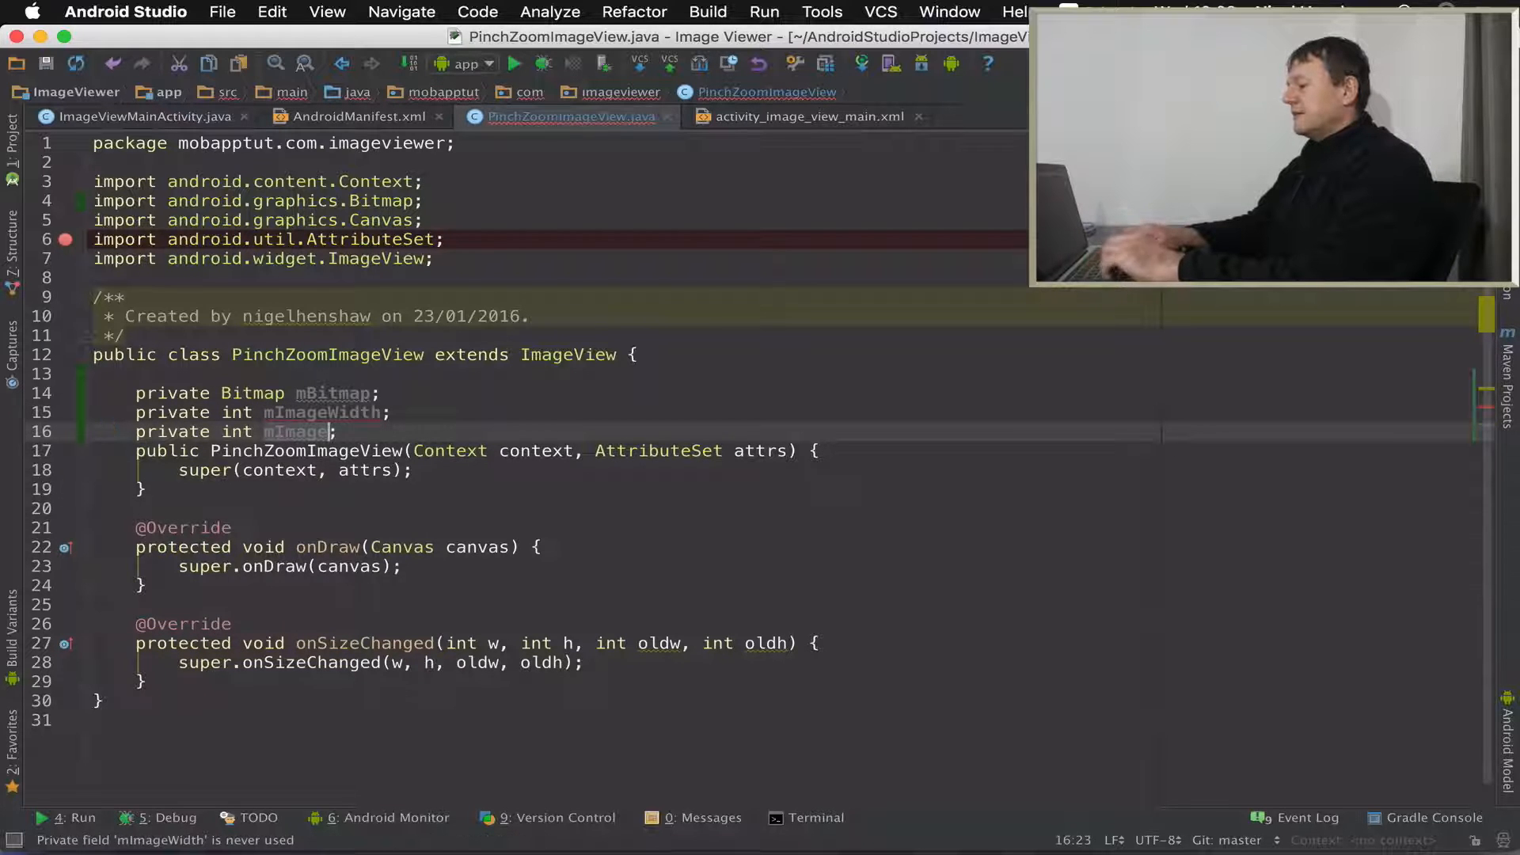
{"action": "type", "text": "Height"}
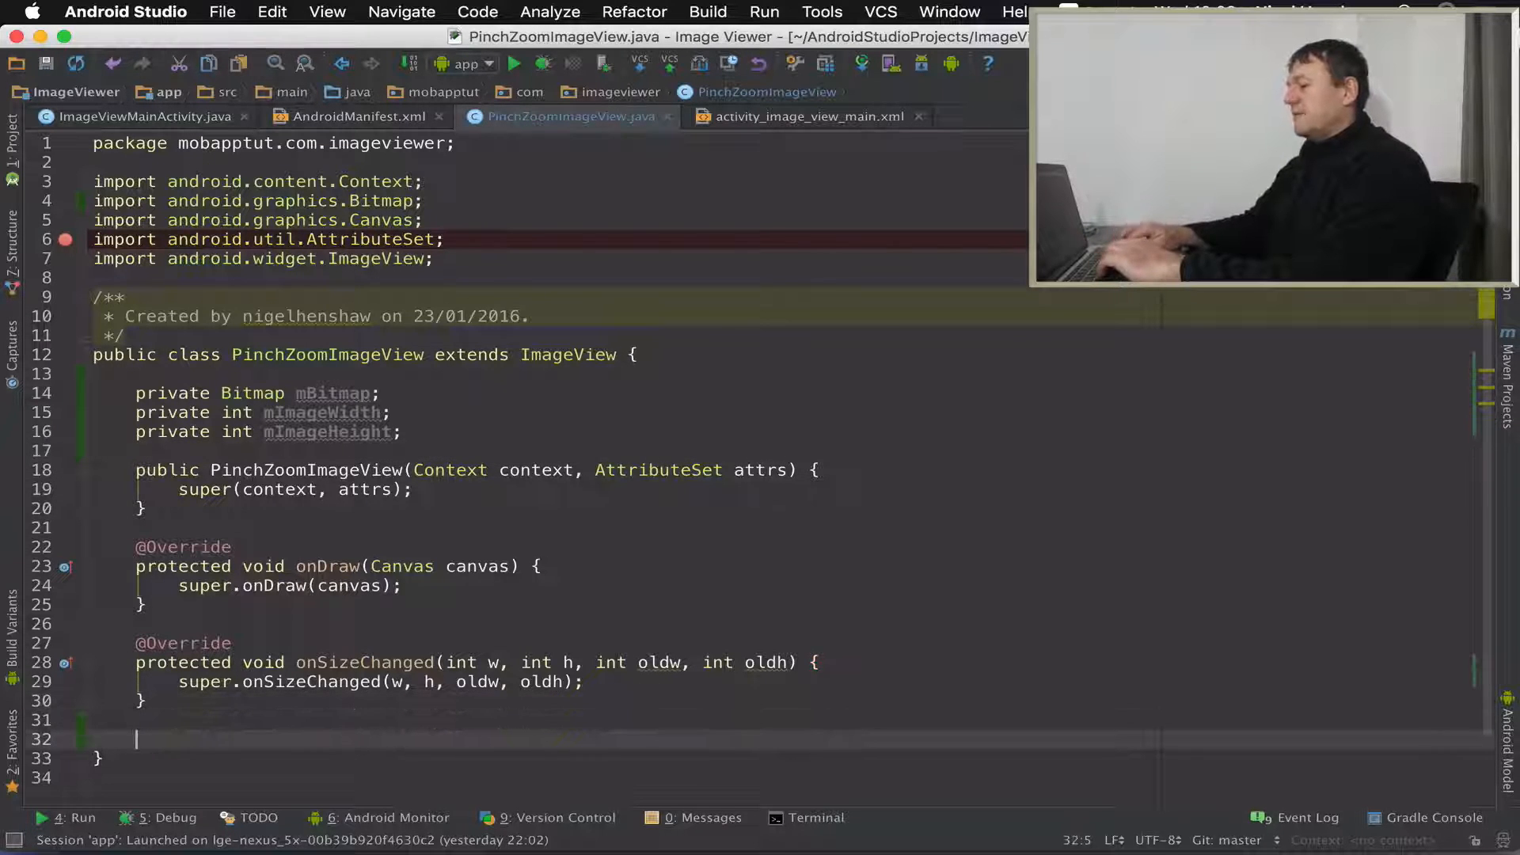
- Add a public void setImageUri(Uri uri) method signature
{"action": "type", "text": "public"}
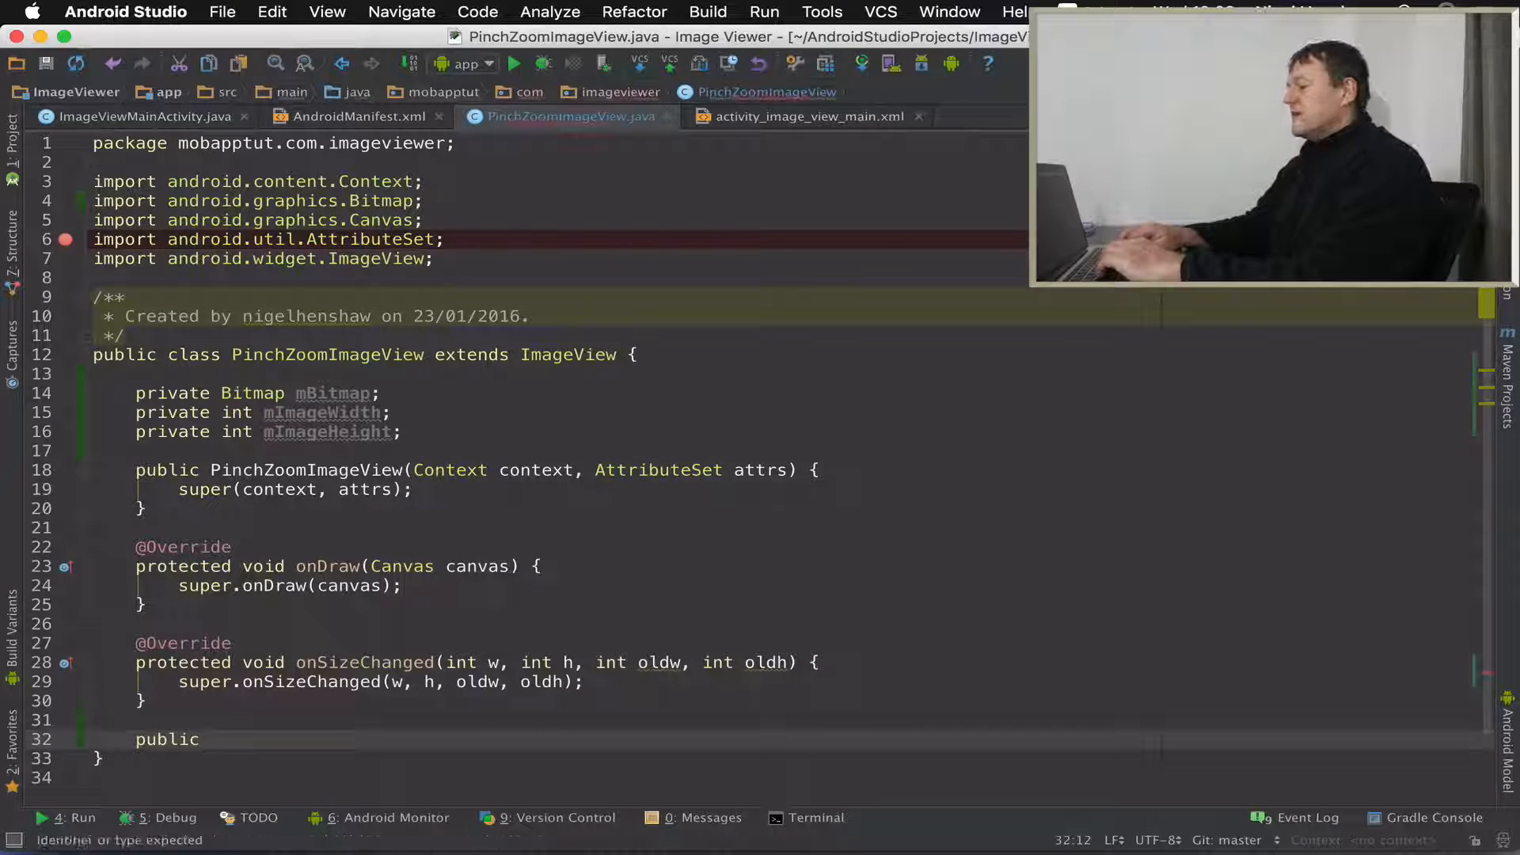
{"action": "type", "text": "void"}
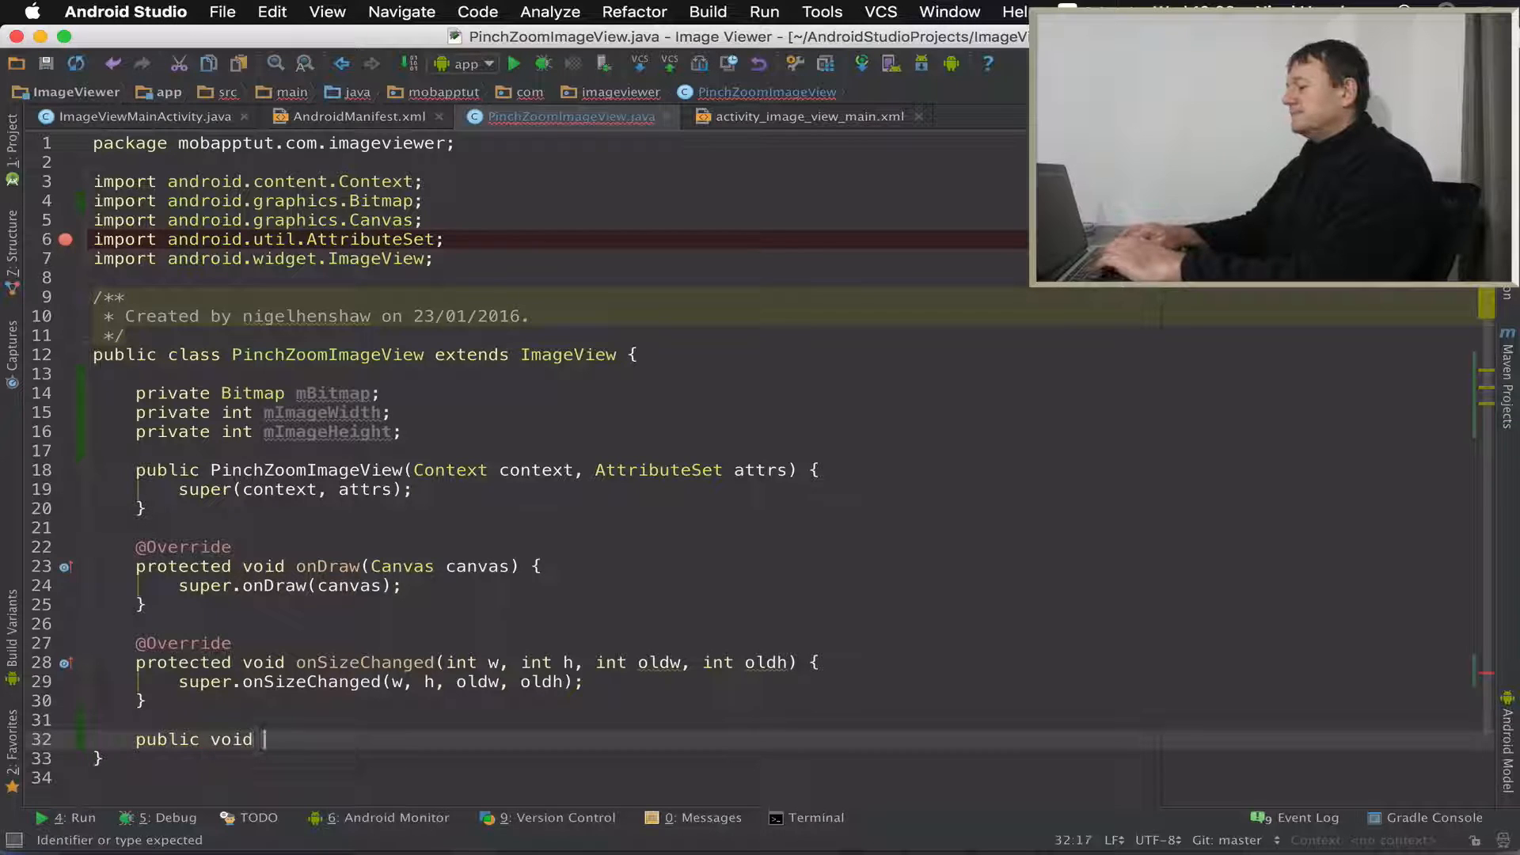
{"action": "type", "text": "set"}
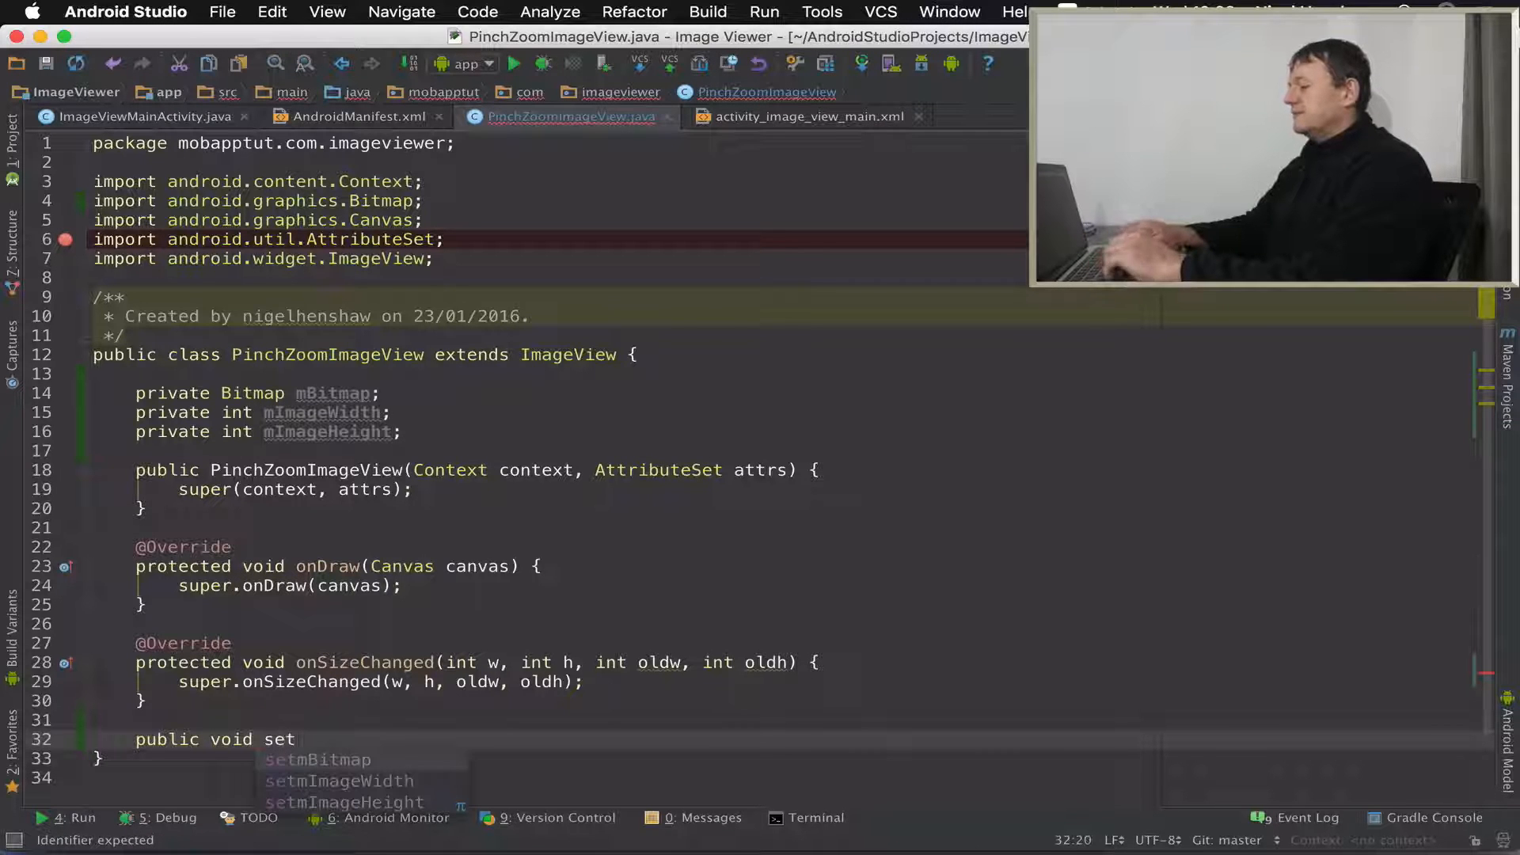
{"action": "type", "text": "Imagu"}
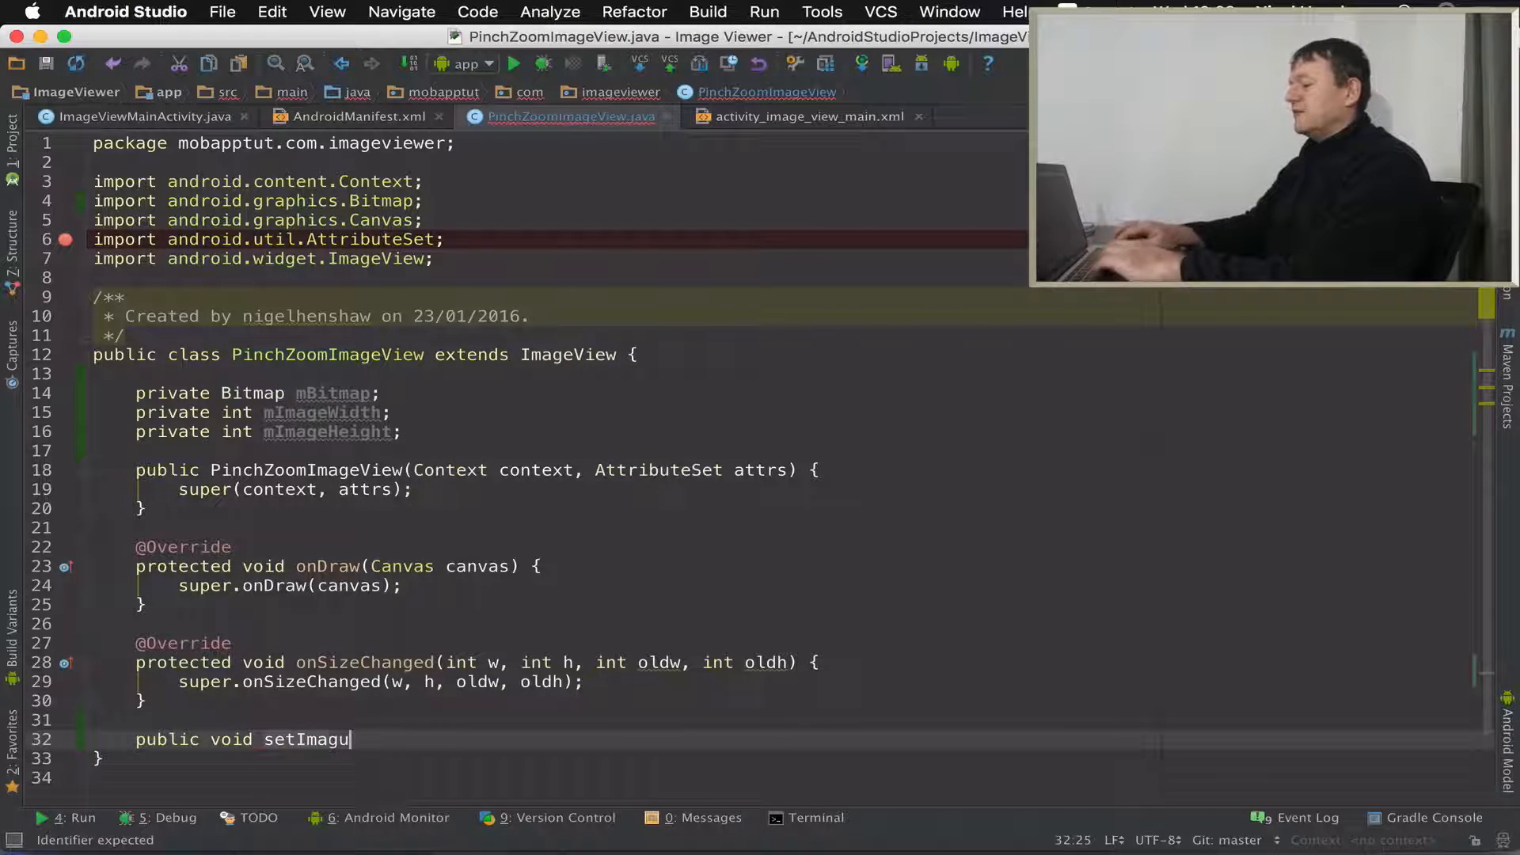
{"action": "type", "text": "eUr"}
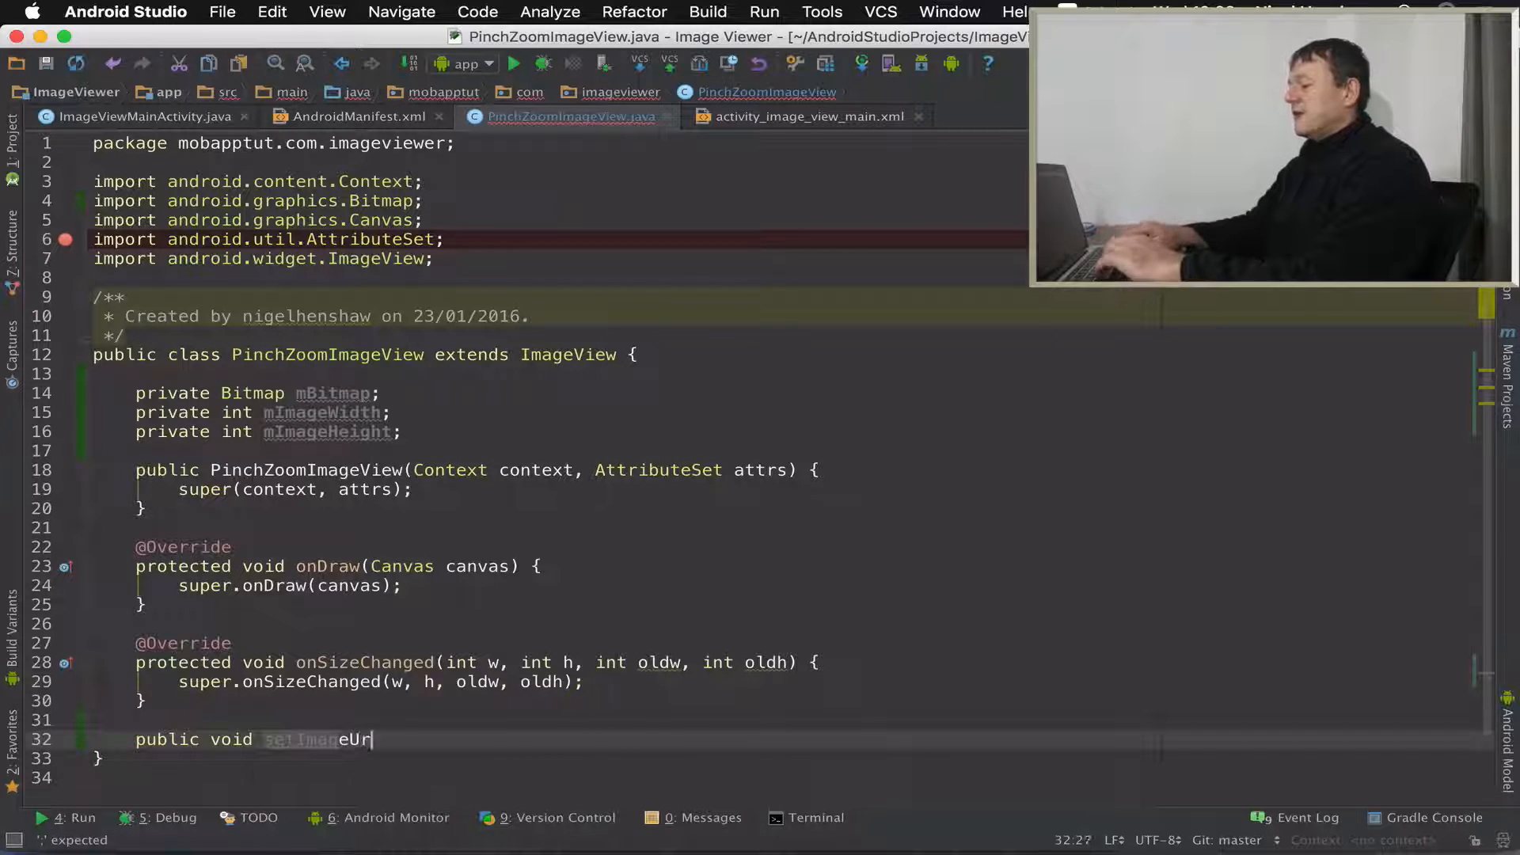
{"action": "type", "text": "l"}
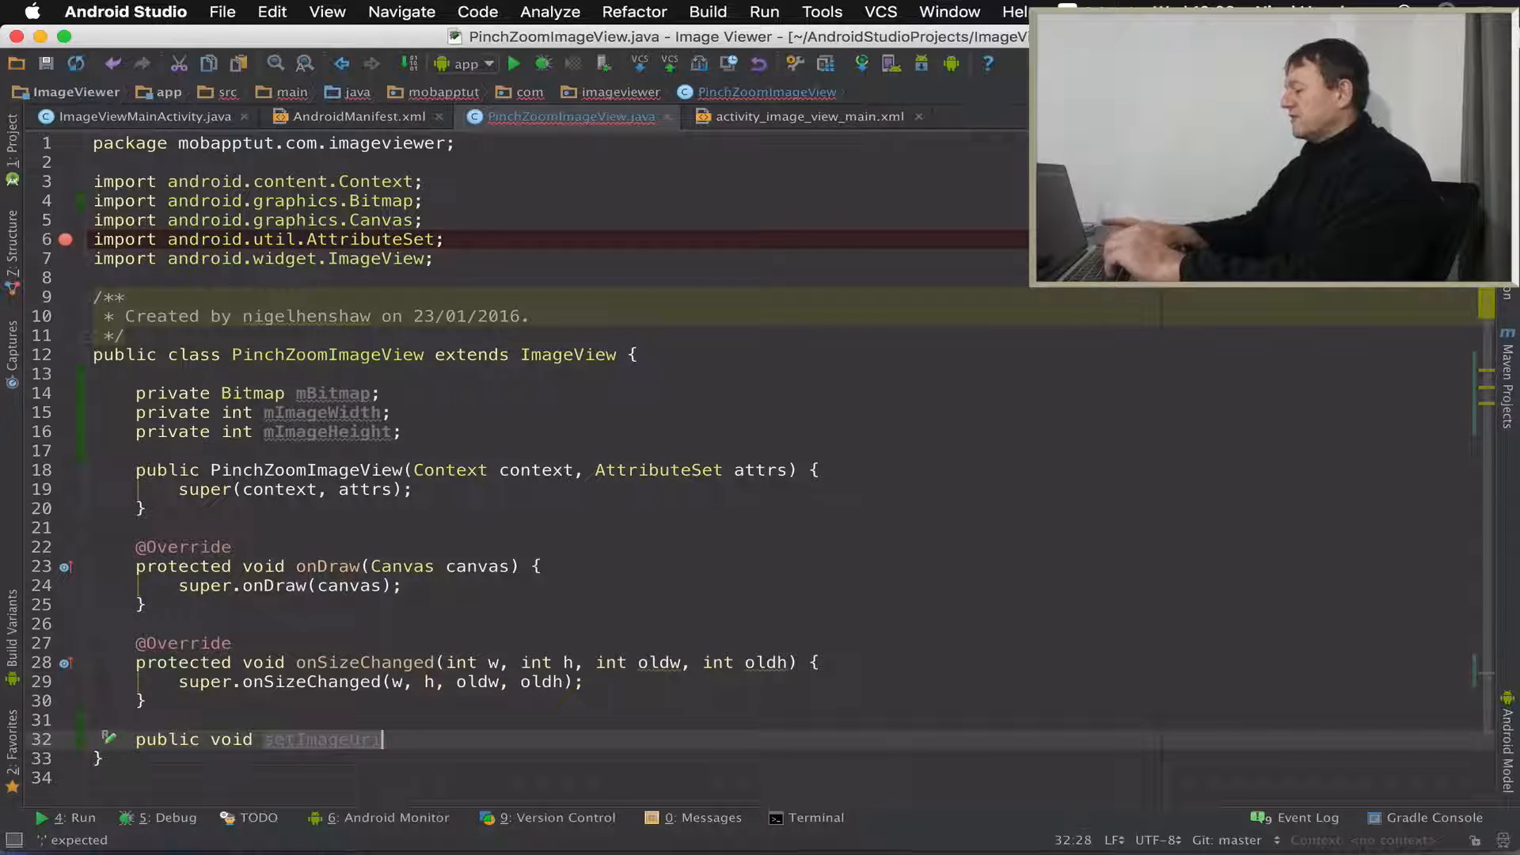
{"action": "type", "text": "(Uri"}
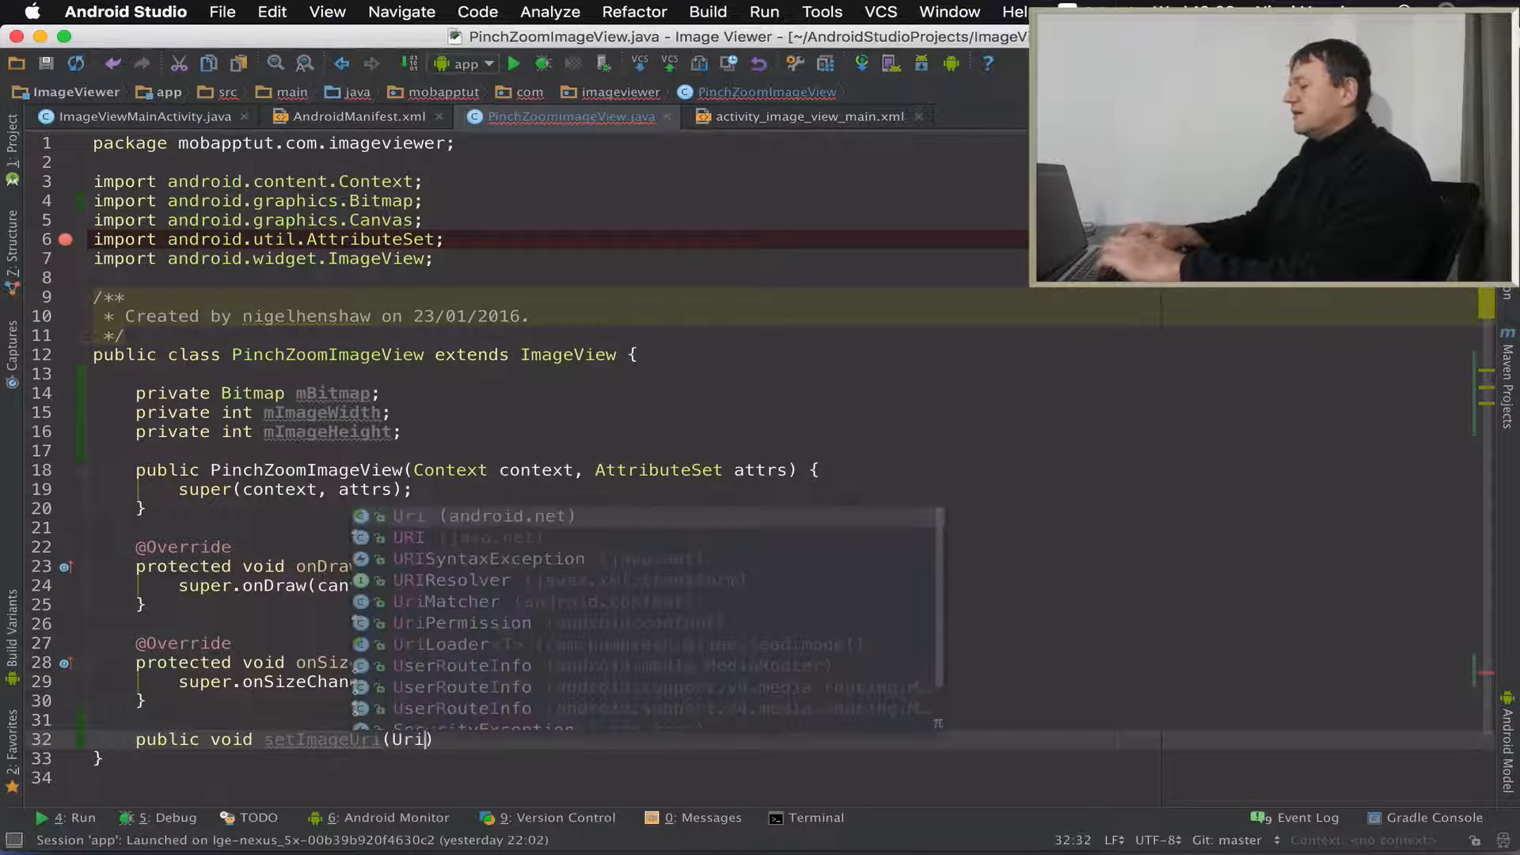
{"action": "type", "text": "uri"}
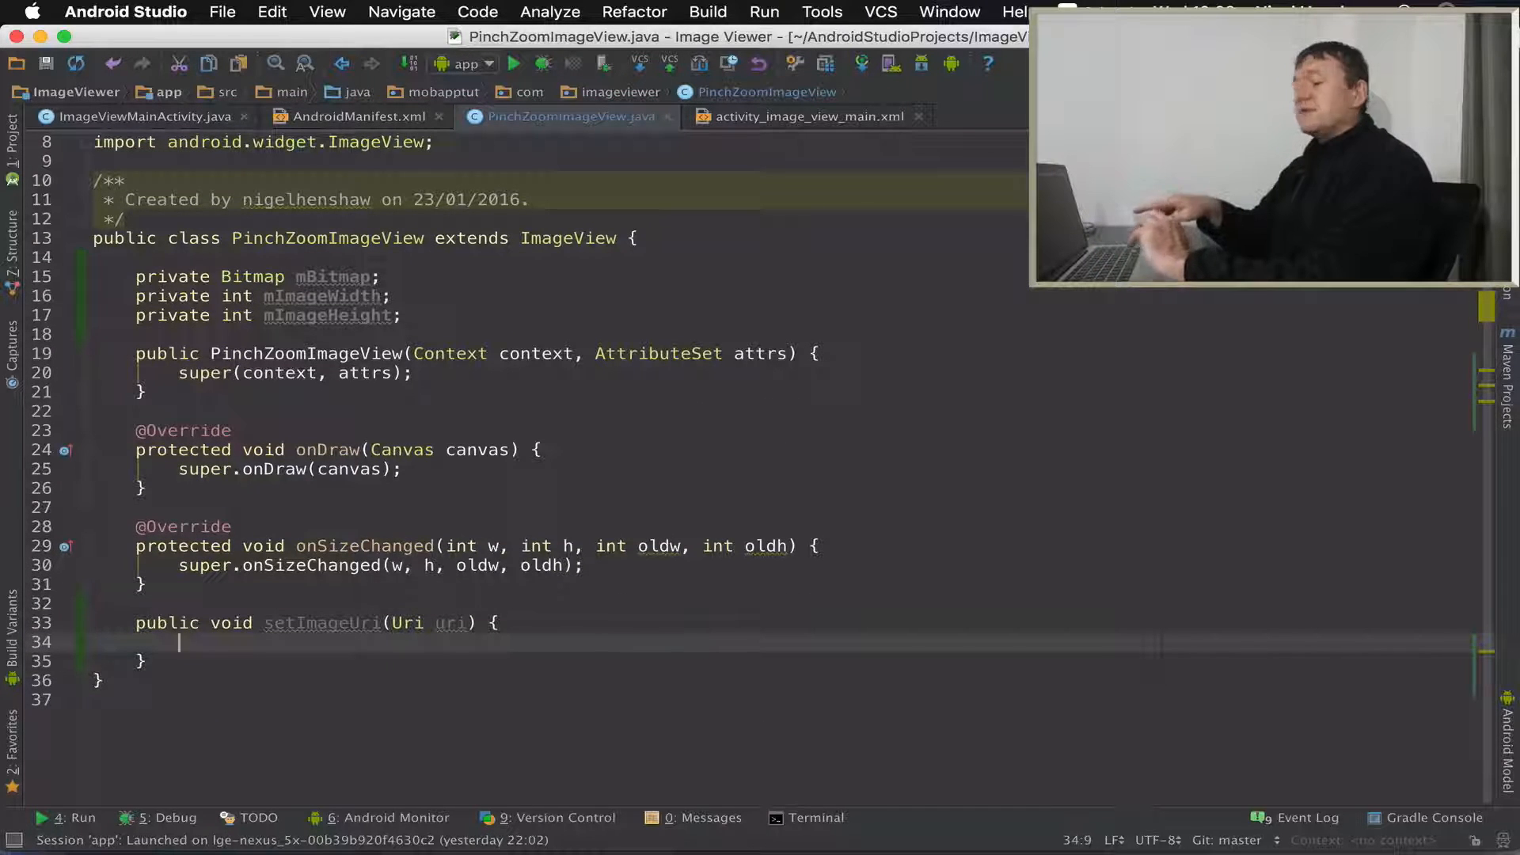
- Load Bitmap bitmap via MediaStore.Images.Media.getBitmap with the content resolver and uri
{"action": "type", "text": "Bitmap"}
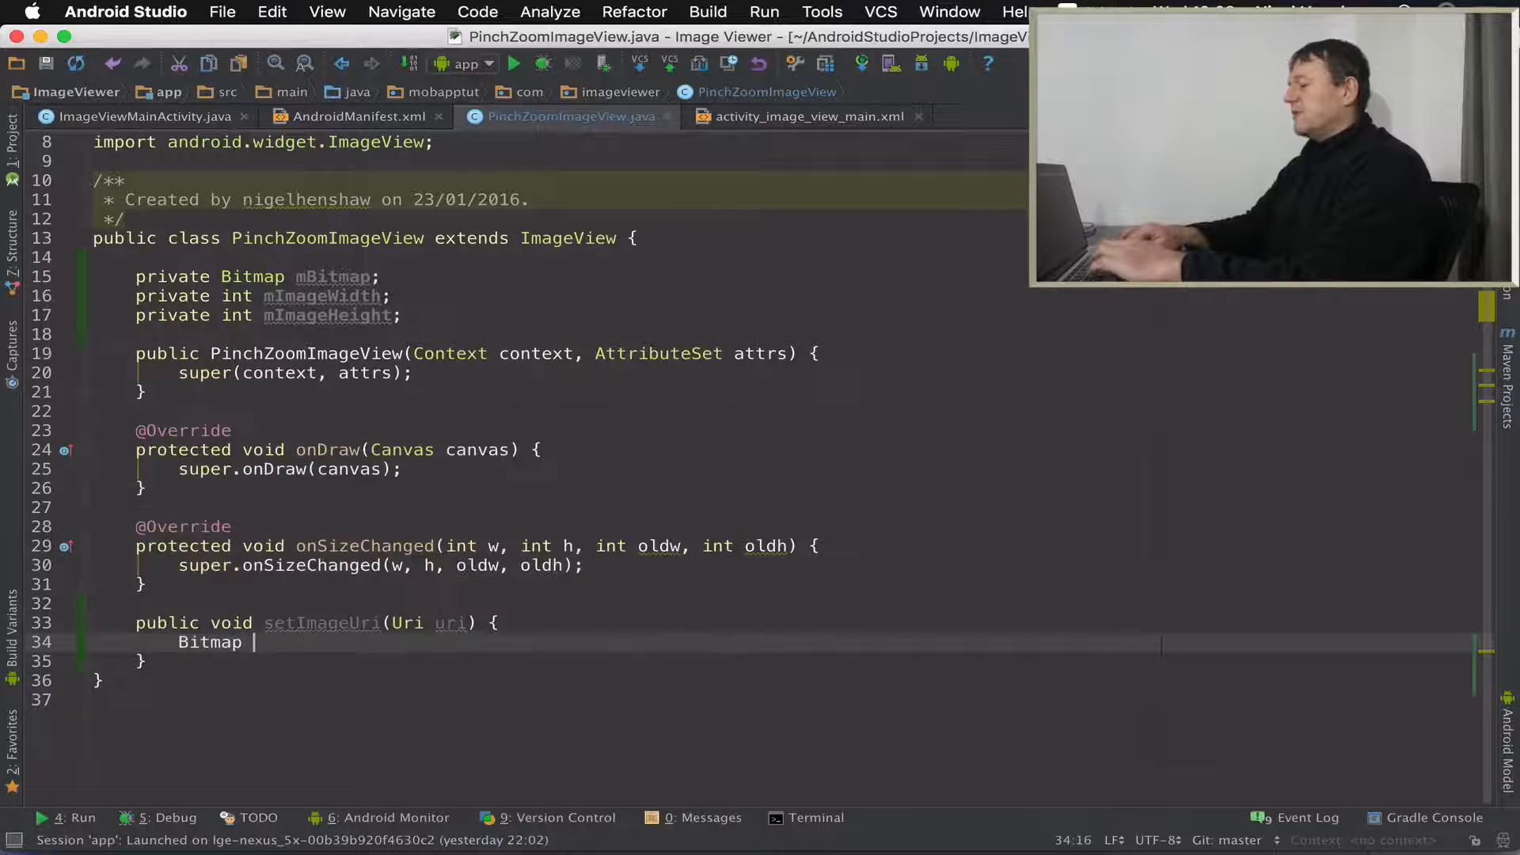
{"action": "type", "text": "bitma"}
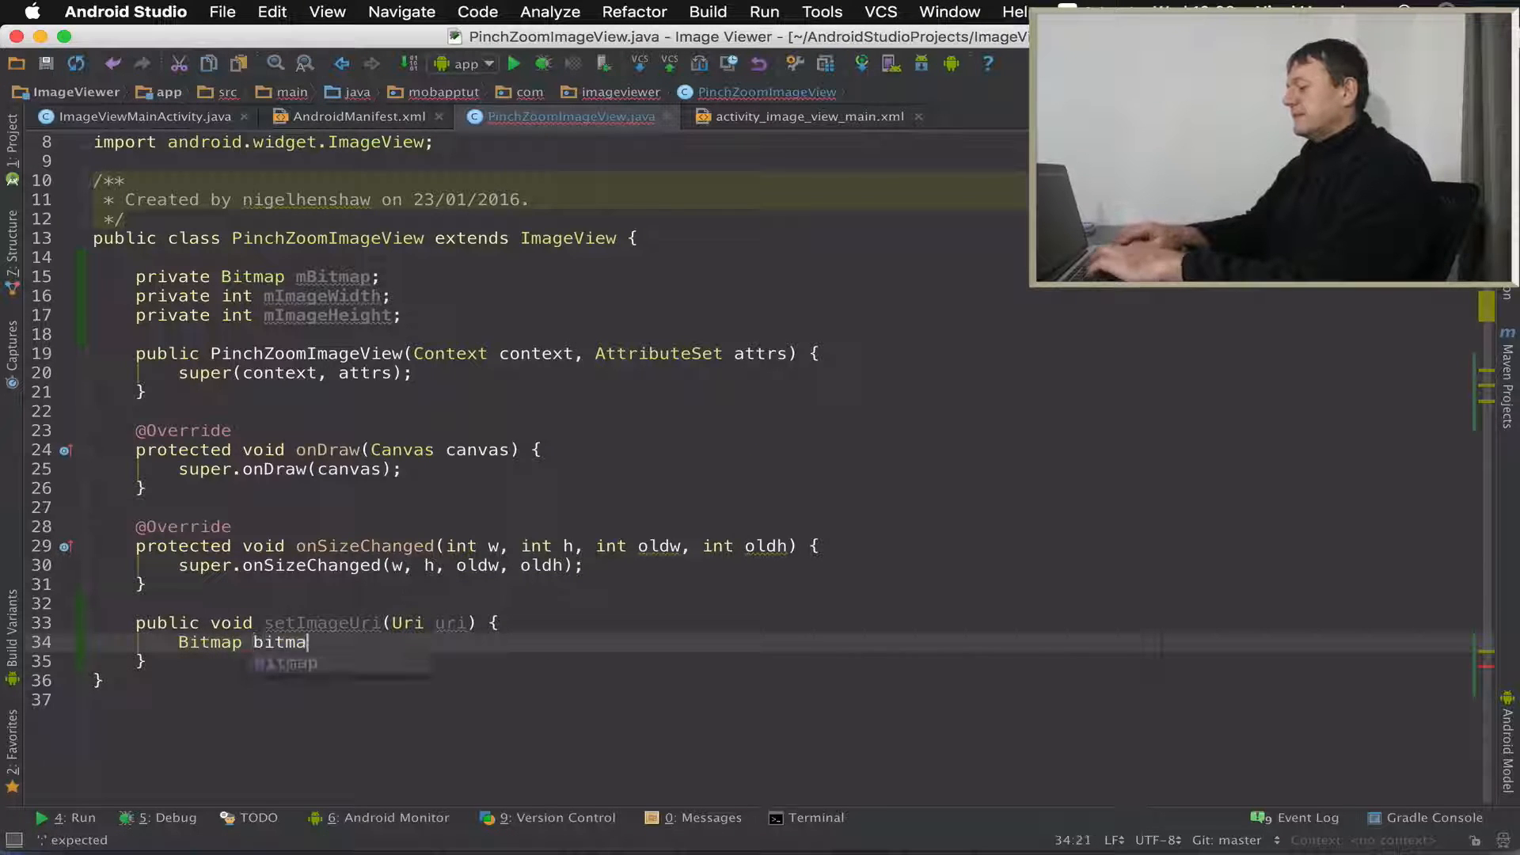
{"action": "type", "text": "="}
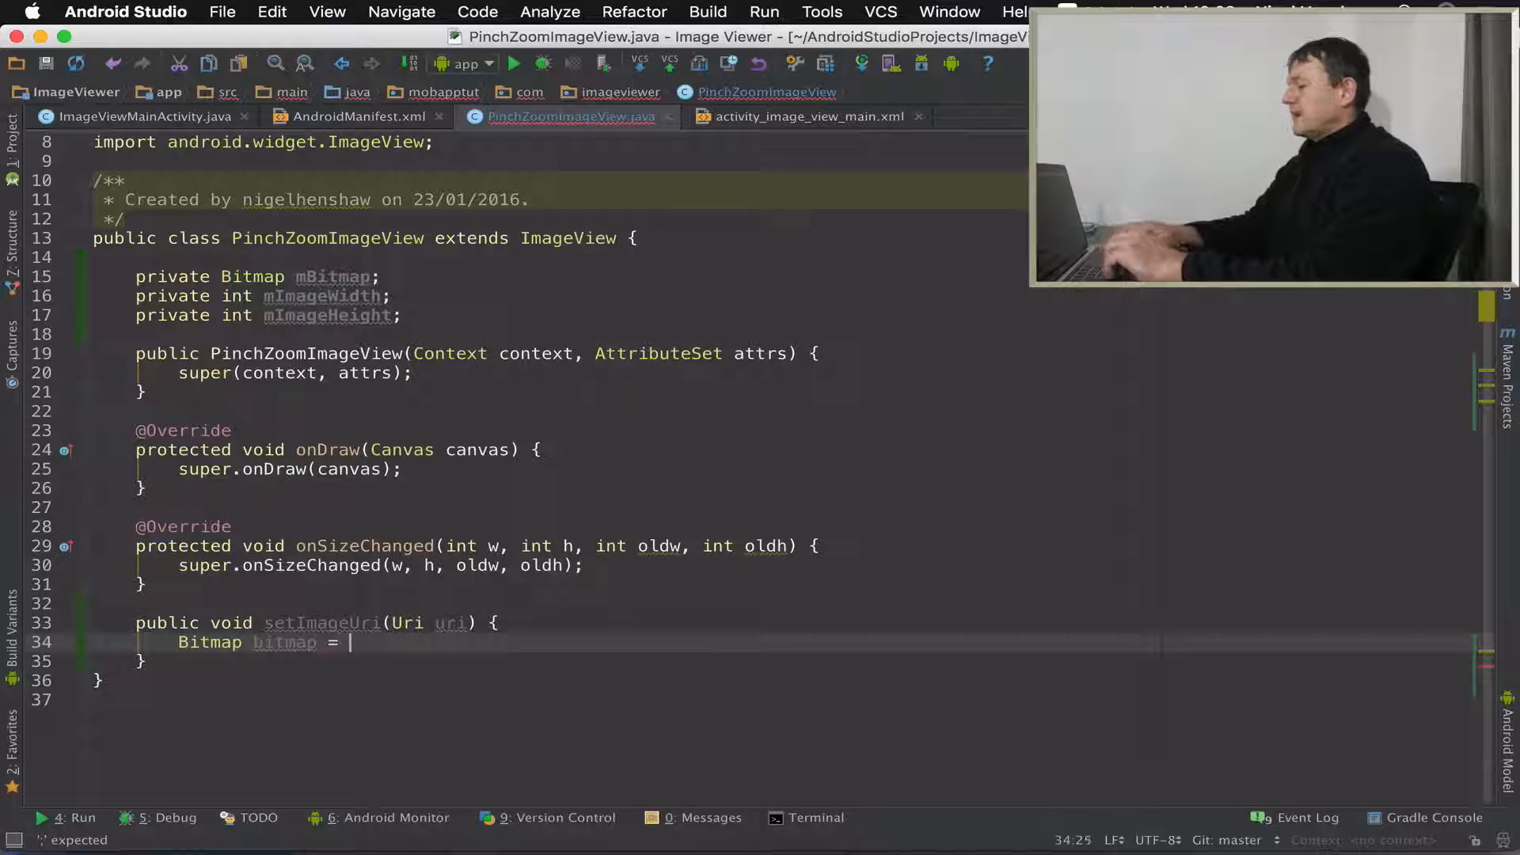
{"action": "type", "text": "MediaStore.Images"}
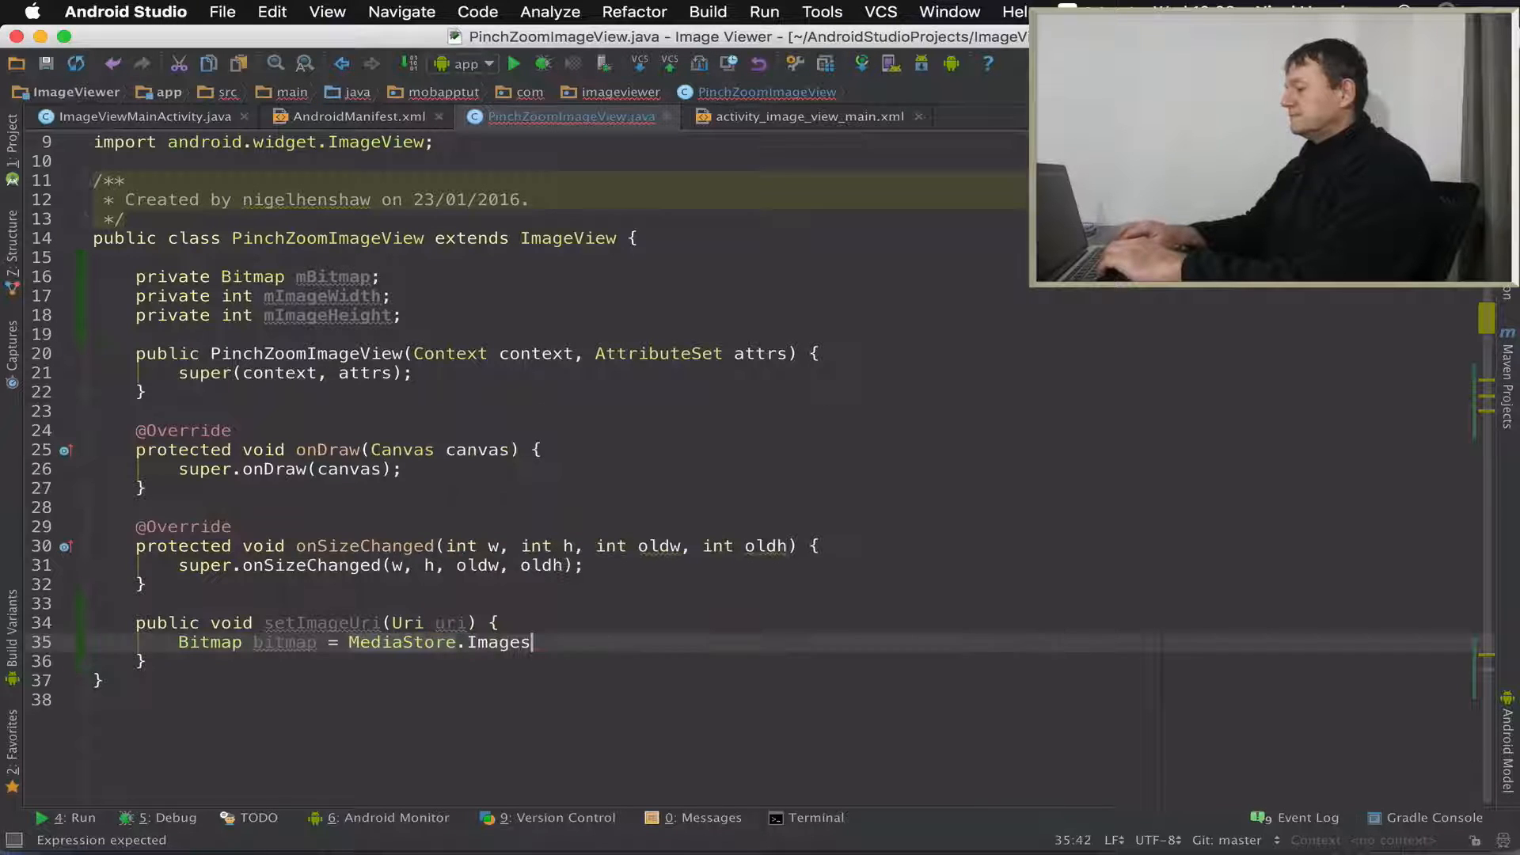
{"action": "type", "text": ".Media"}
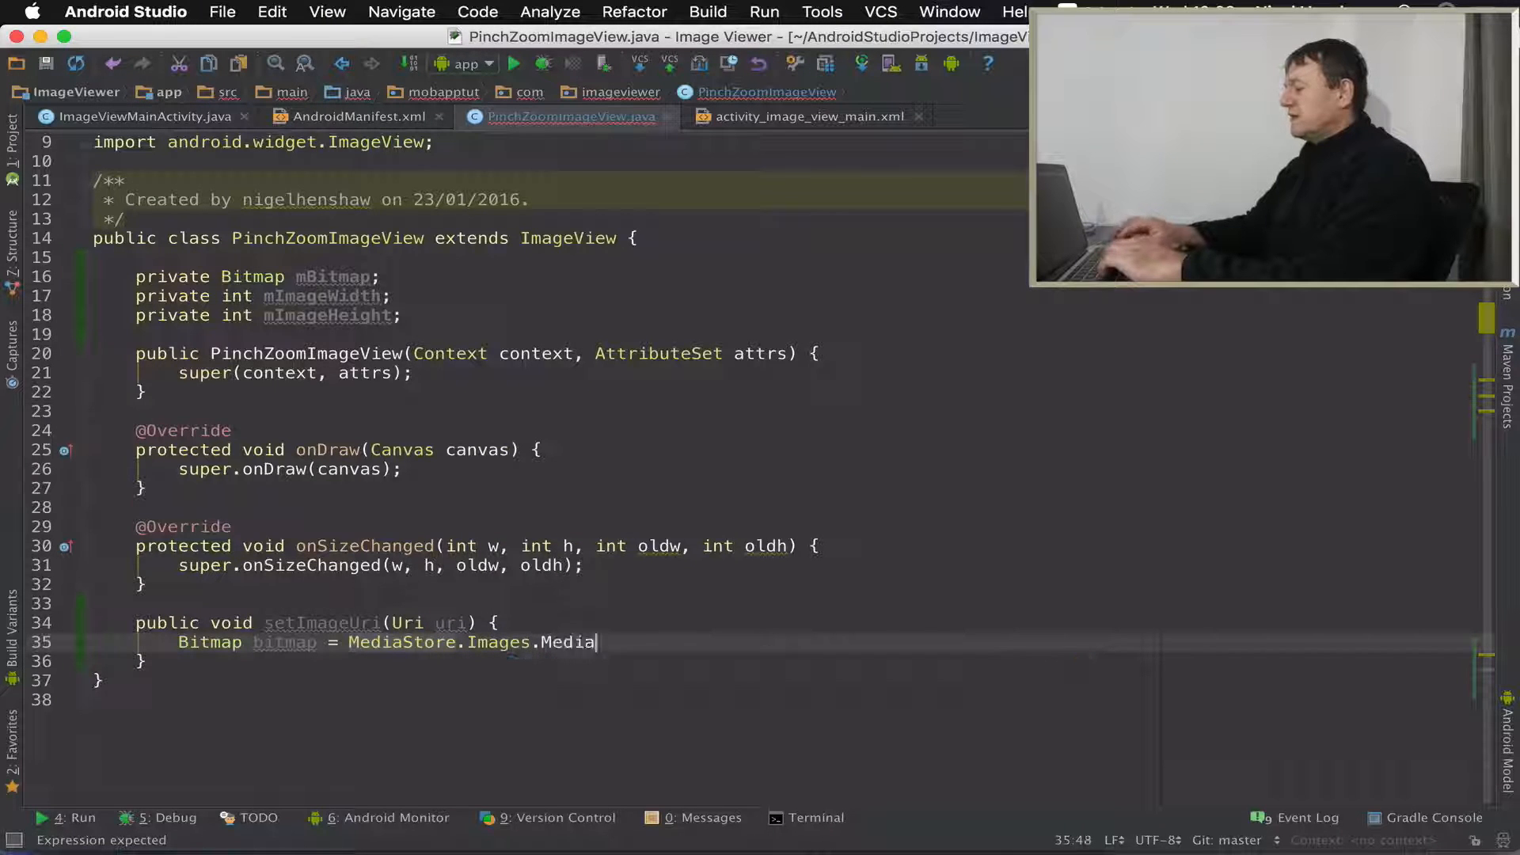
{"action": "type", "text": ".getBitmap("}
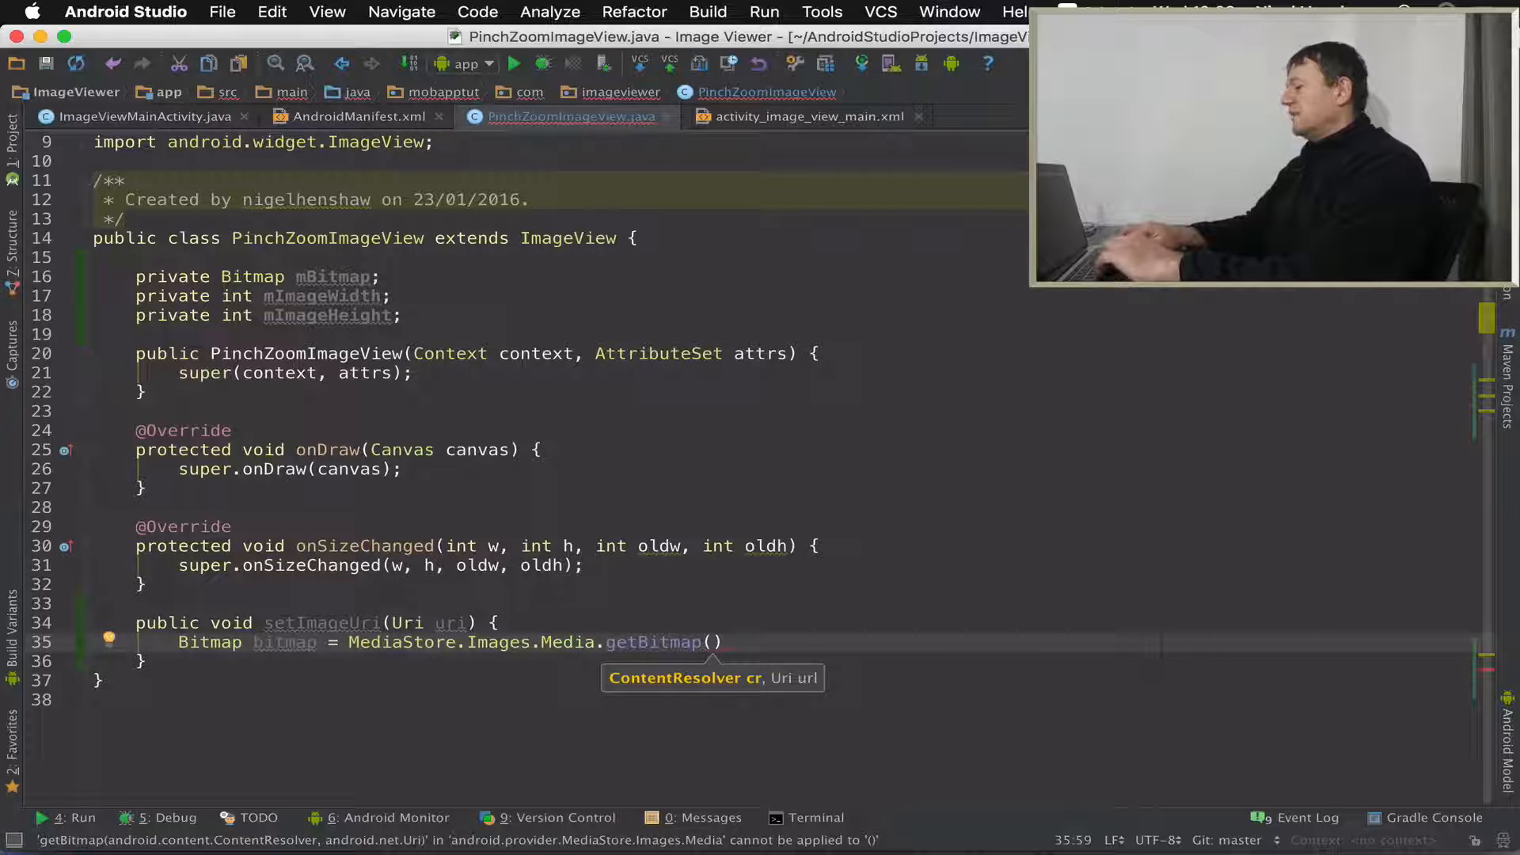
{"action": "type", "text": "getContext("}
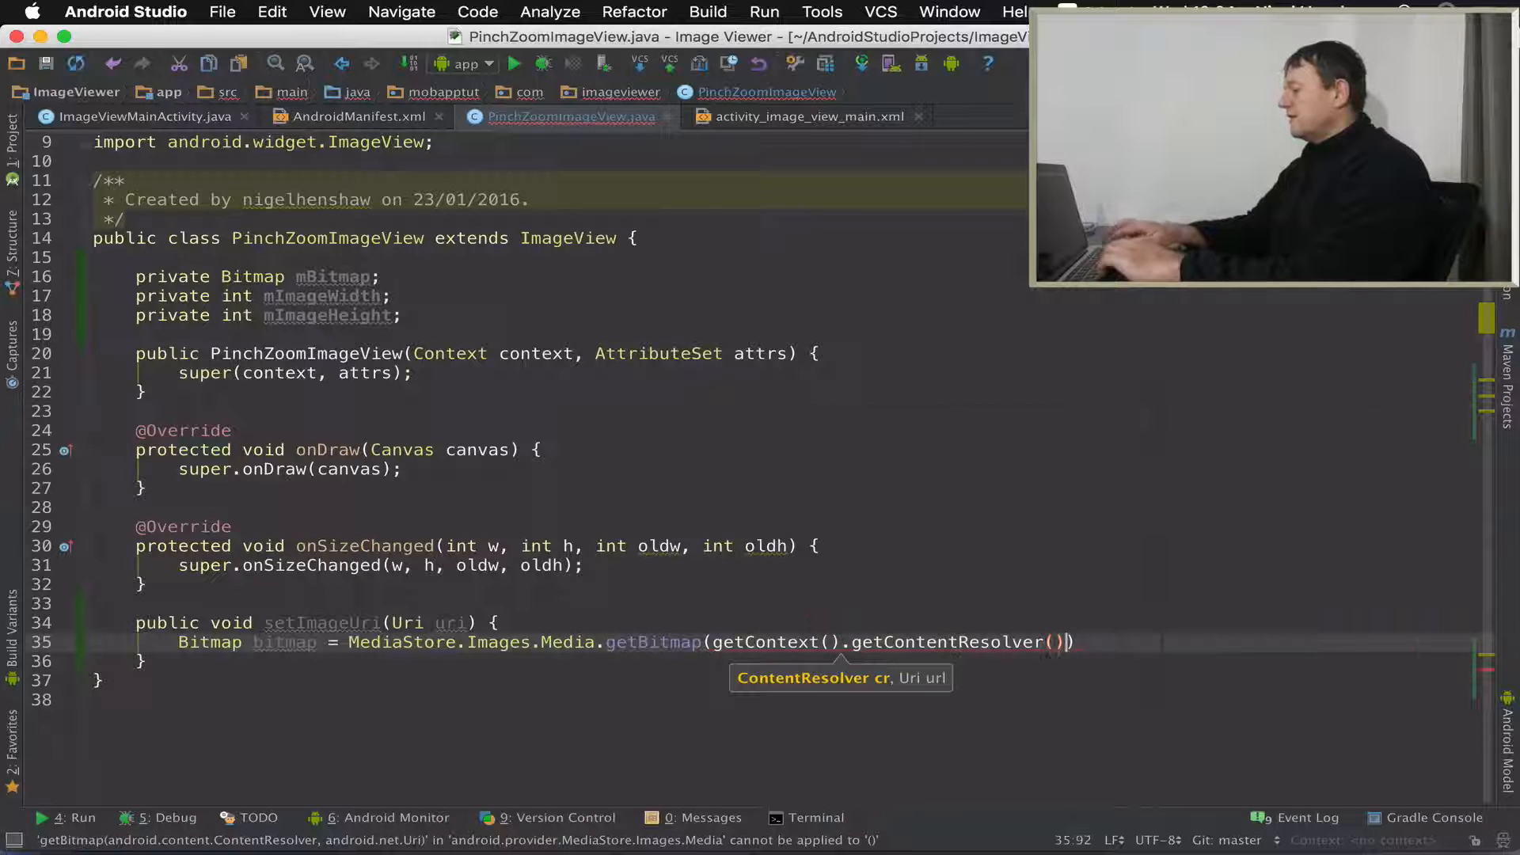
{"action": "type", "text": ","}
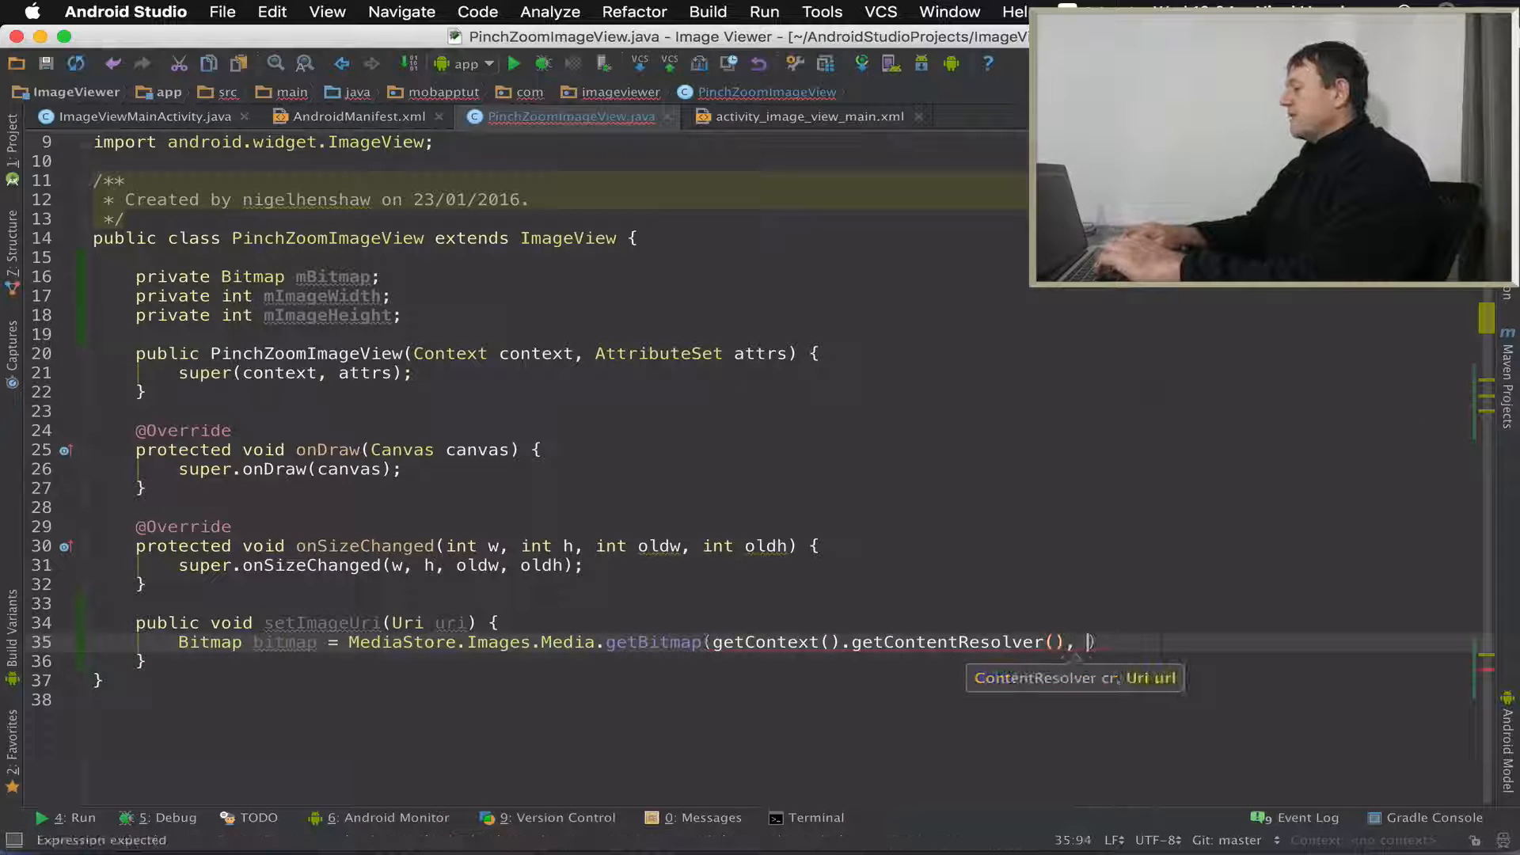
{"action": "type", "text": "uri"}
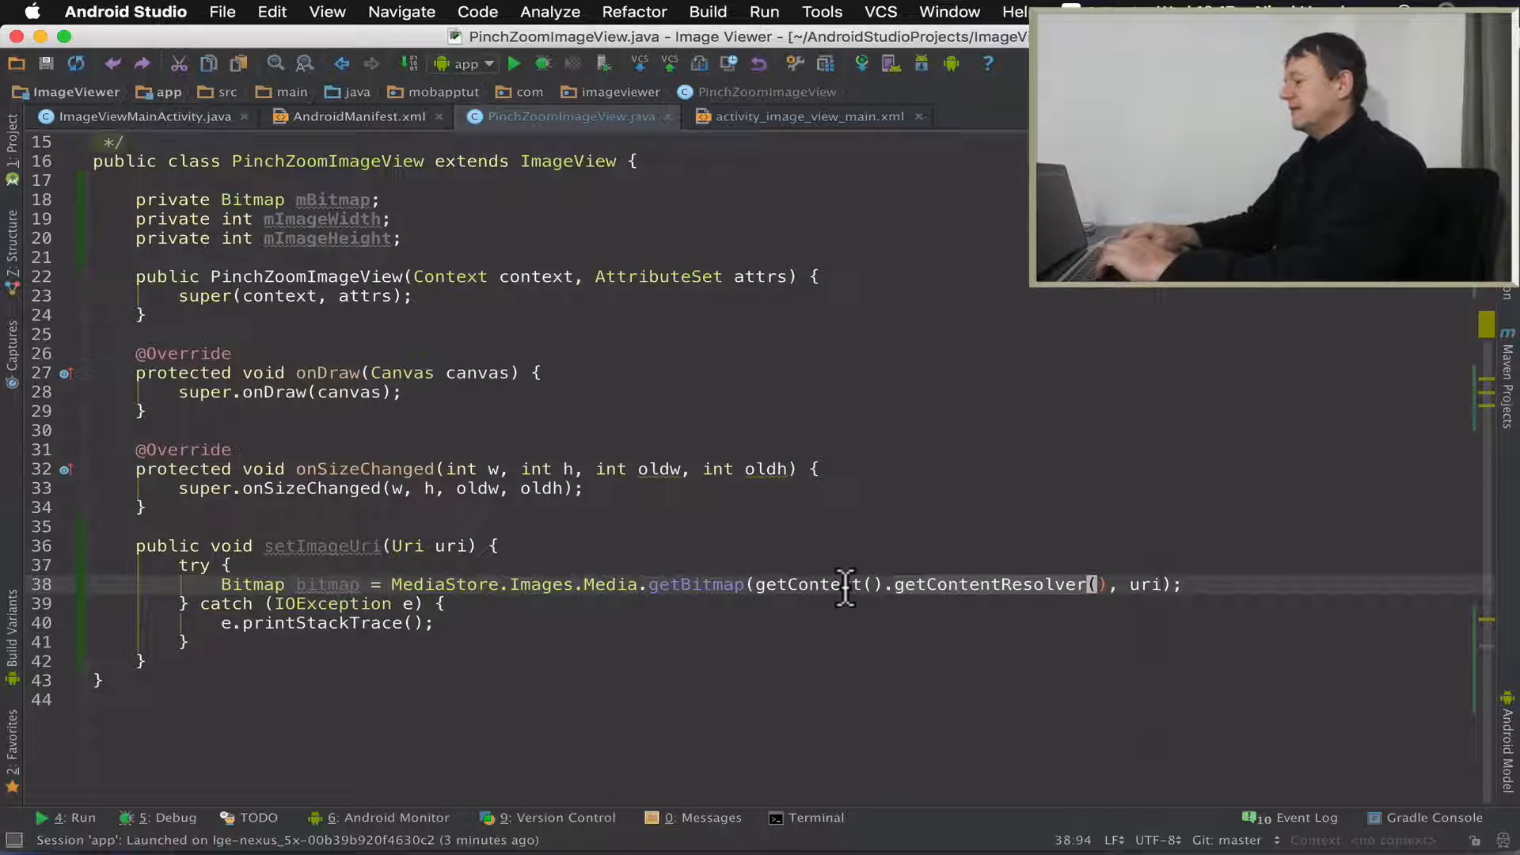
- Compute float aspecRatio as (float) bitmap.getHeight() / (float) bitmap.getWidth()
{"action": "key", "text": "enter"}
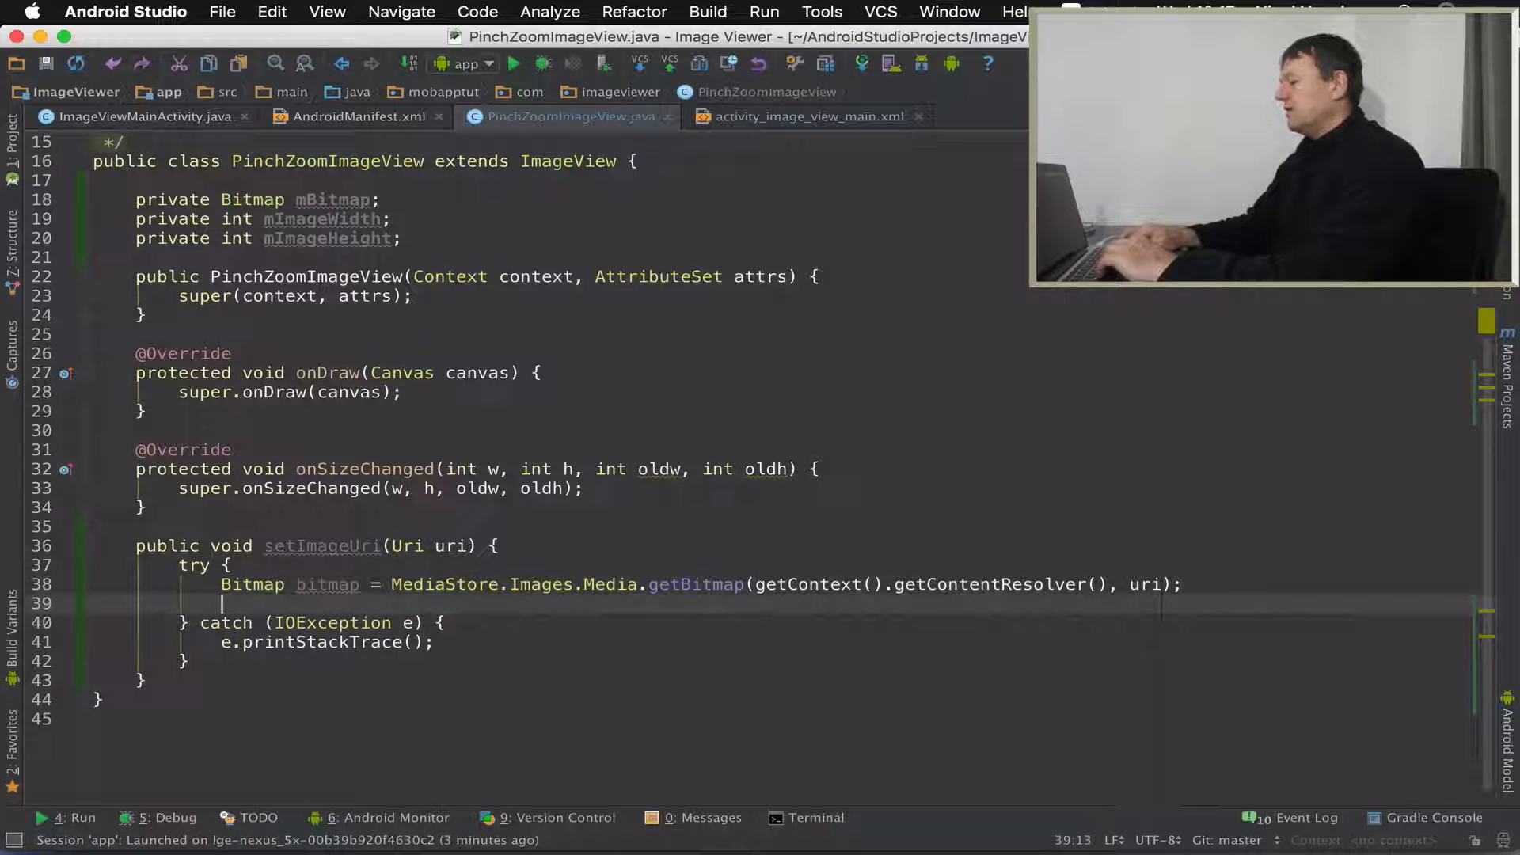
{"action": "type", "text": "float"}
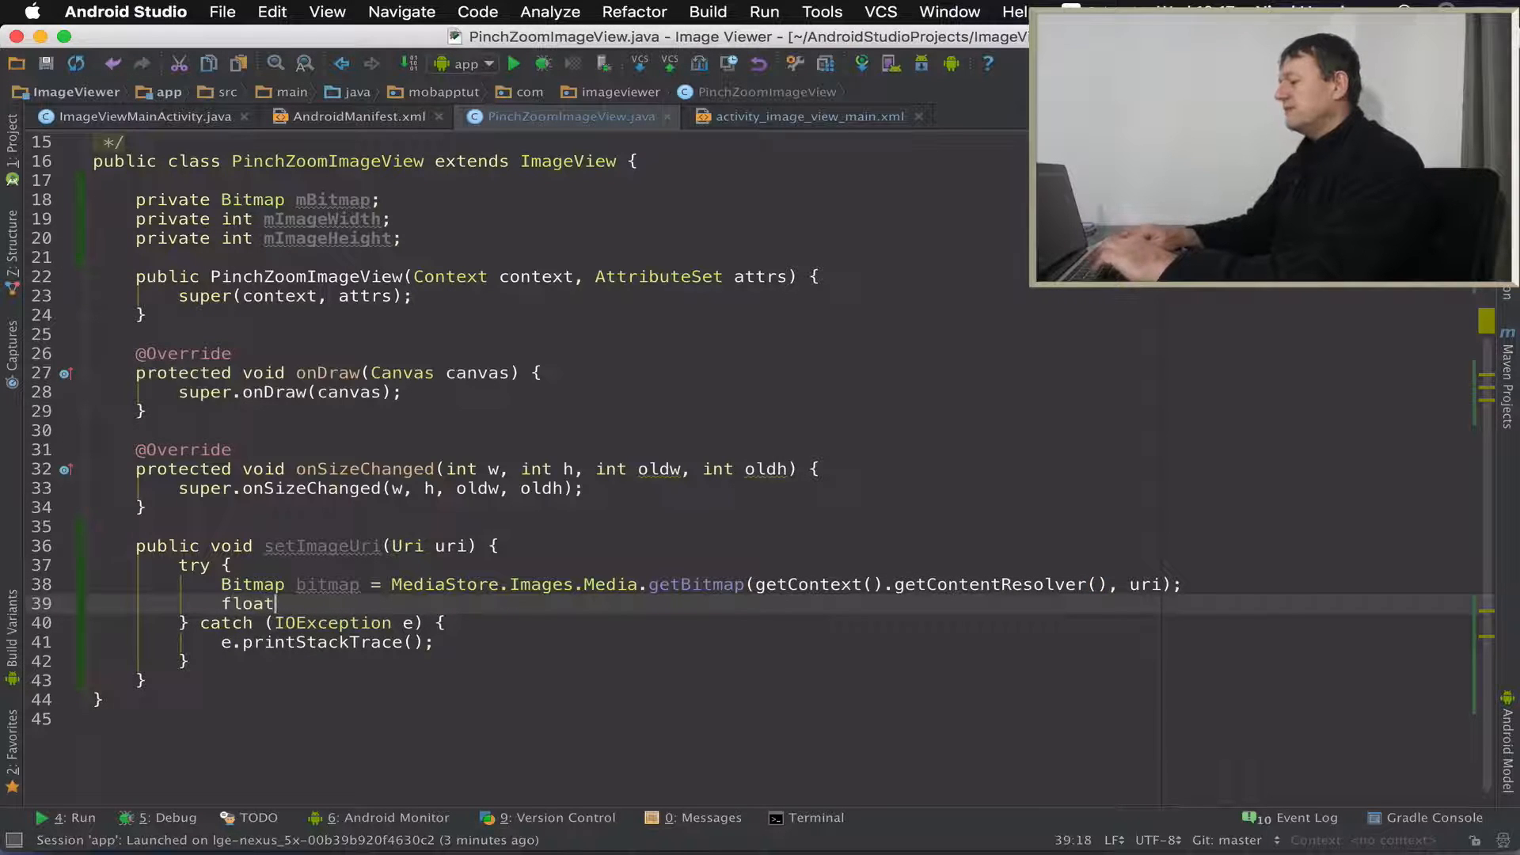
{"action": "type", "text": "a"}
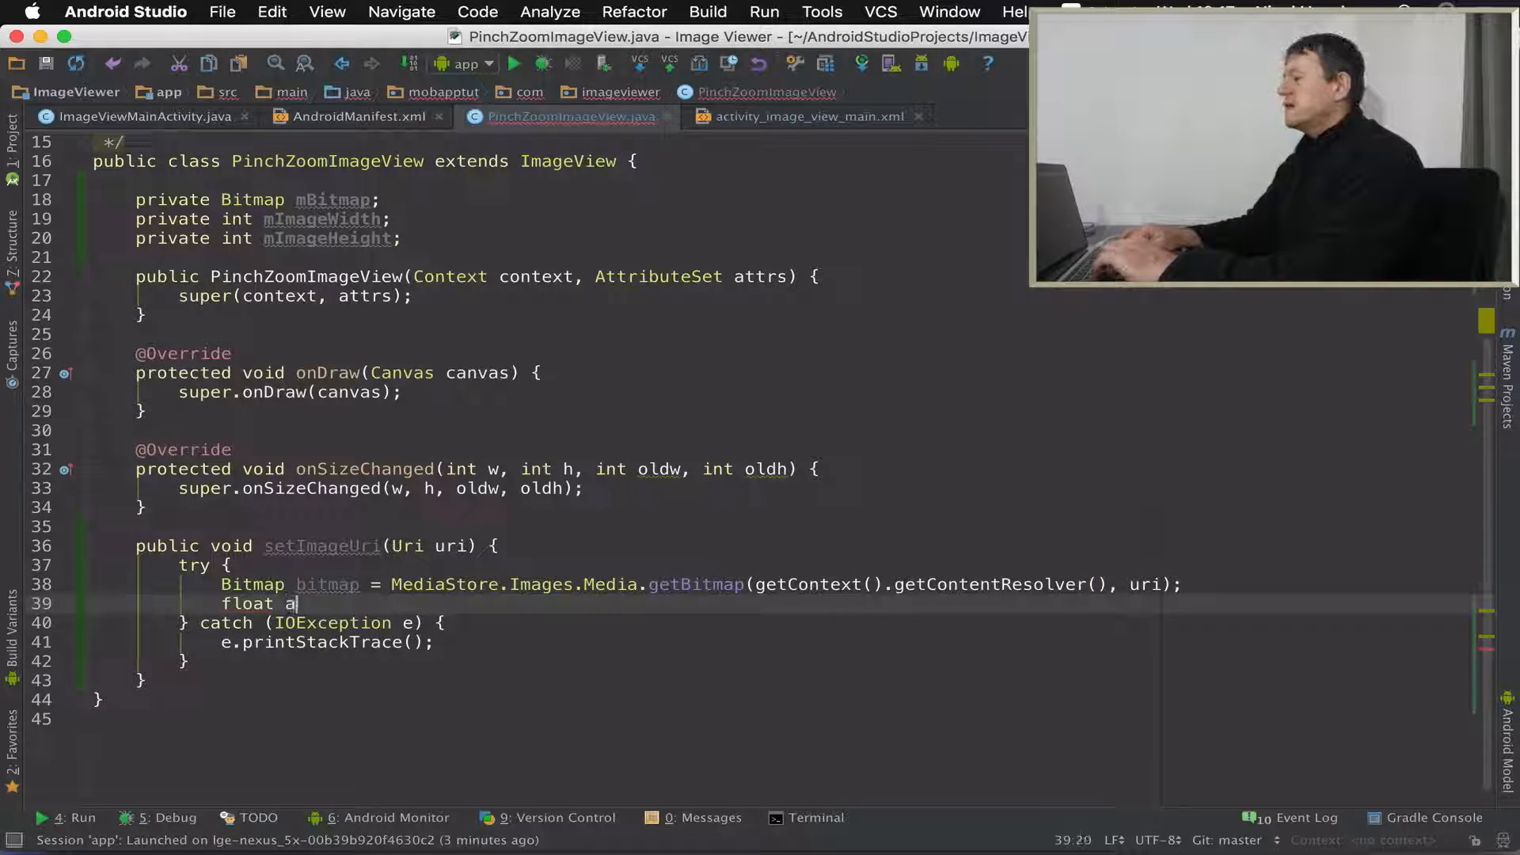
{"action": "type", "text": "specRatio ="}
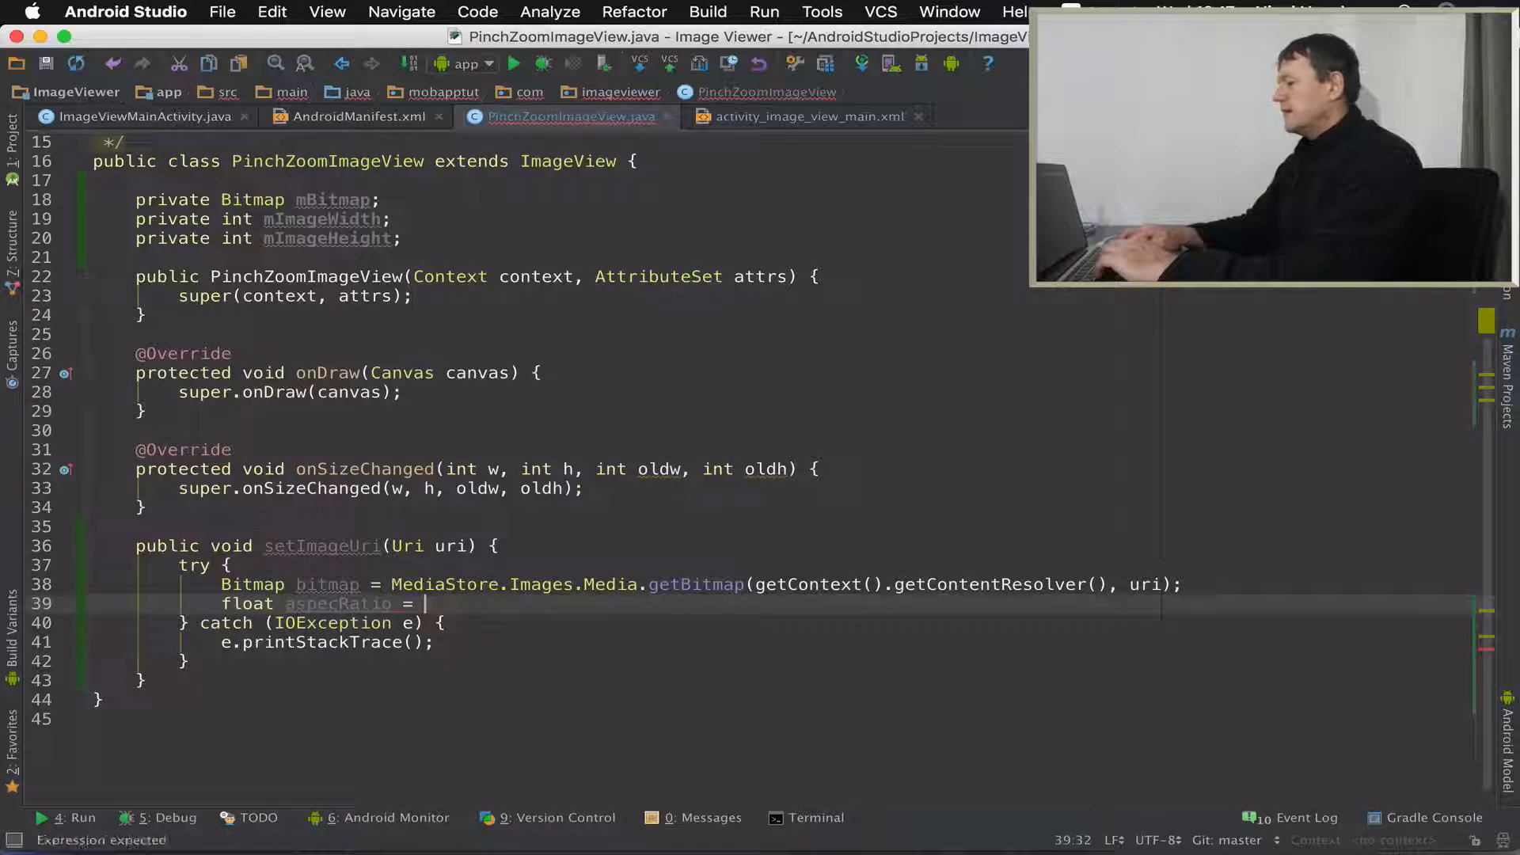
{"action": "type", "text": "bi"}
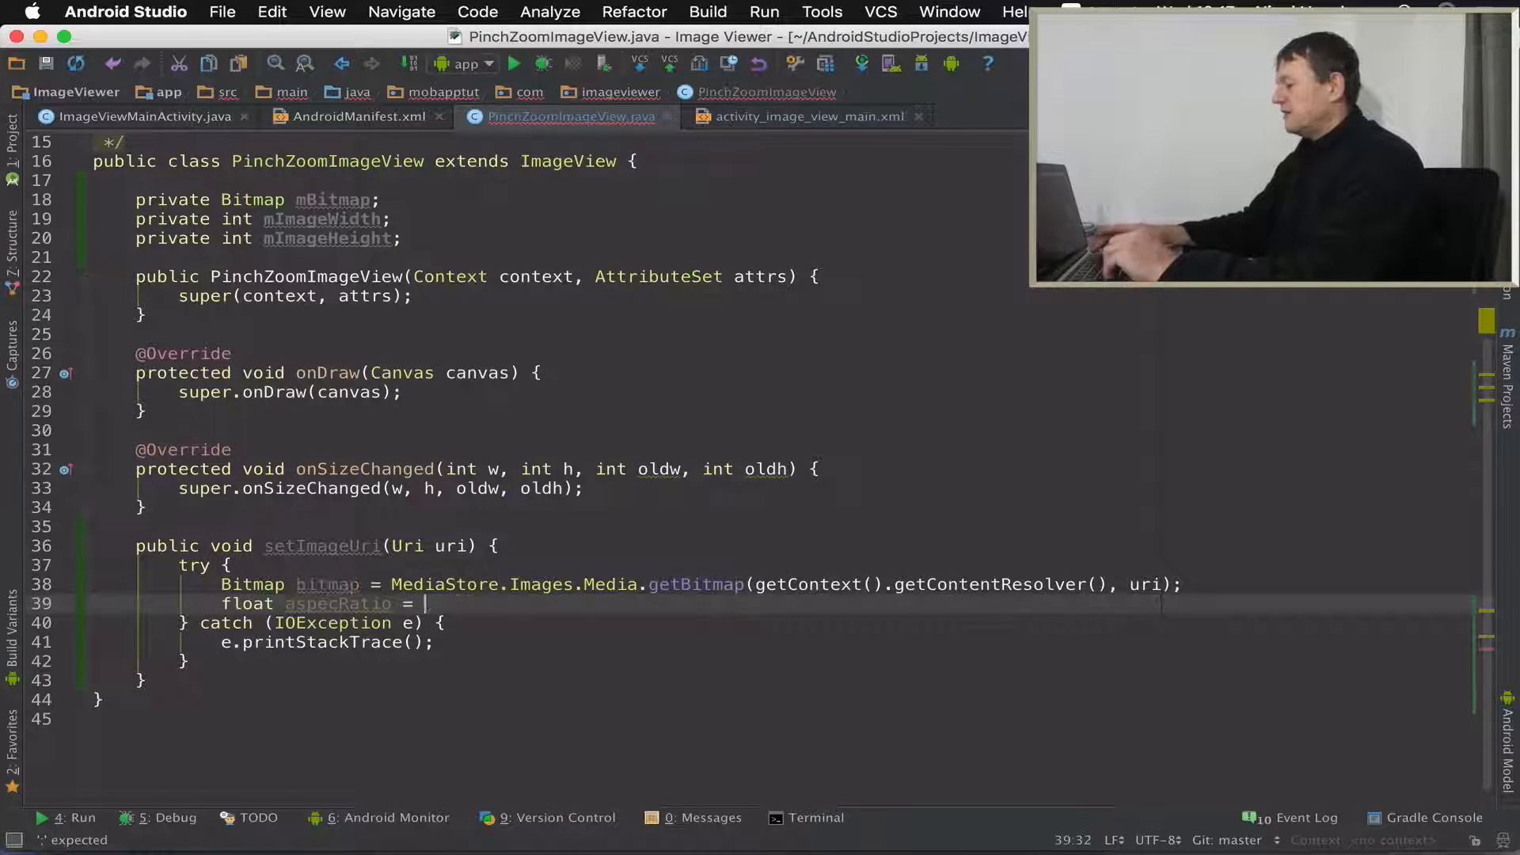
{"action": "type", "text": "(float)"}
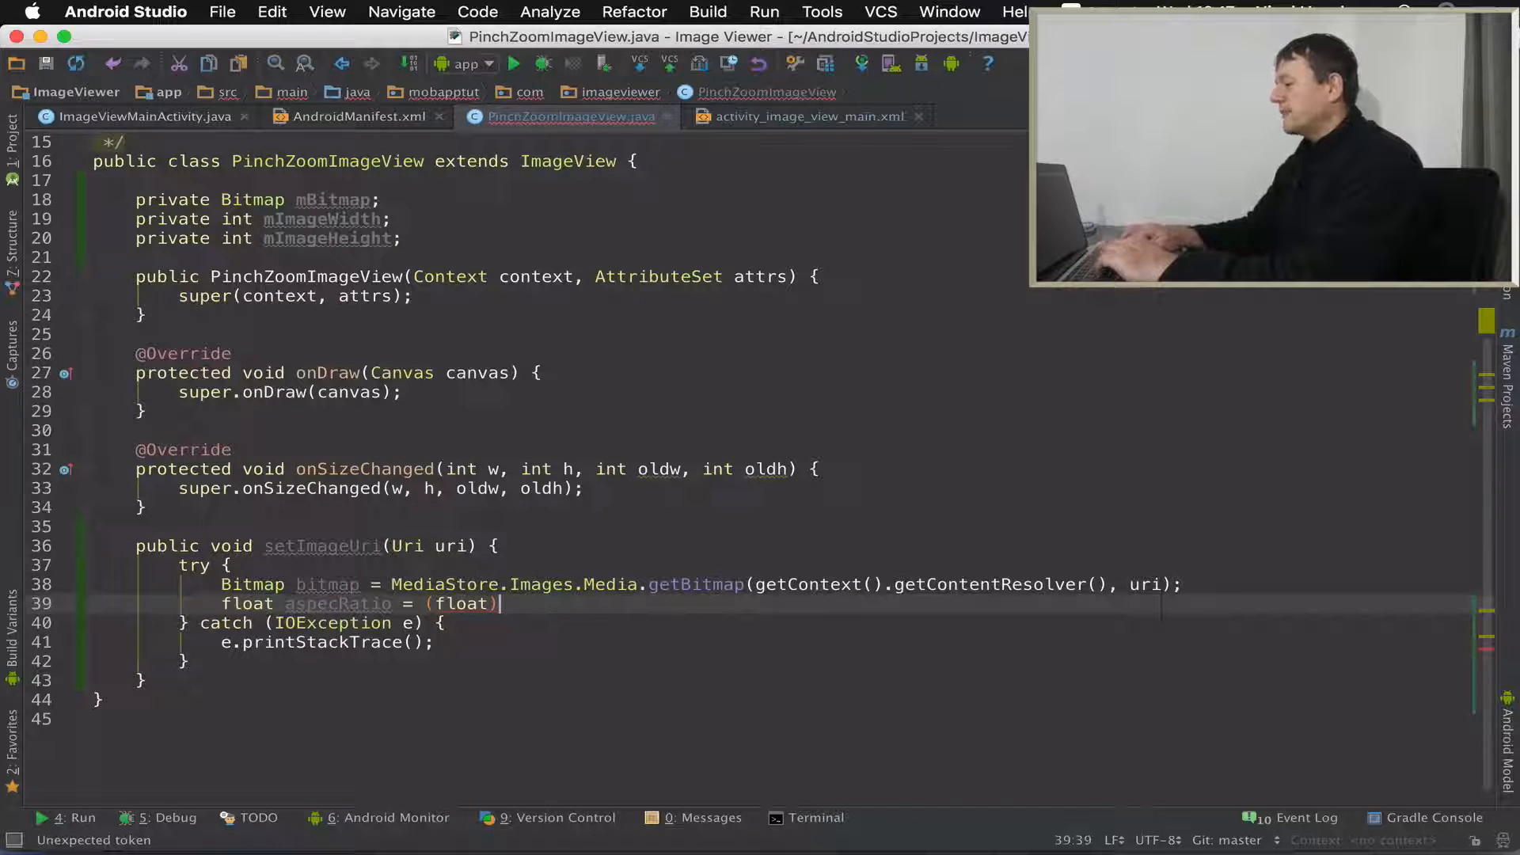
{"action": "type", "text": "bitmap.getHeight() /"}
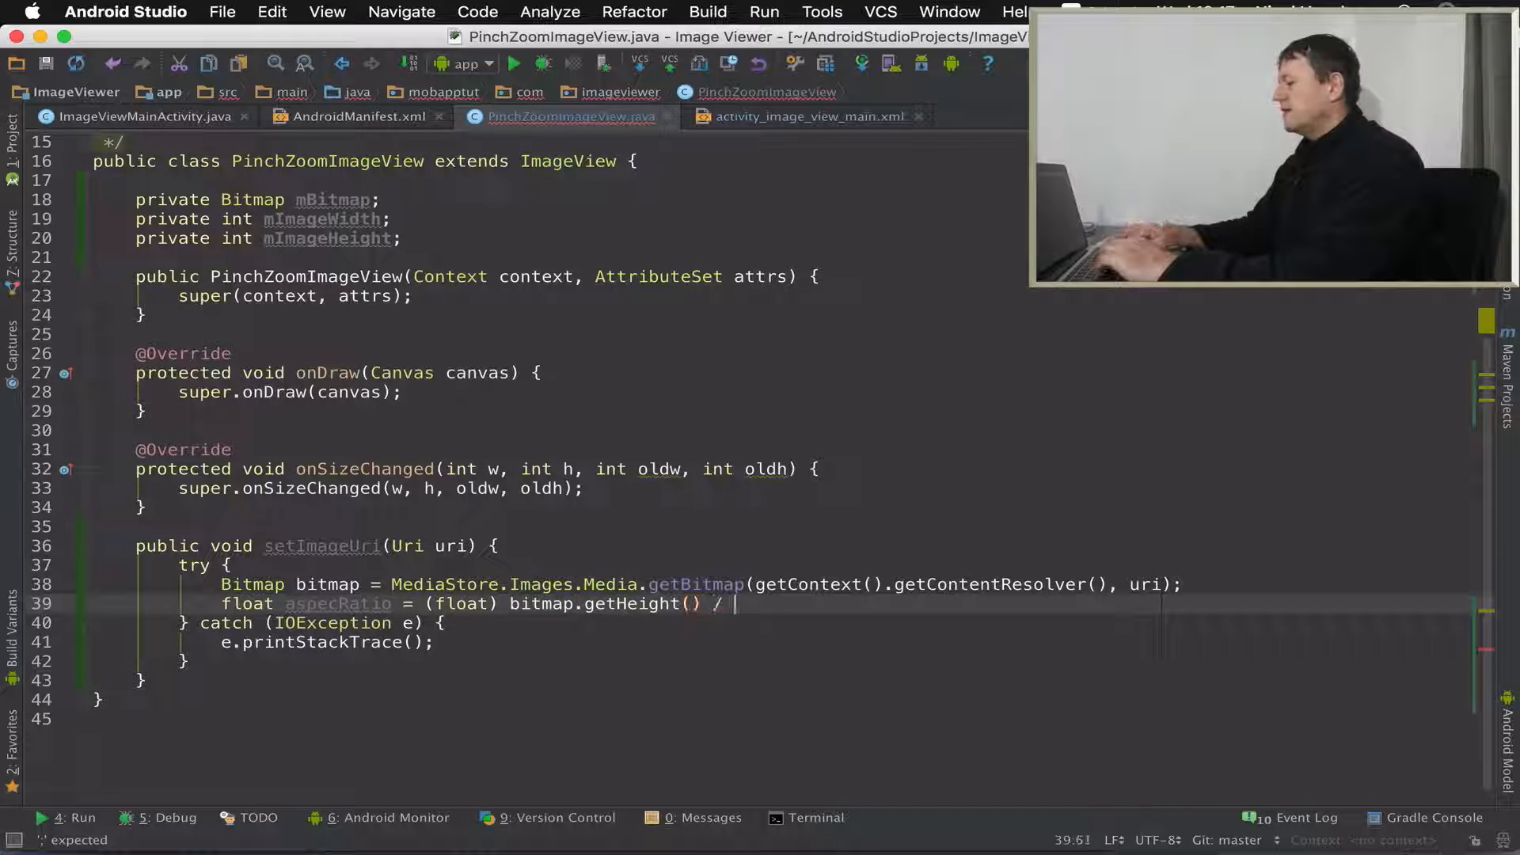
{"action": "type", "text": "(float)"}
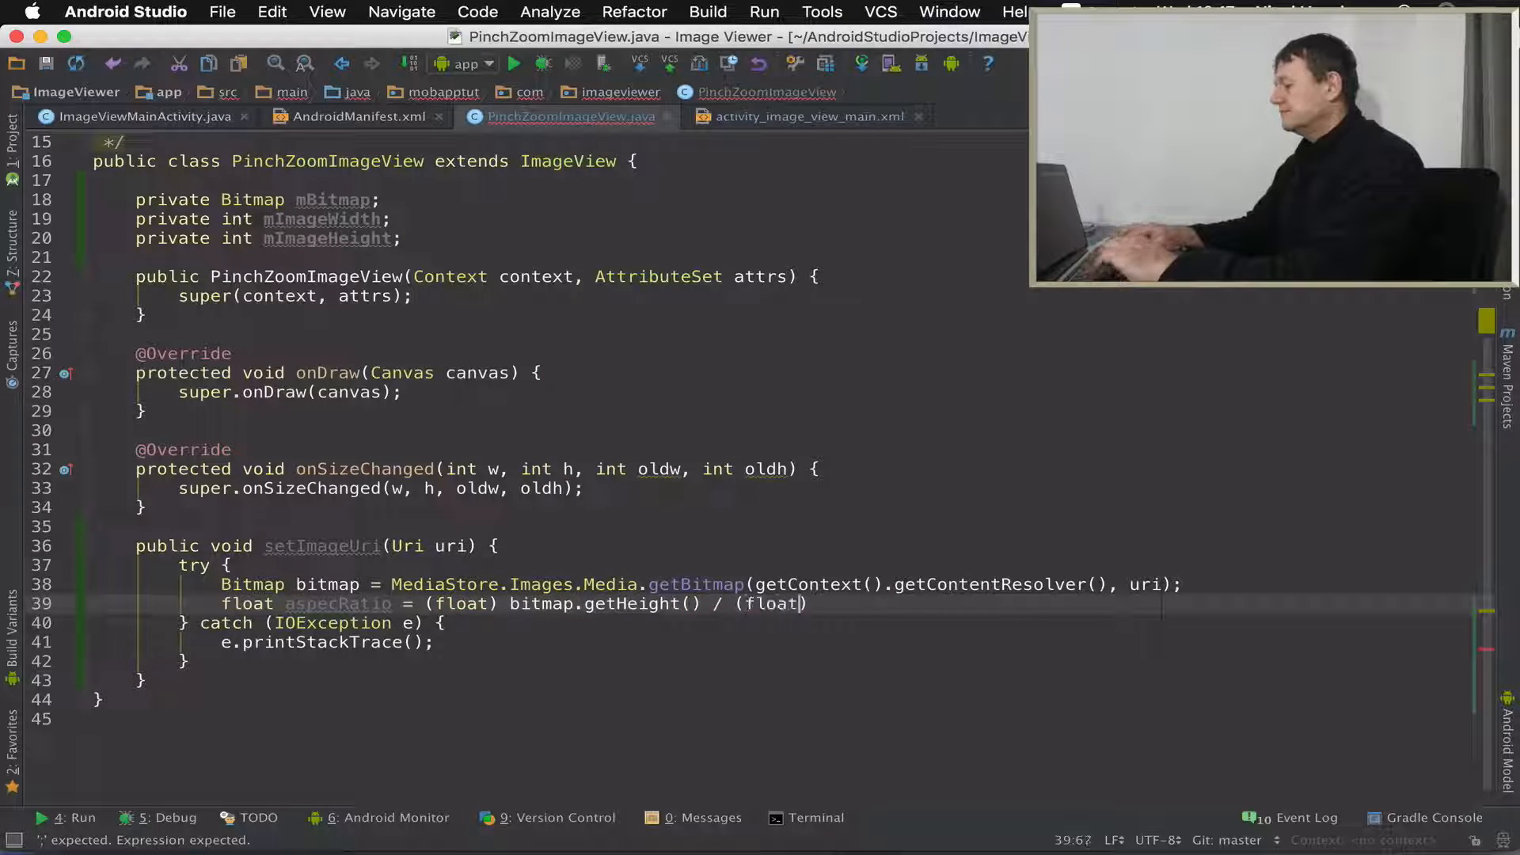
{"action": "type", "text": "b"}
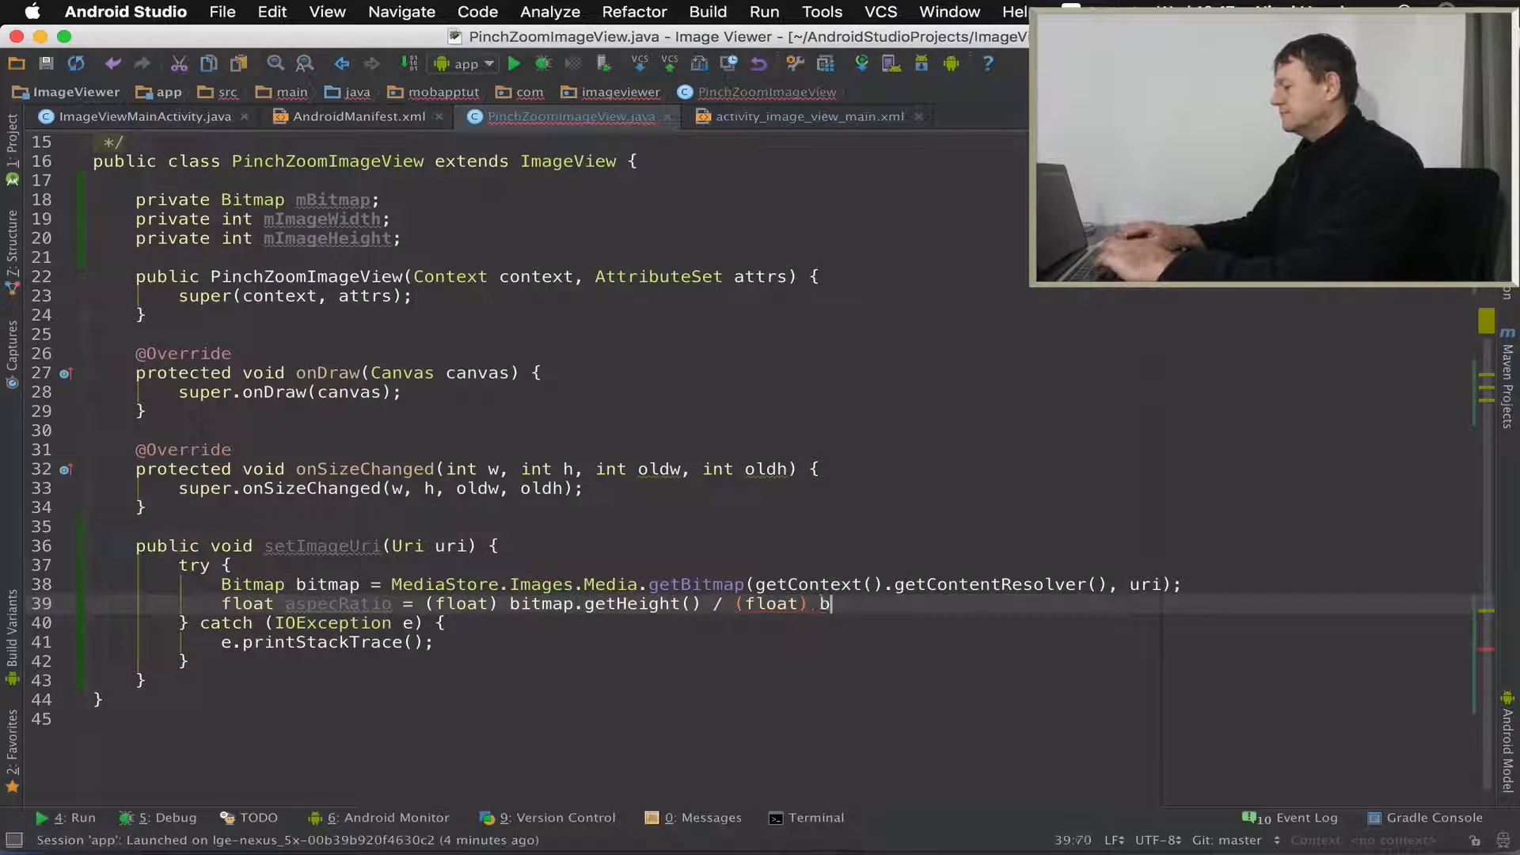
{"action": "type", "text": "itmap.getWidth("}
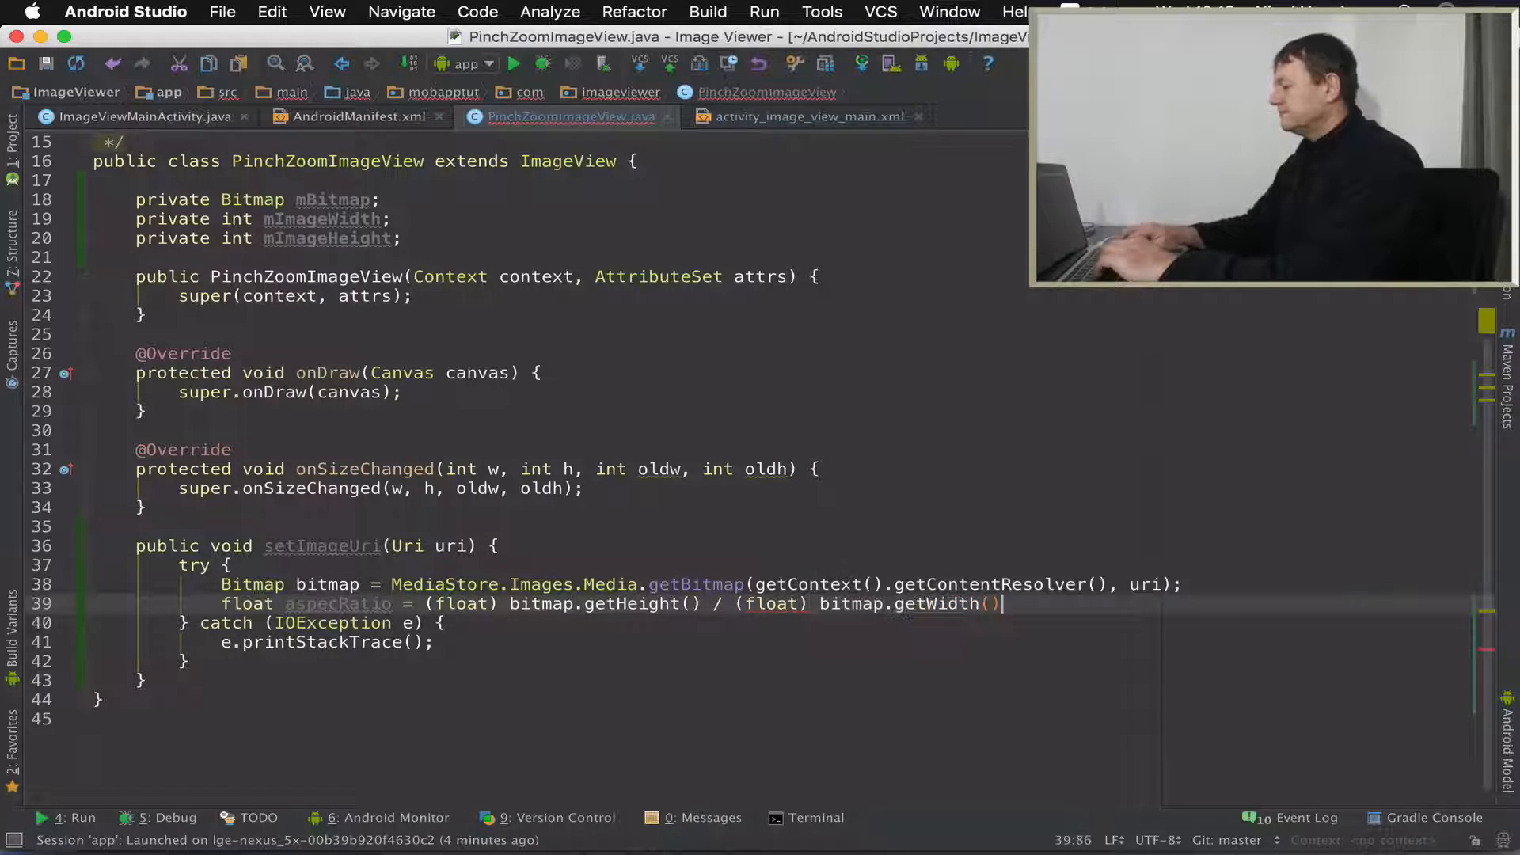
{"action": "type", "text": ";"}
{"action": "key", "text": "enter"}
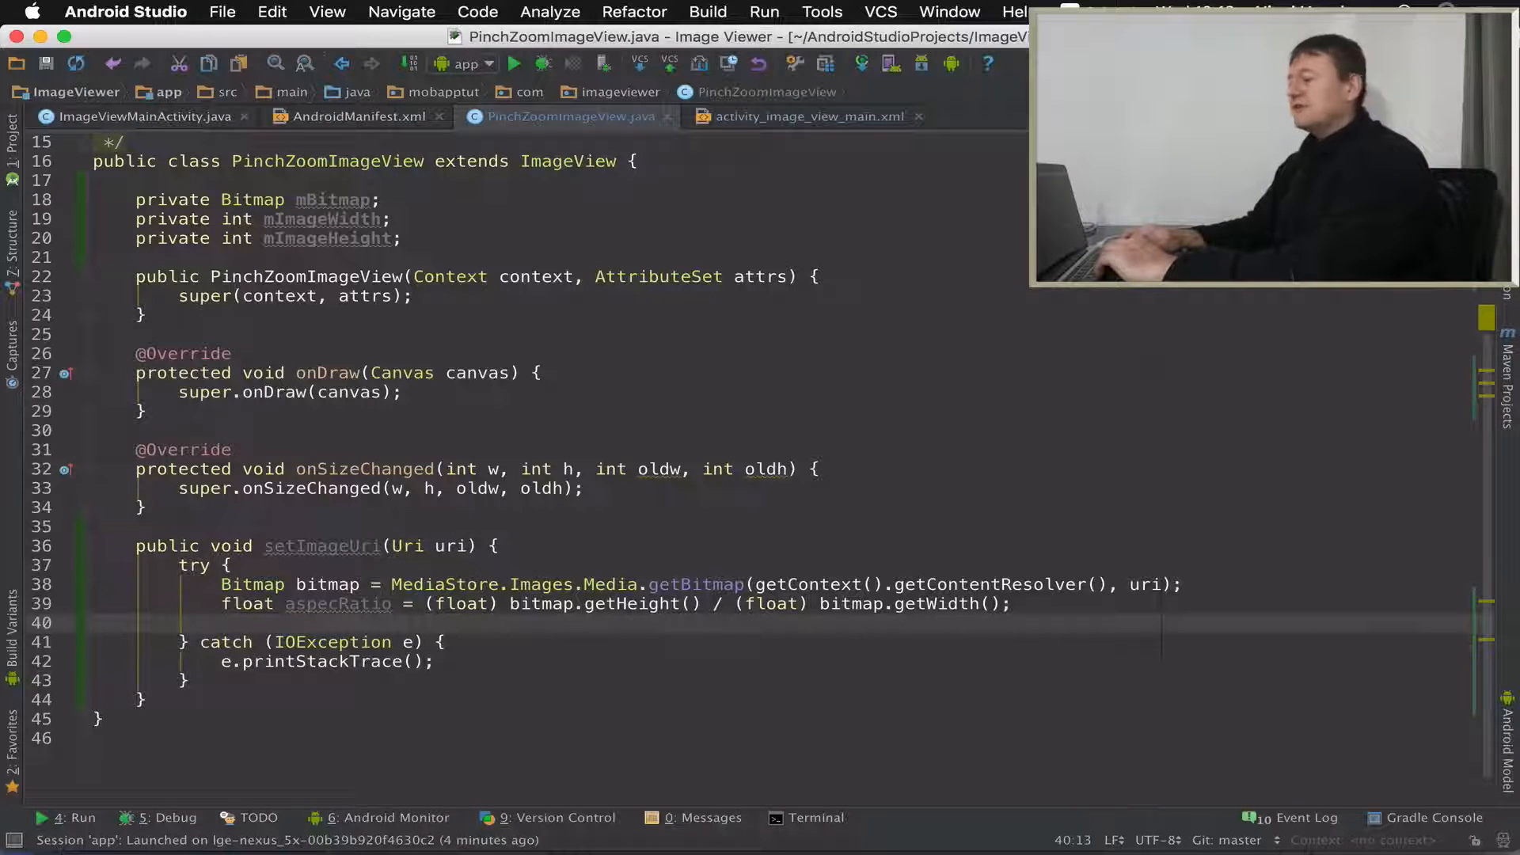
- Fetch DisplayMetrics from getResources() and set mImageWidth to the screen width
{"action": "type", "text": "DisplayMetrics"}
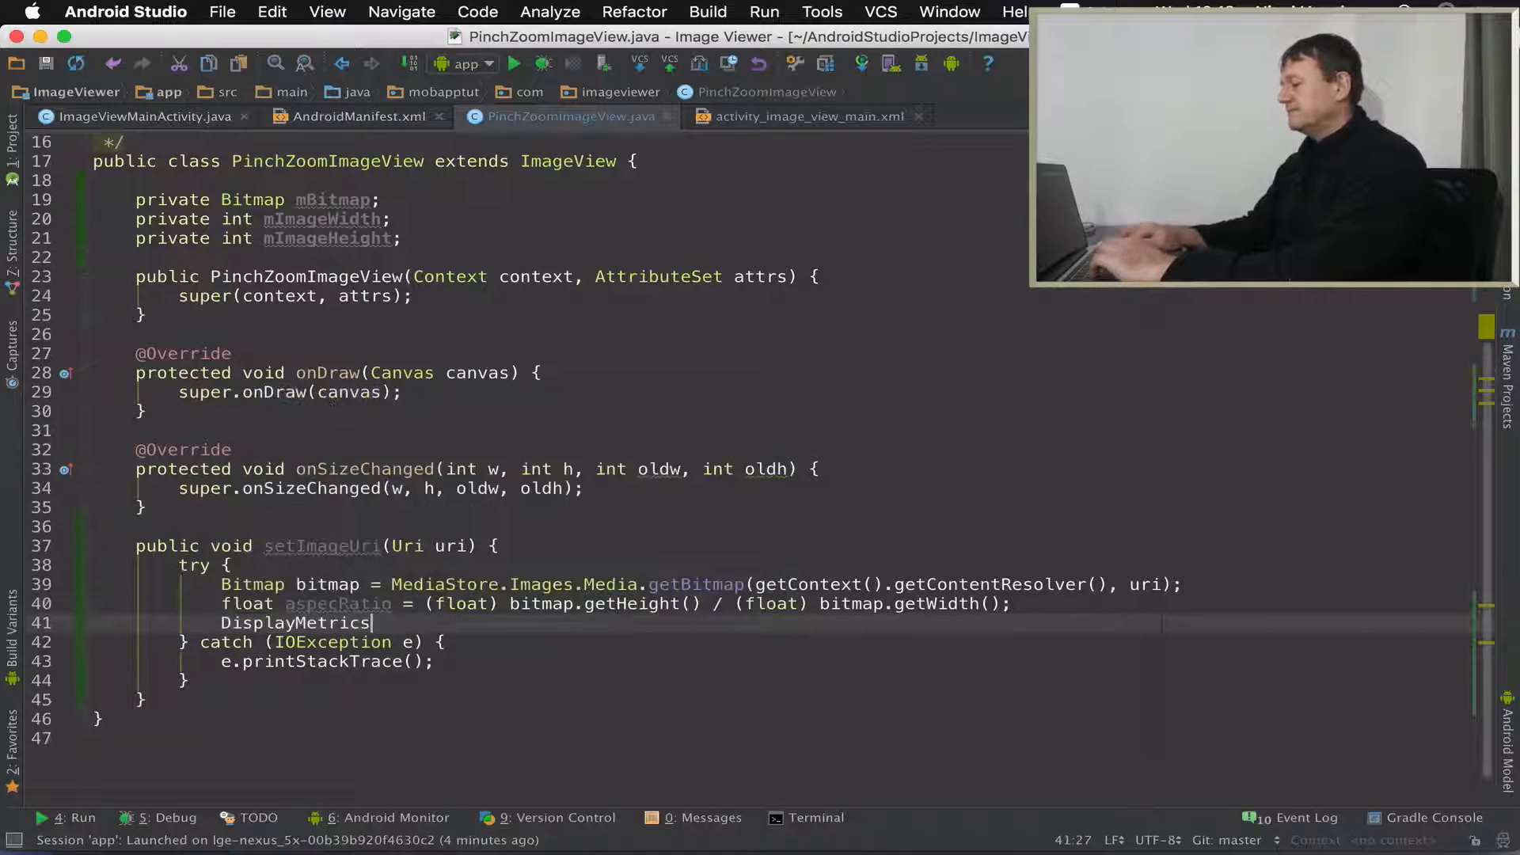
{"action": "type", "text": "displayMetrics"}
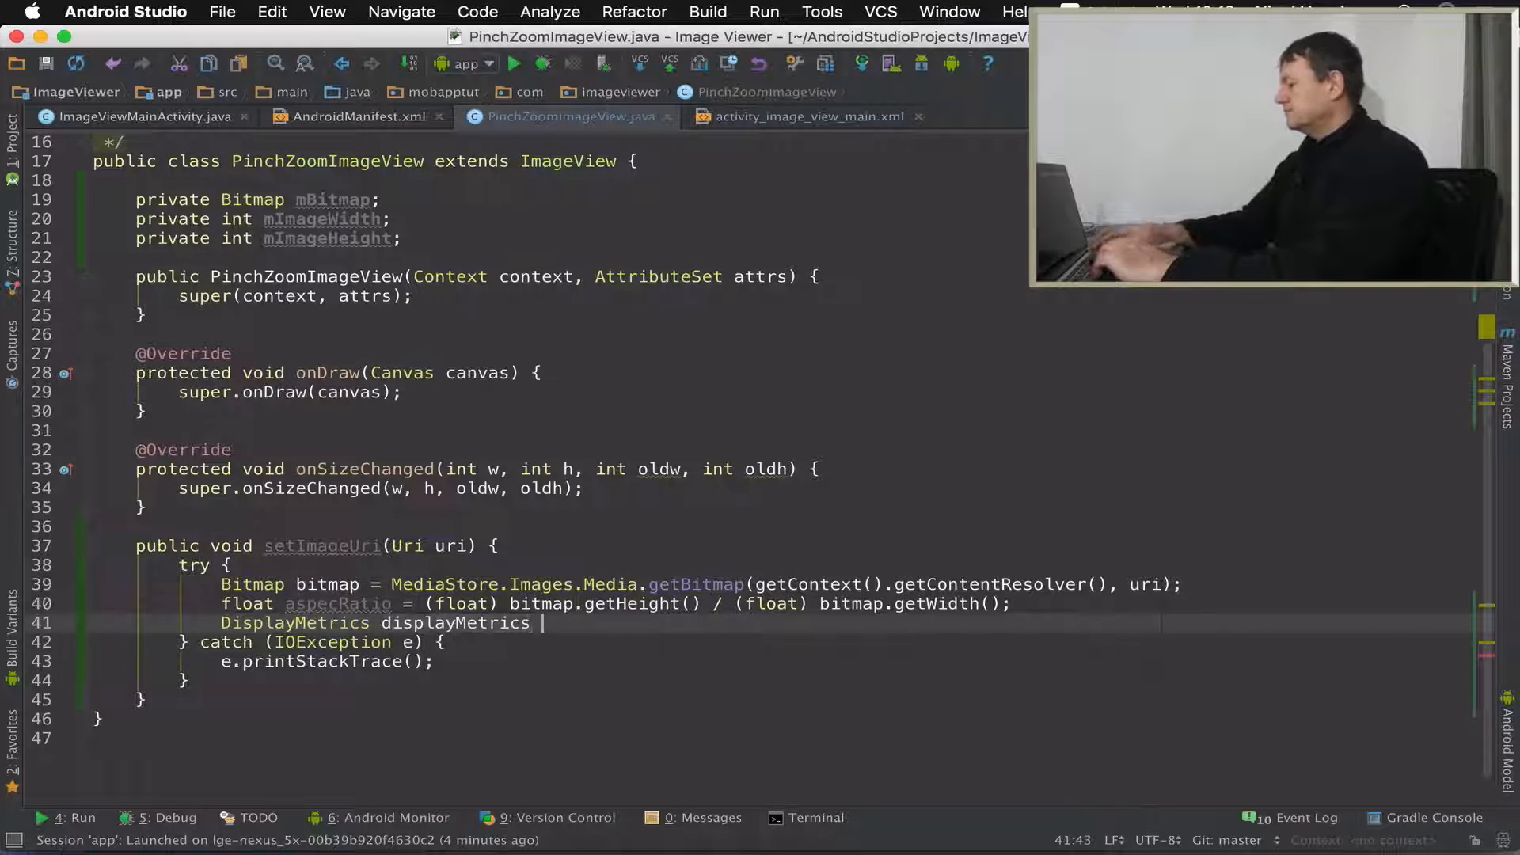
{"action": "type", "text": "= get"}
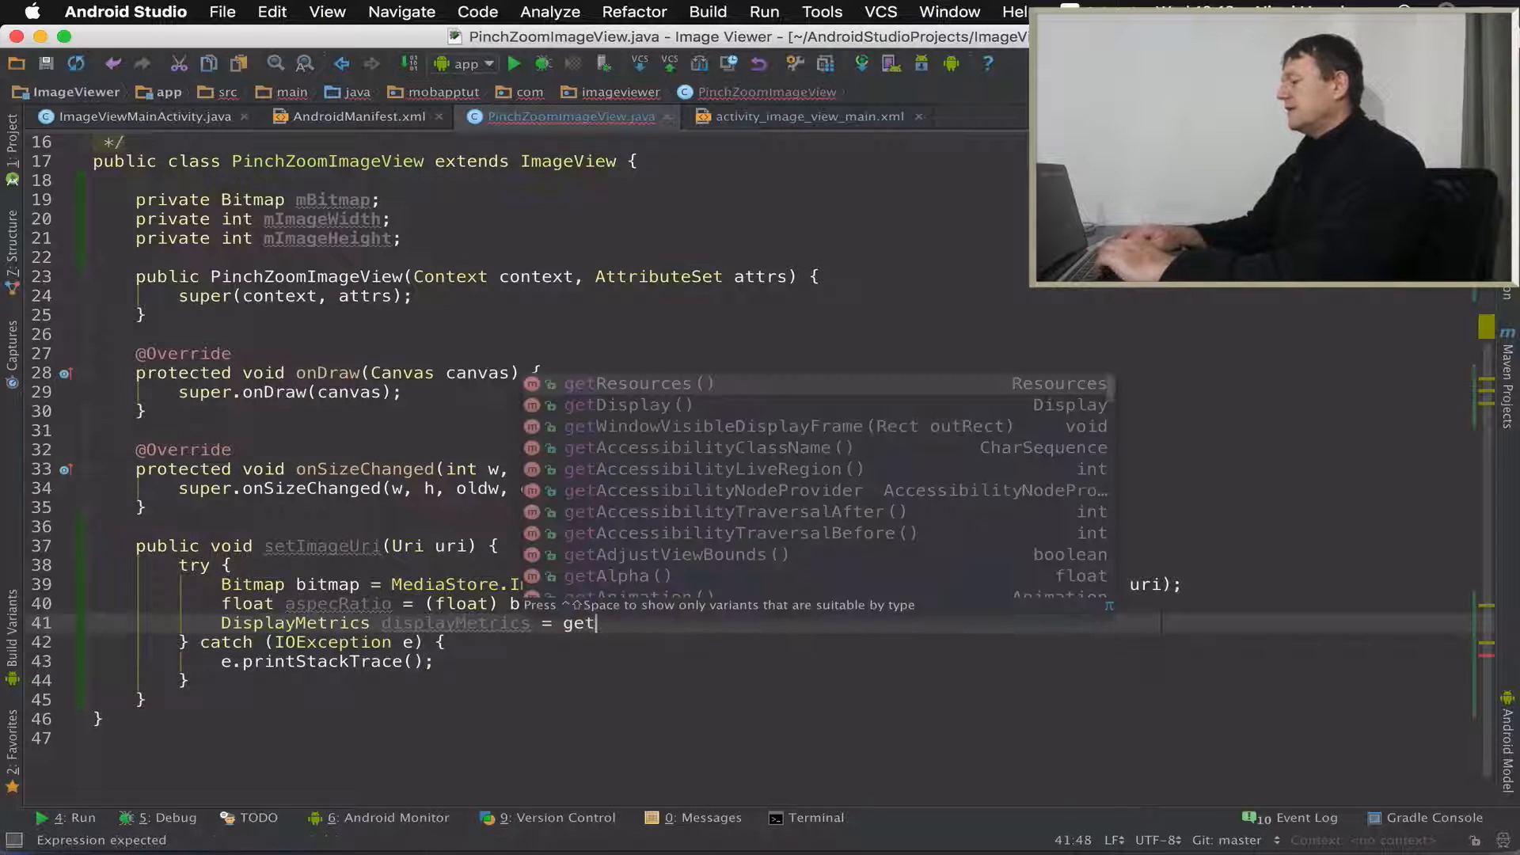
{"action": "type", "text": "Resources().getDisplayMetrics();"}
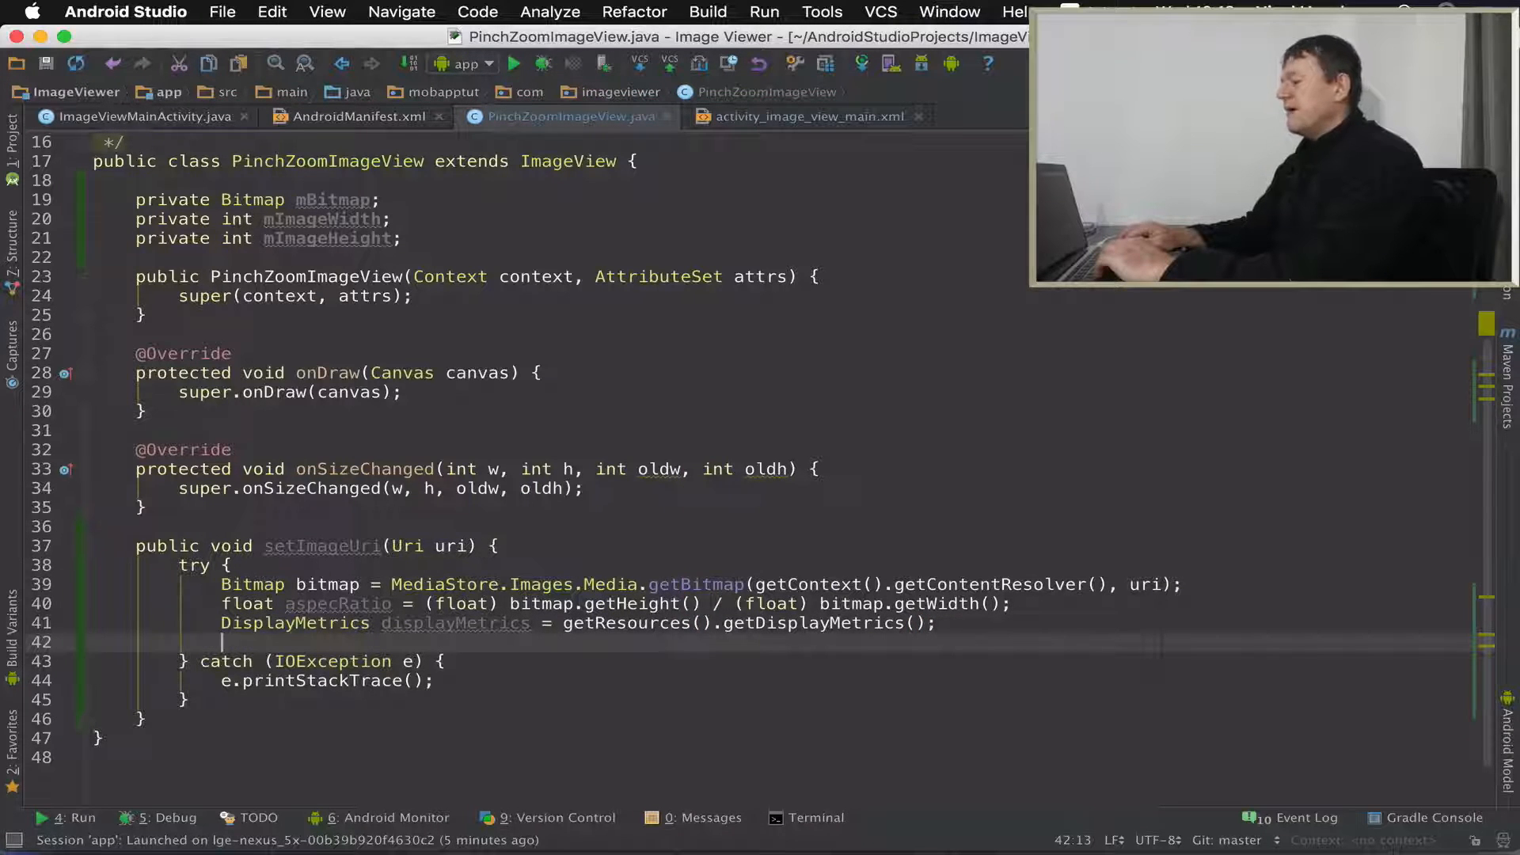
{"action": "type", "text": "m"}
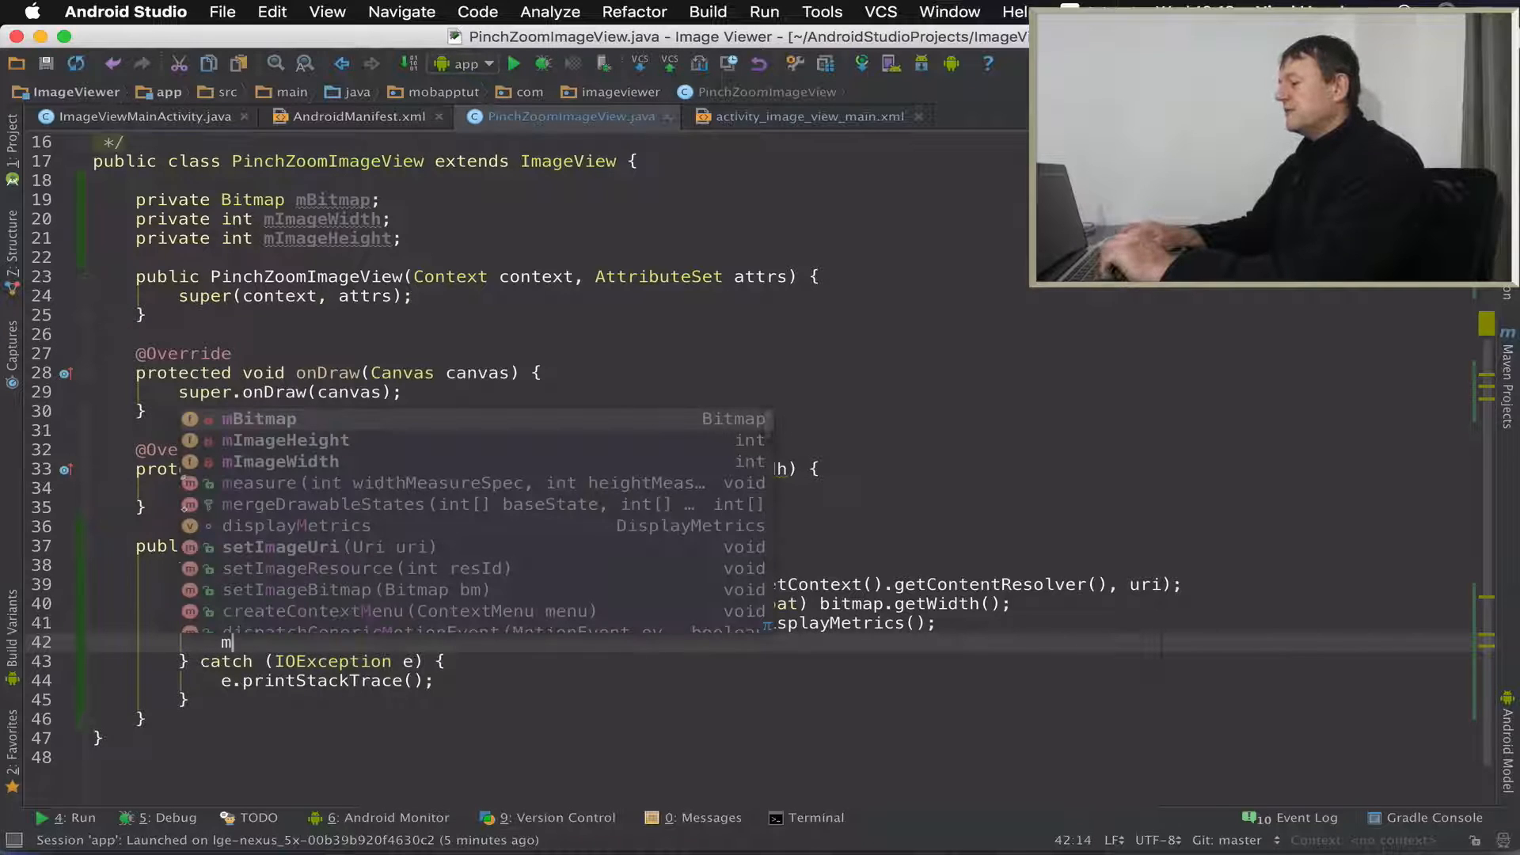
{"action": "type", "text": "ImageWidth ="}
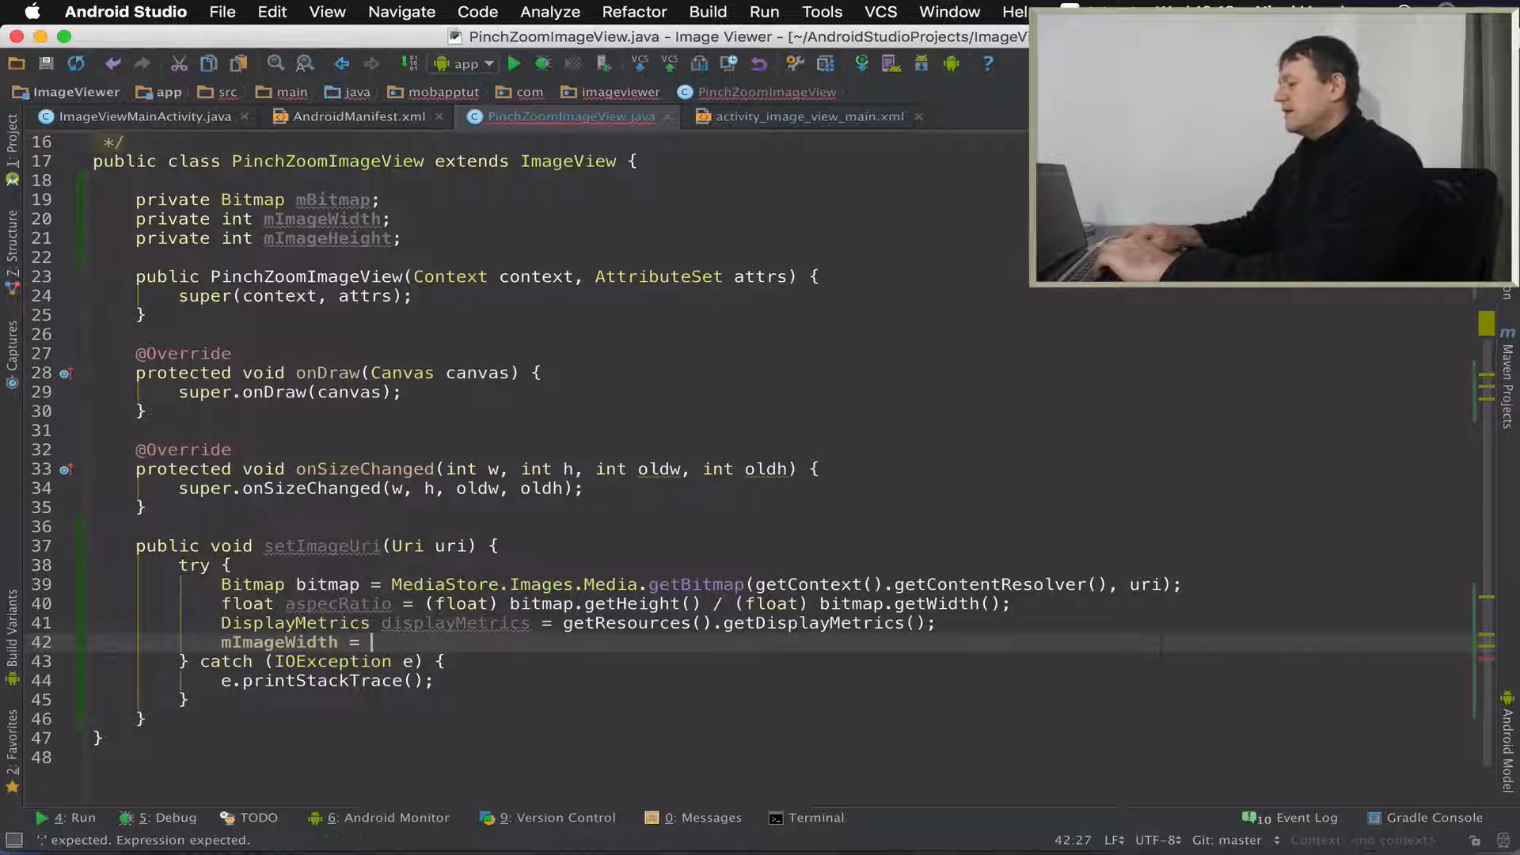
{"action": "type", "text": "displayMetrics.widthPixels;"}
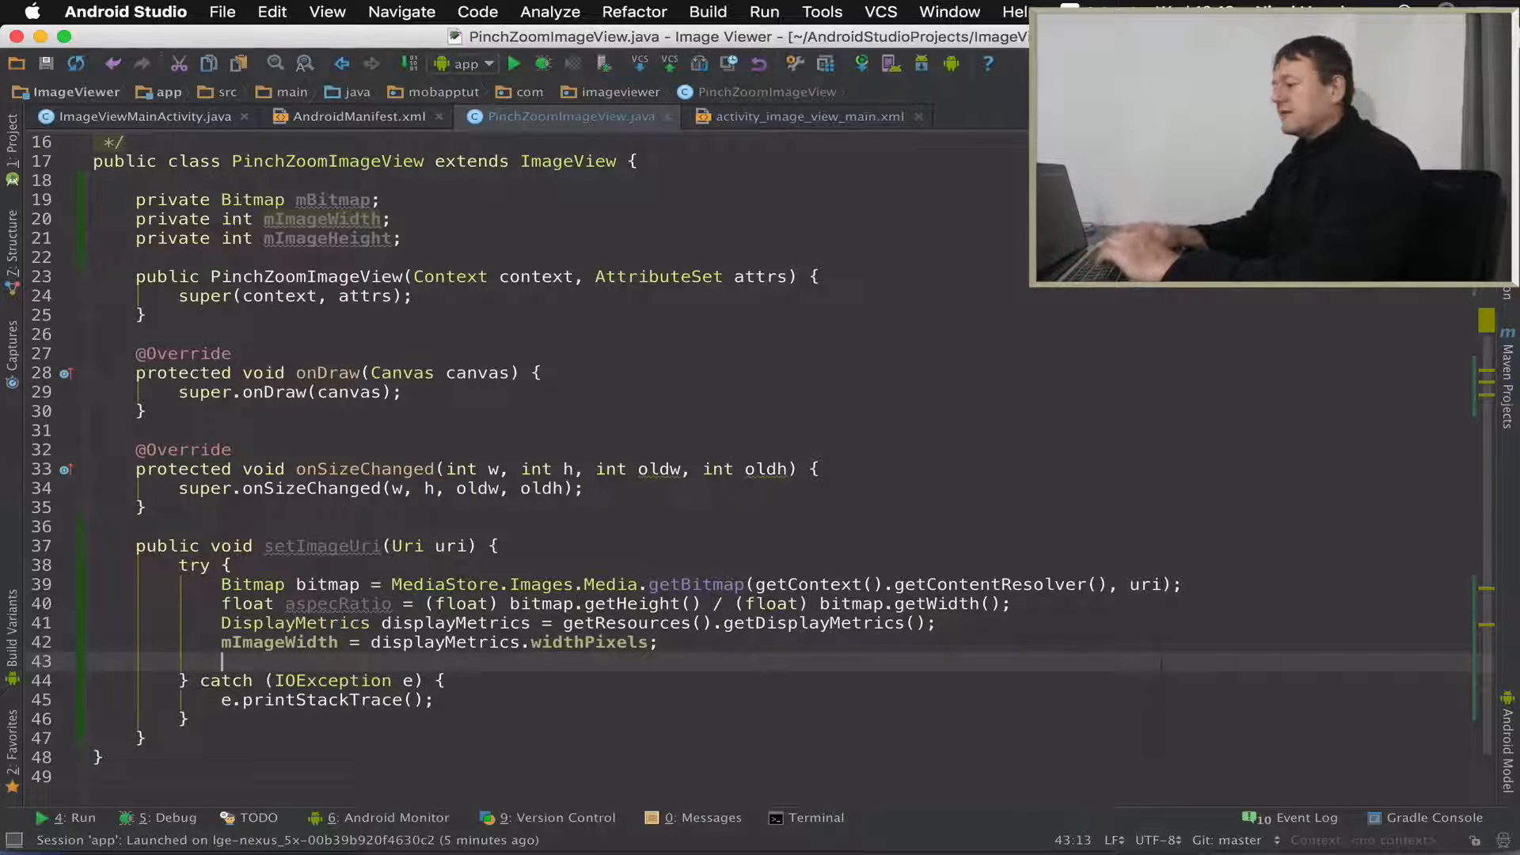
- Set mImageHeight = Math.round(mImageWidth * aspecRatio)
{"action": "type", "text": "mImageHeight"}
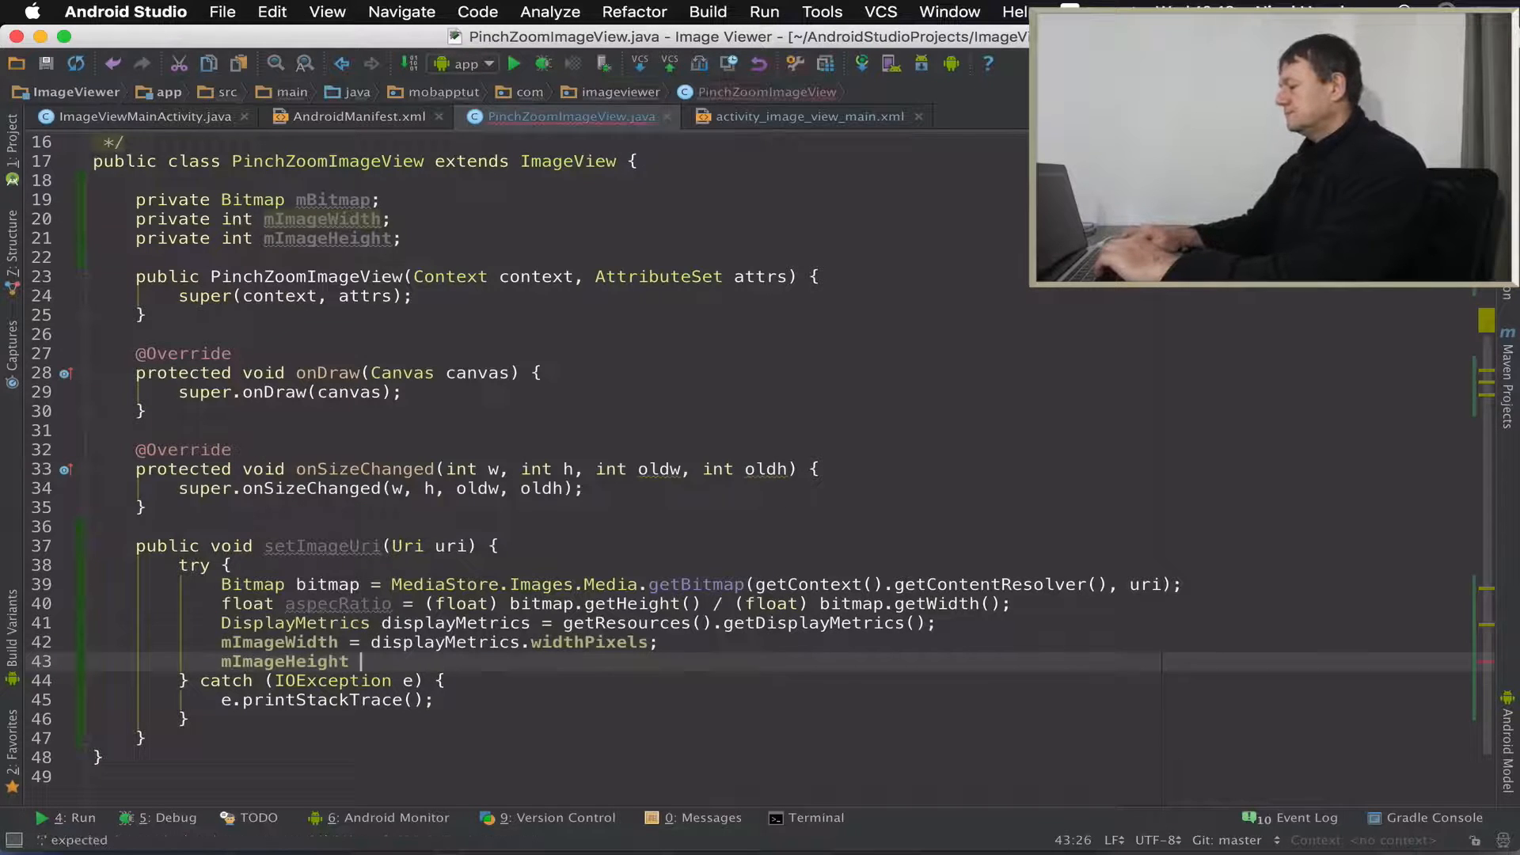
{"action": "type", "text": "="}
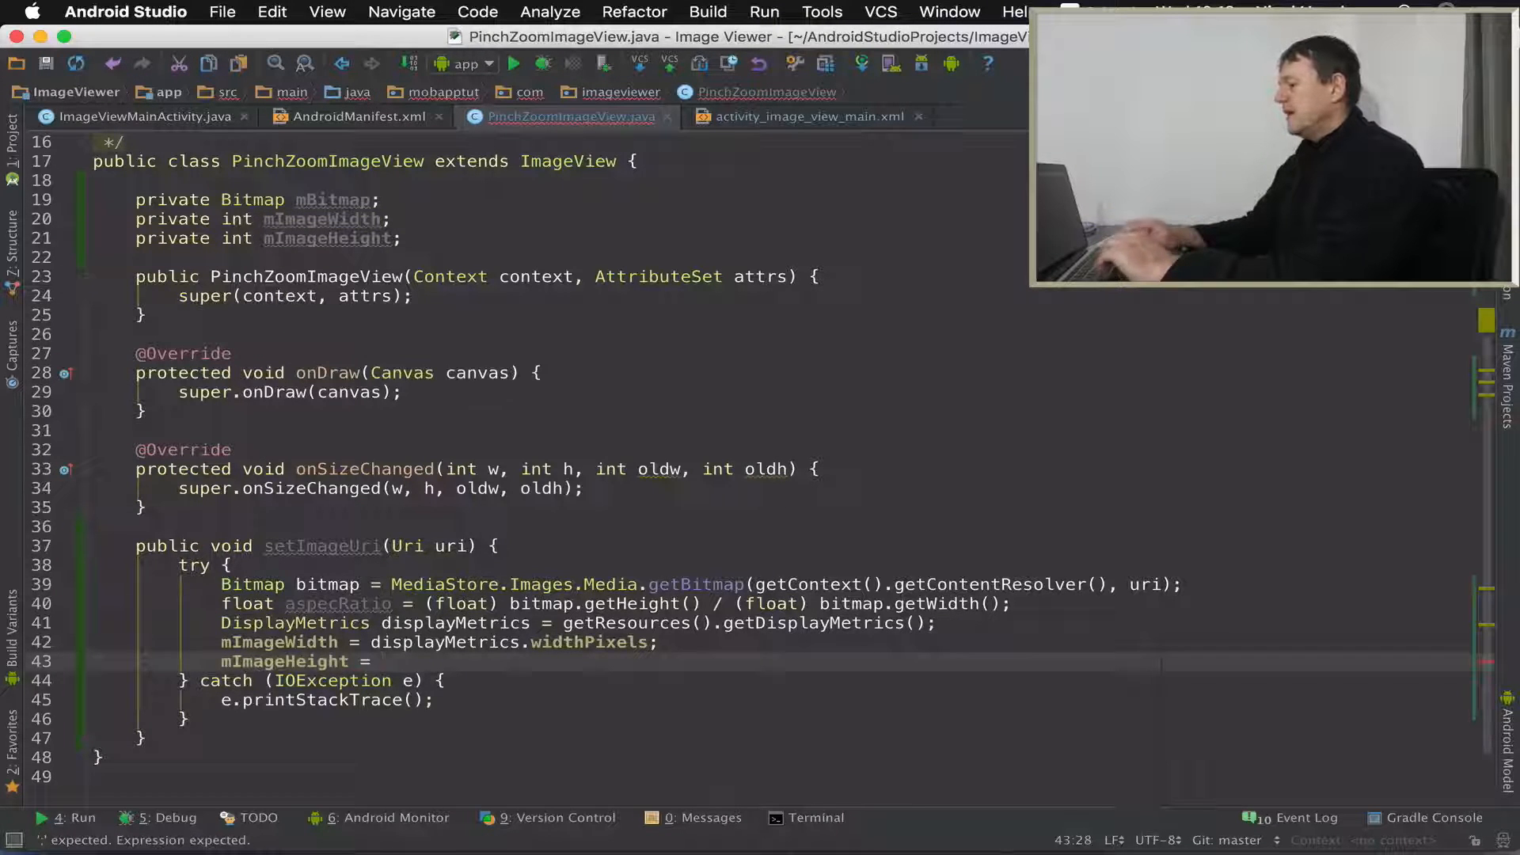
{"action": "type", "text": "Mat"}
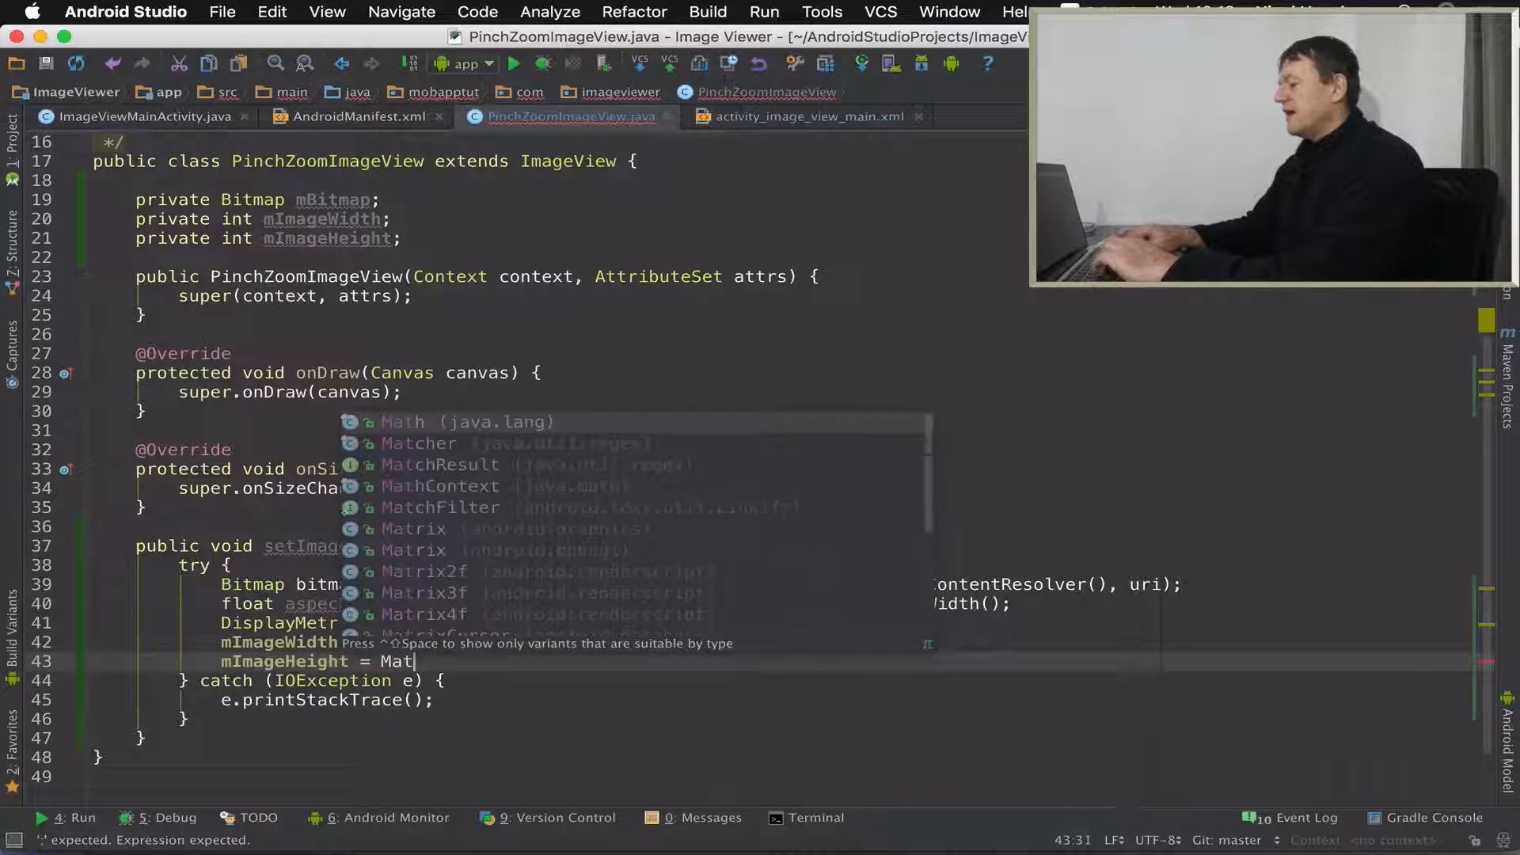
{"action": "type", "text": "h.round("}
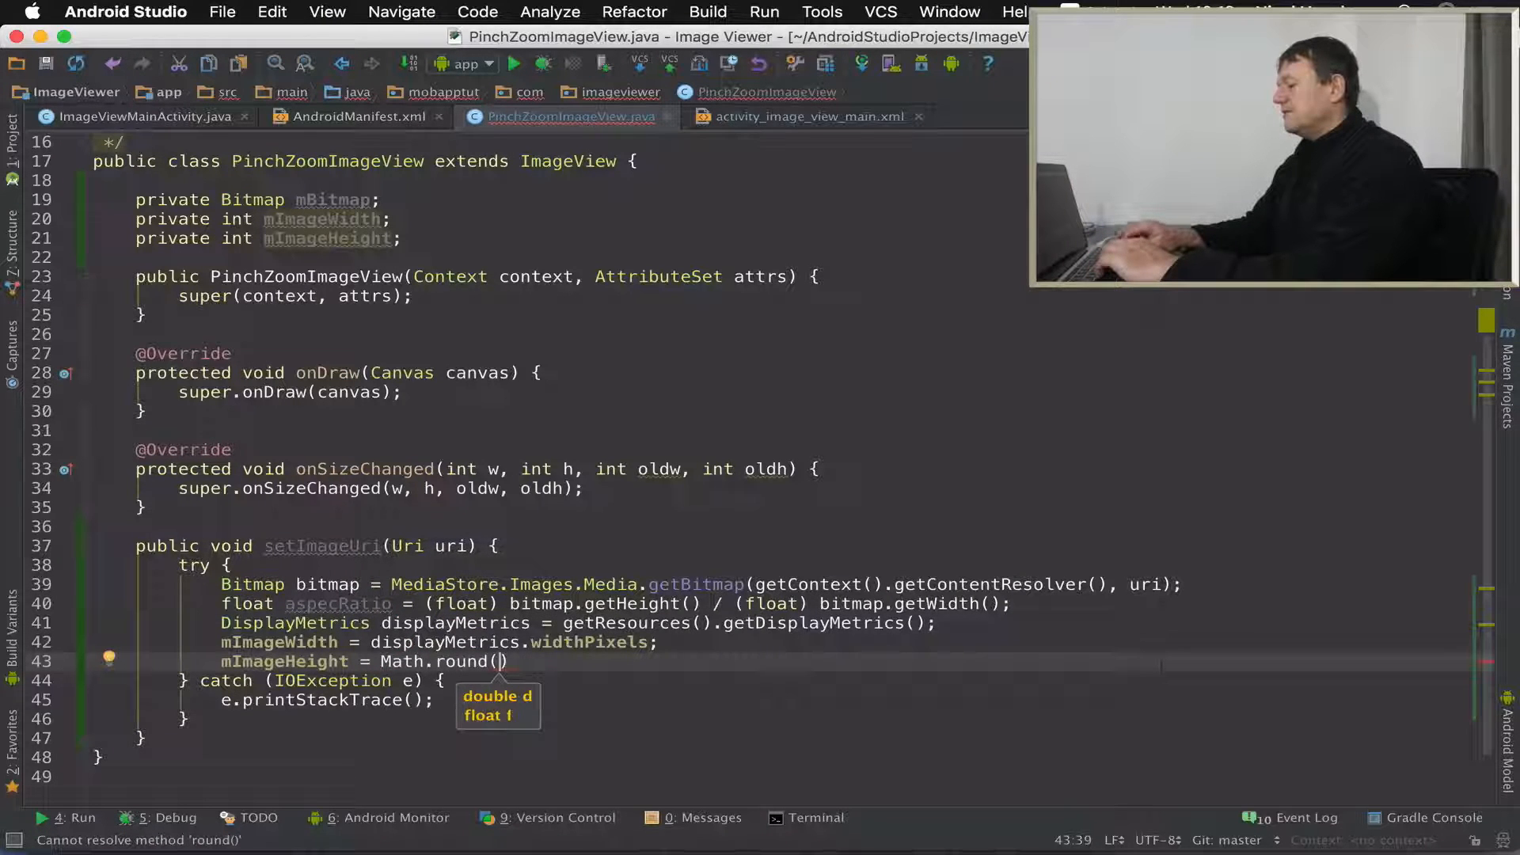
{"action": "type", "text": "mImageWidth *"}
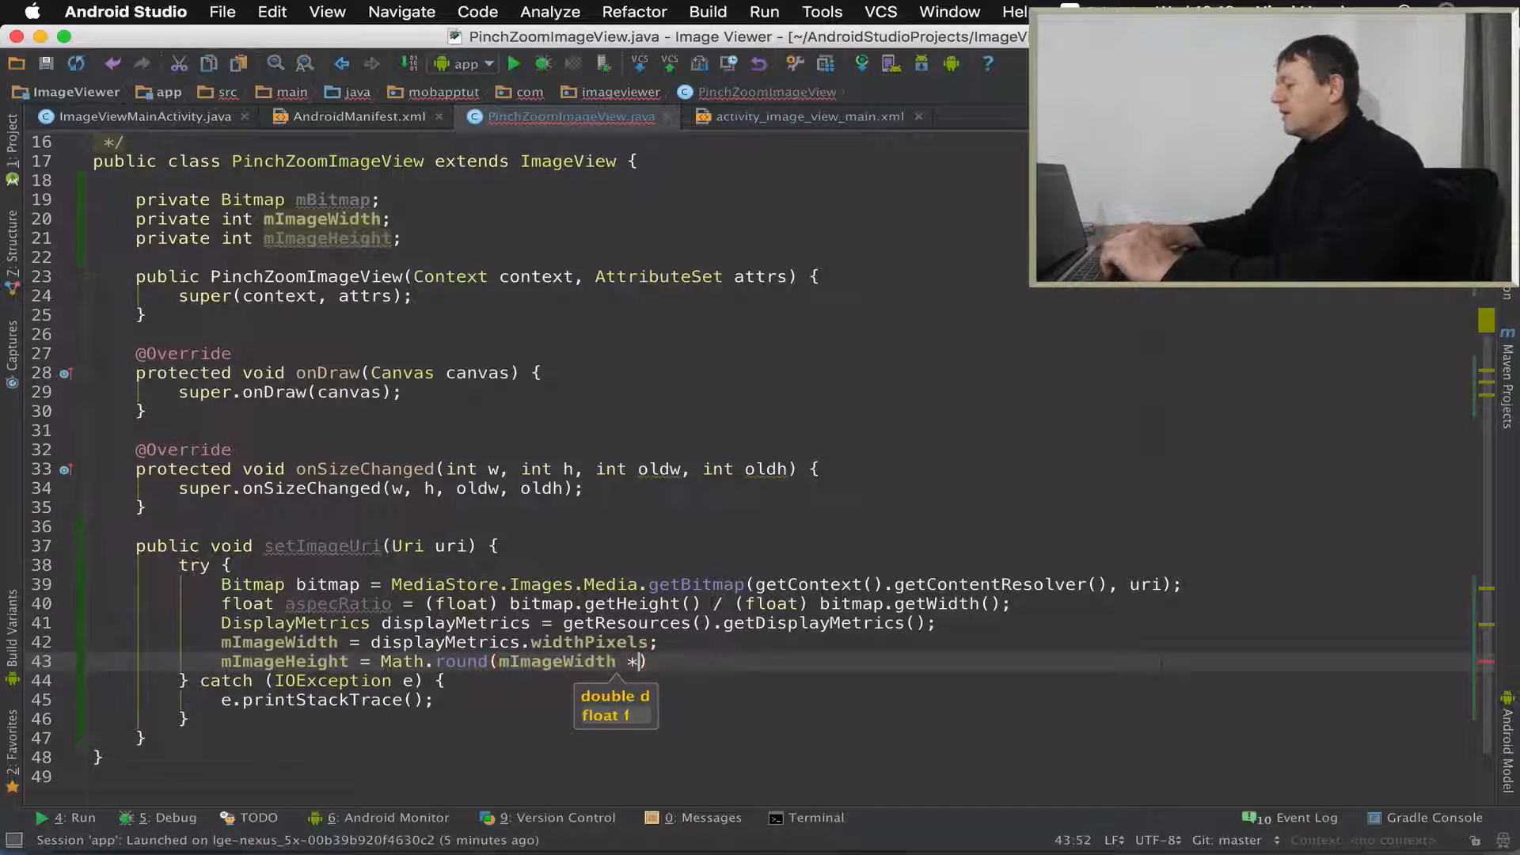
{"action": "type", "text": "aspecRatio"}
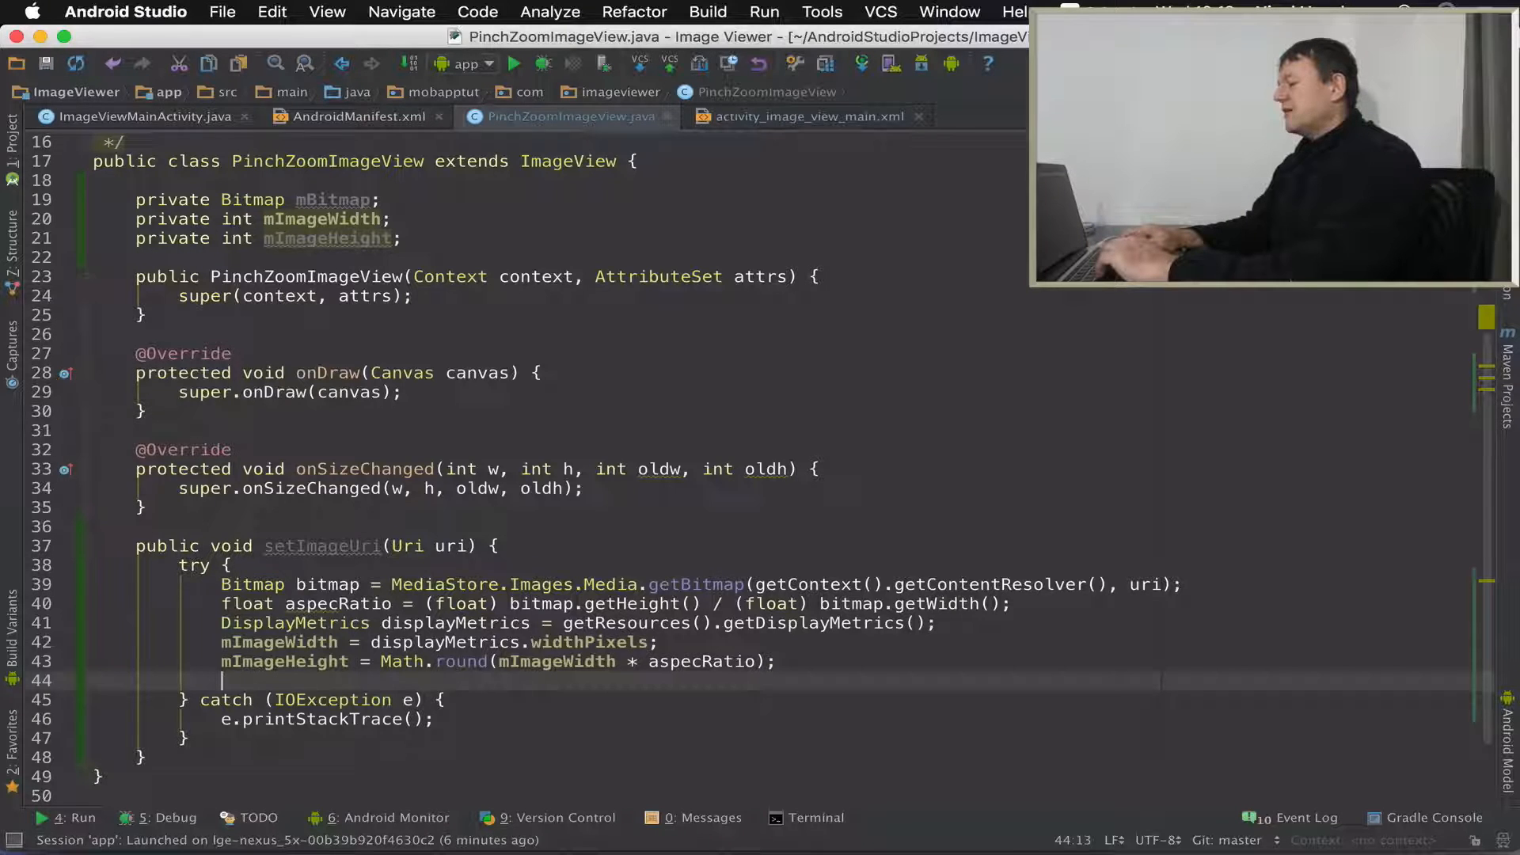
- Assign mBitmap = Bitmap.createScaledBitmap(bitmap, mImageWidth, mImageHeight, false)
{"action": "type", "text": "mBitmap ="}
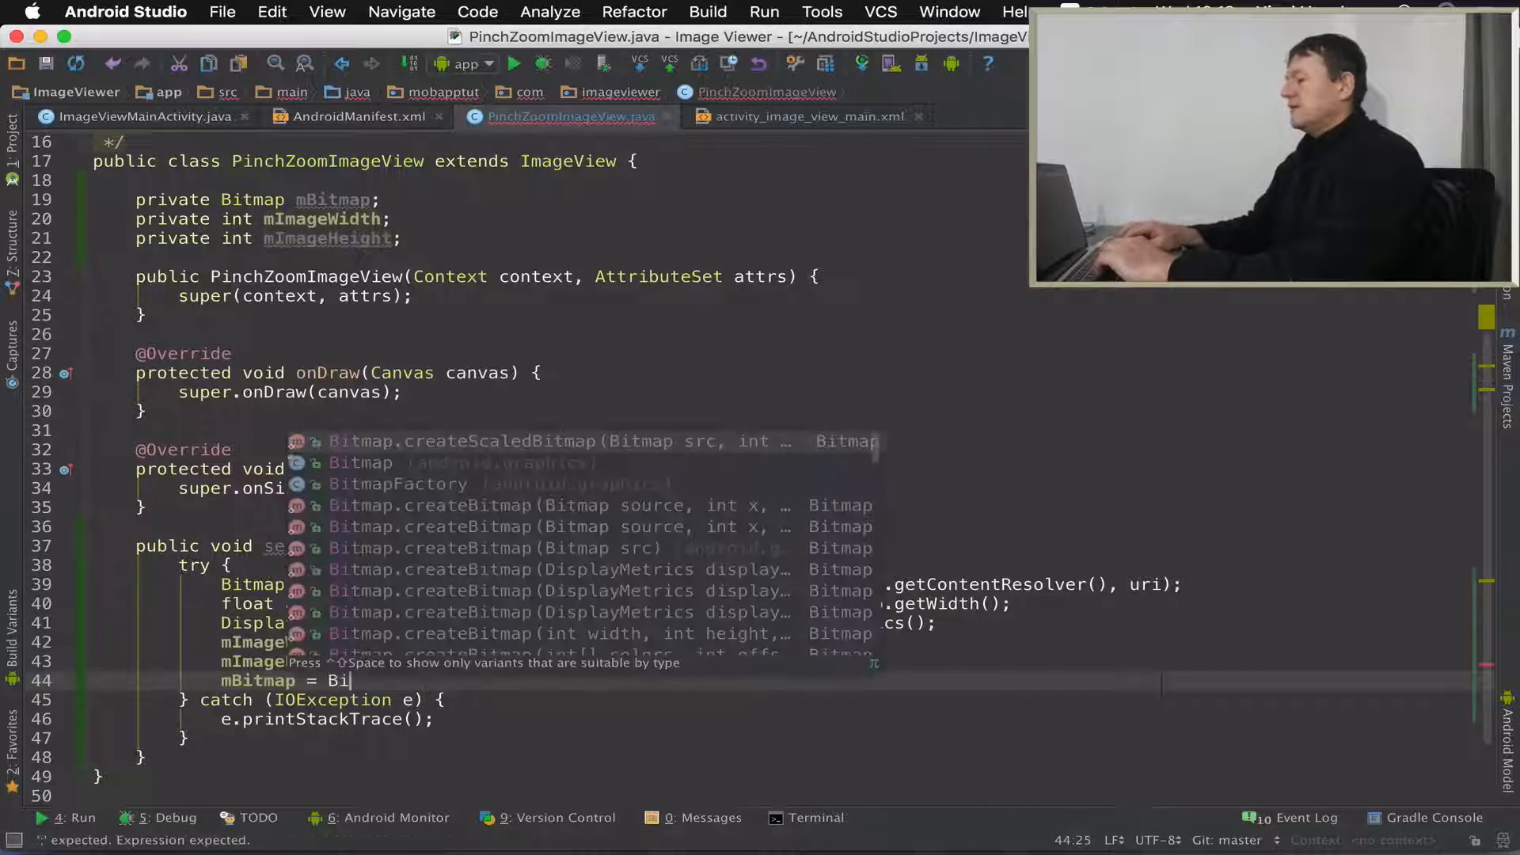
{"action": "type", "text": "Bitmap.createScaledBitmap("}
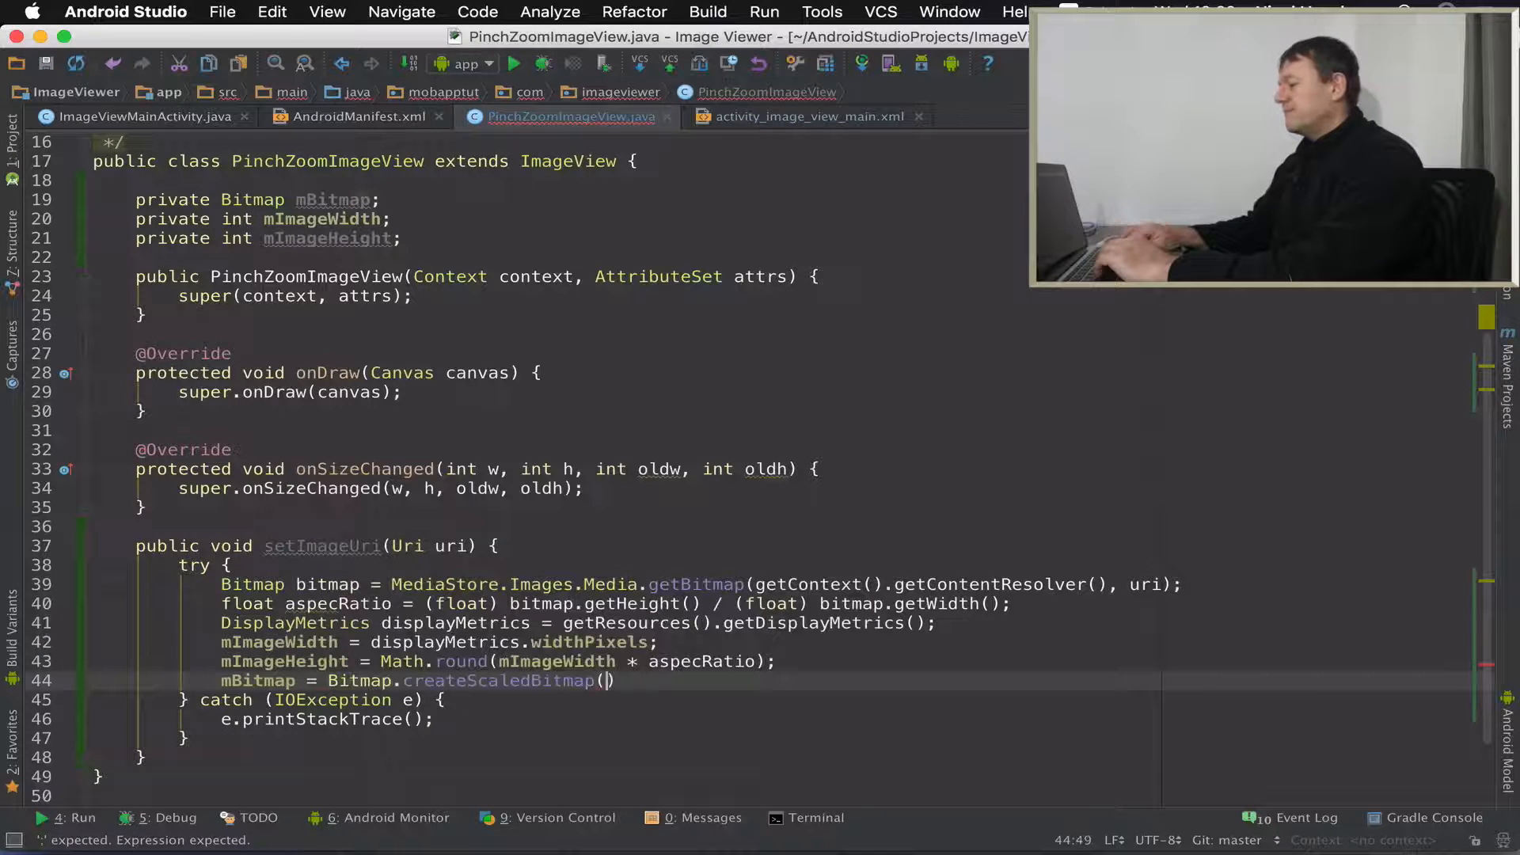
{"action": "type", "text": "bitmap,"}
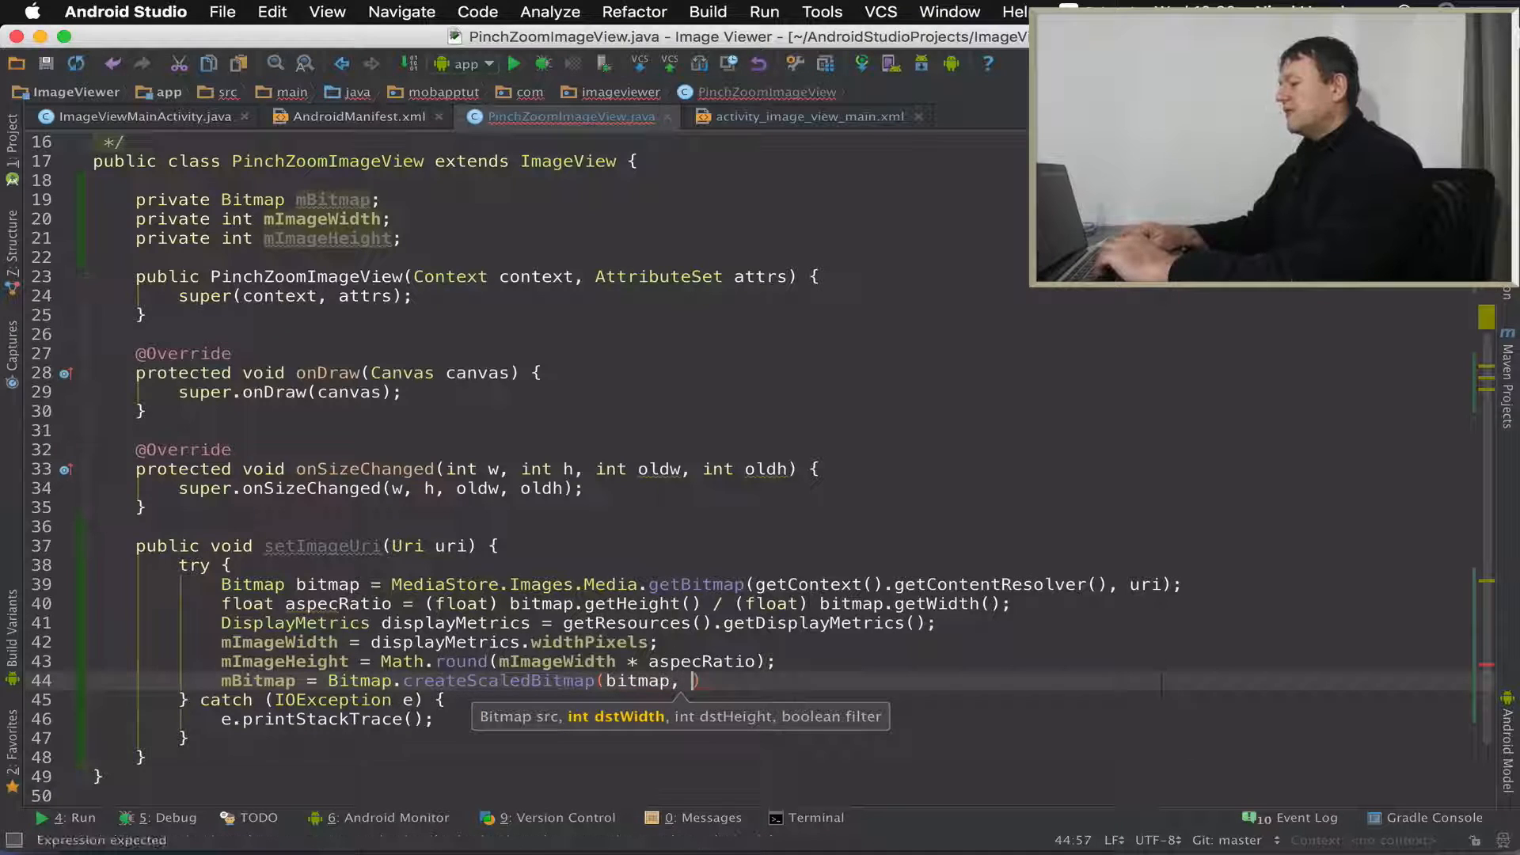
{"action": "type", "text": "mImageWidth, mImageHeight"}
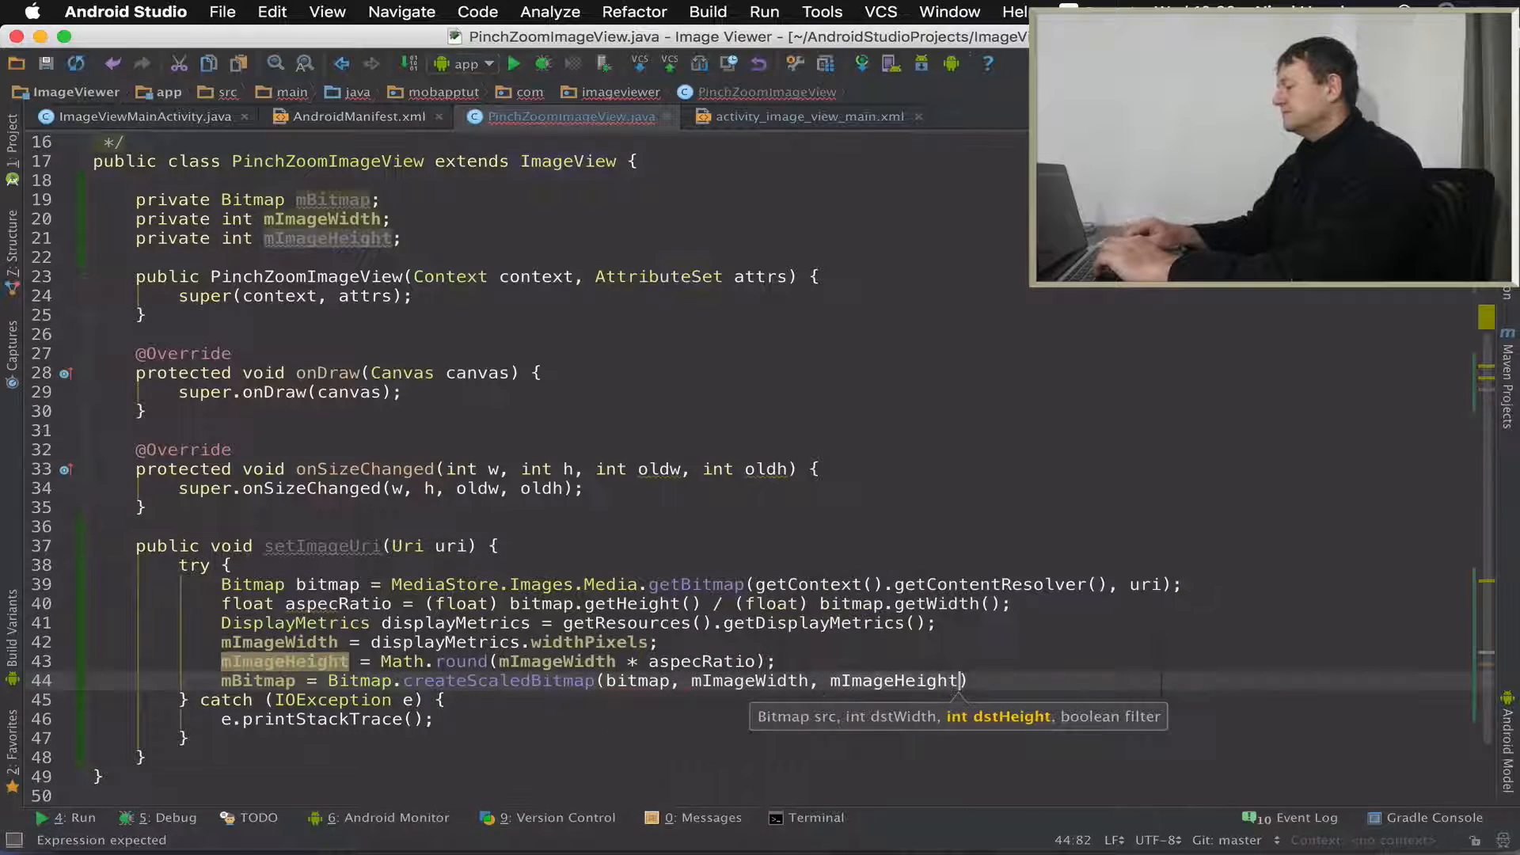
{"action": "type", "text": ", false"}
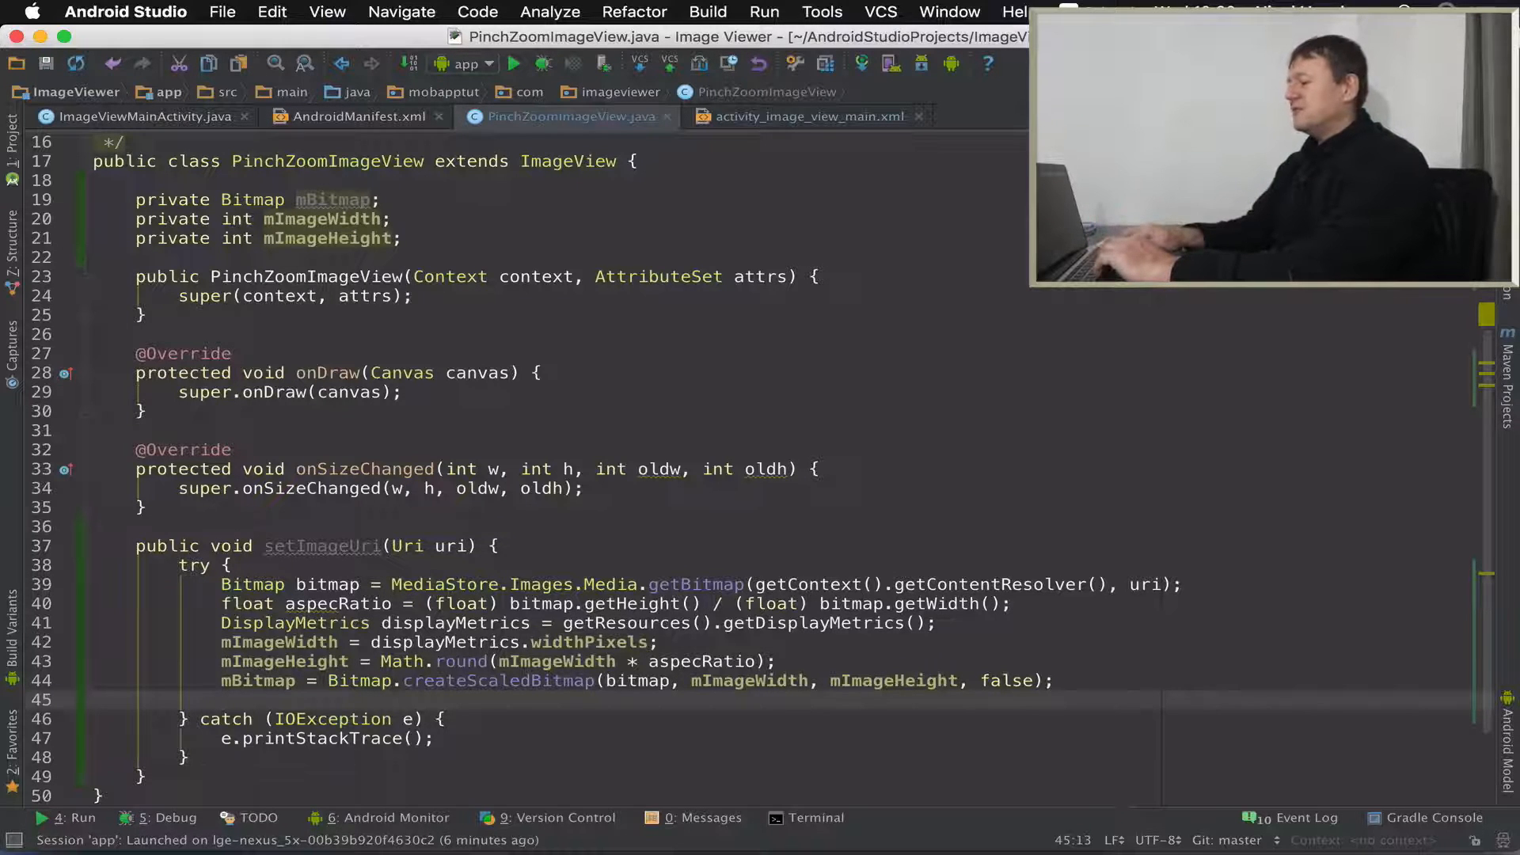
- Add invalidate(); and requestLayout(); after the scaled bitmap assignment
{"action": "type", "text": "invalidate();"}
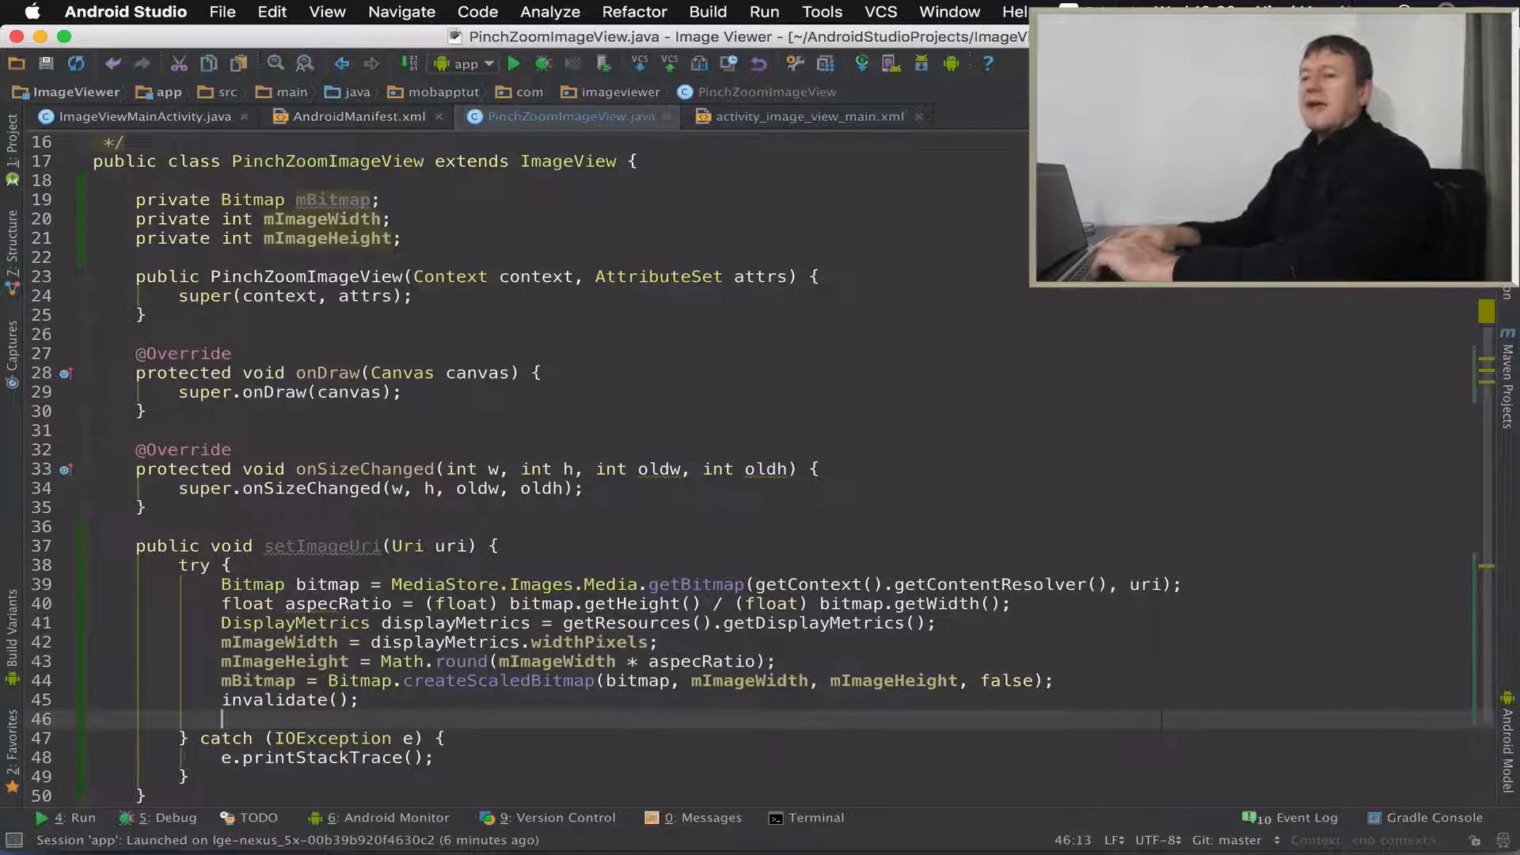
{"action": "type", "text": "requestLayout();"}
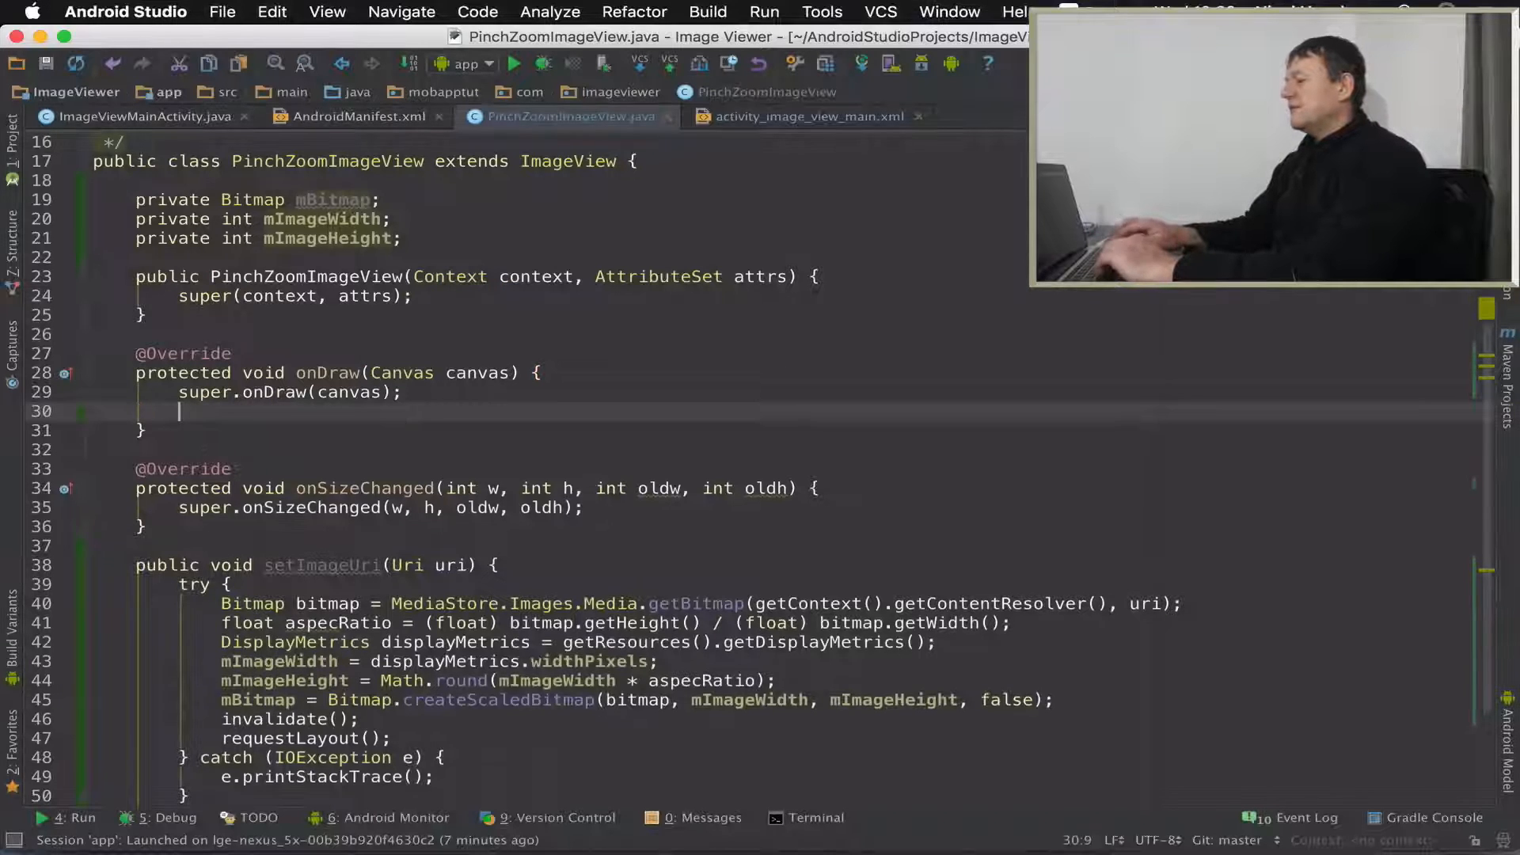
- In onDraw add canvas.save(), canvas.drawBitmap(mBitmap, 0, 0, null) and canvas.restore()
{"action": "type", "text": "c"}
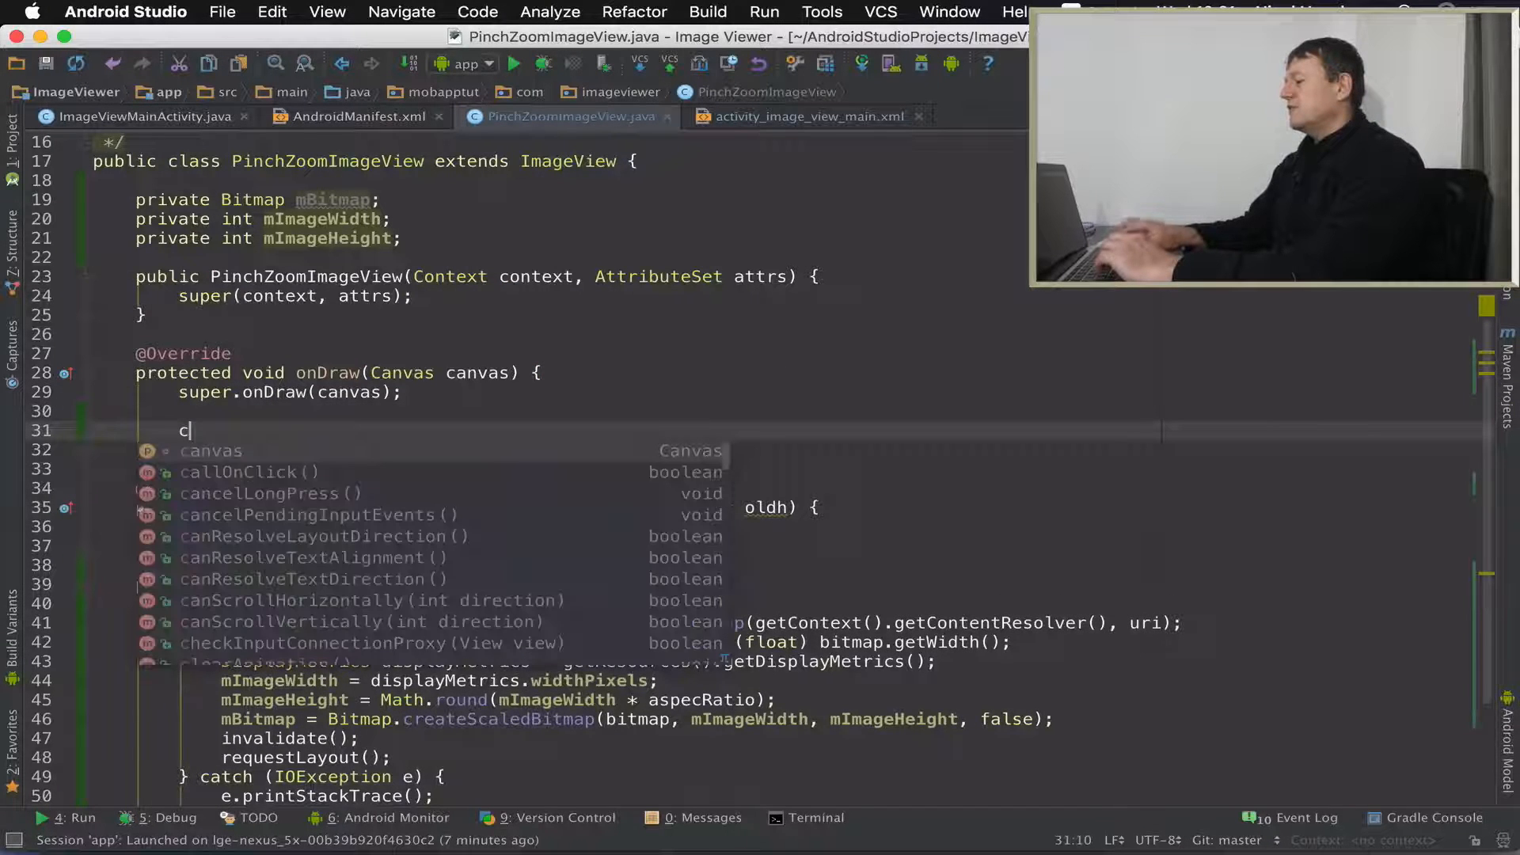
{"action": "type", "text": "anvas.save();"}
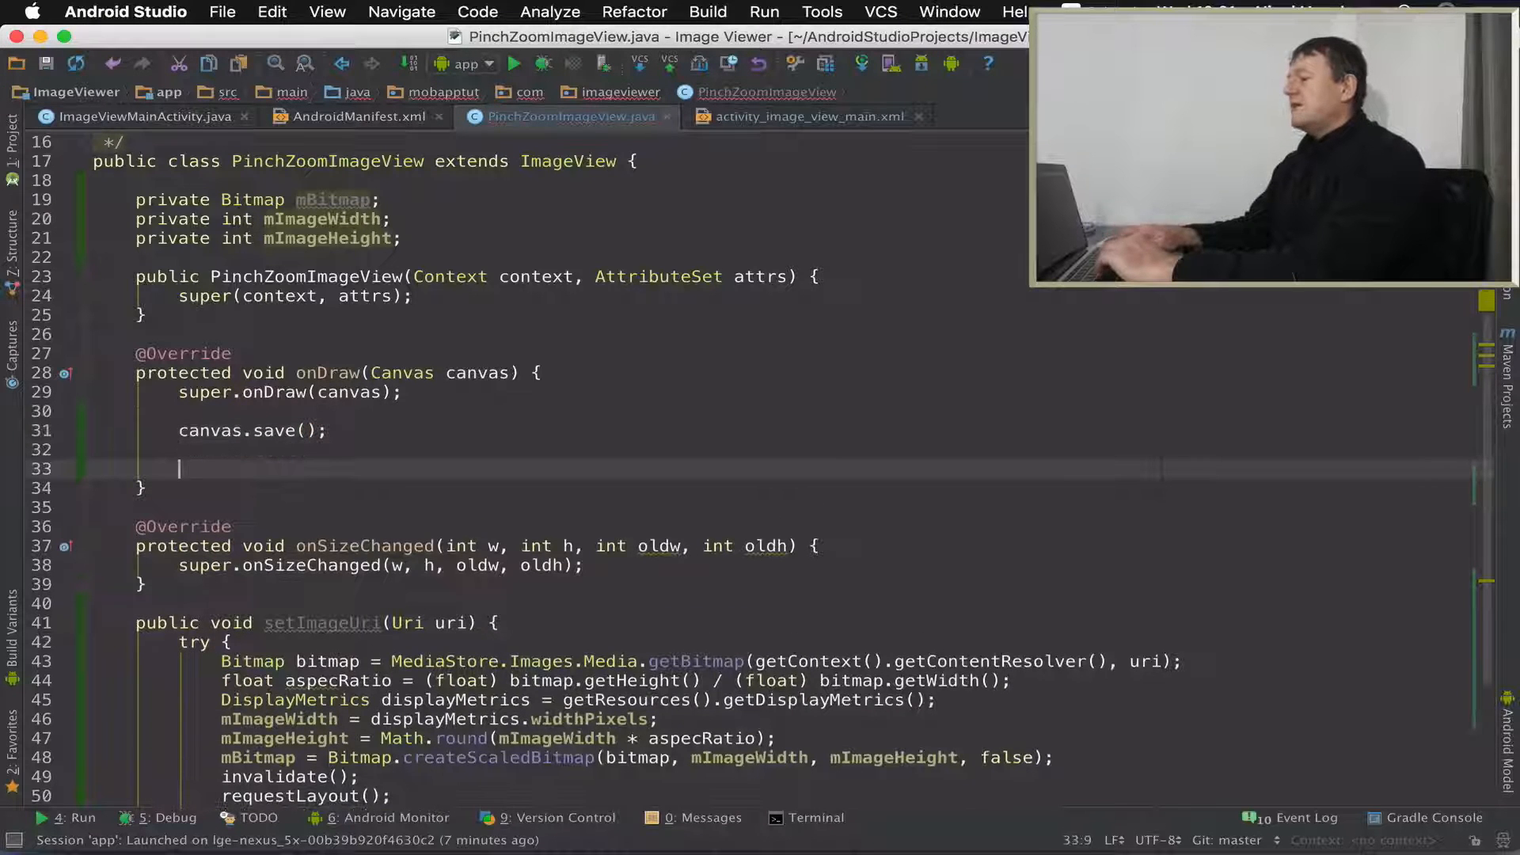
{"action": "type", "text": "canvas."}
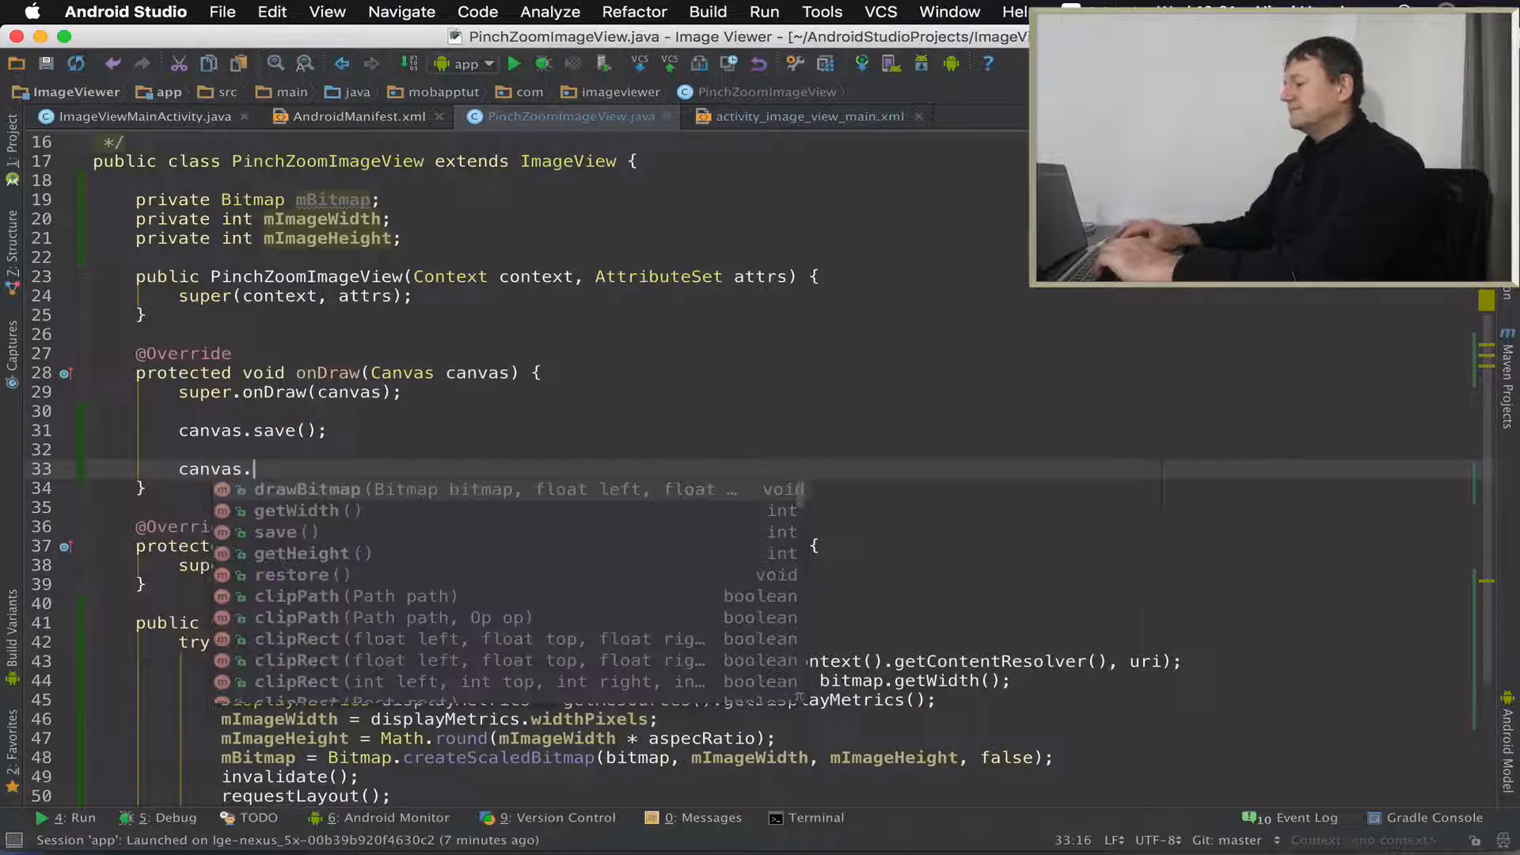
{"action": "type", "text": "restore();"}
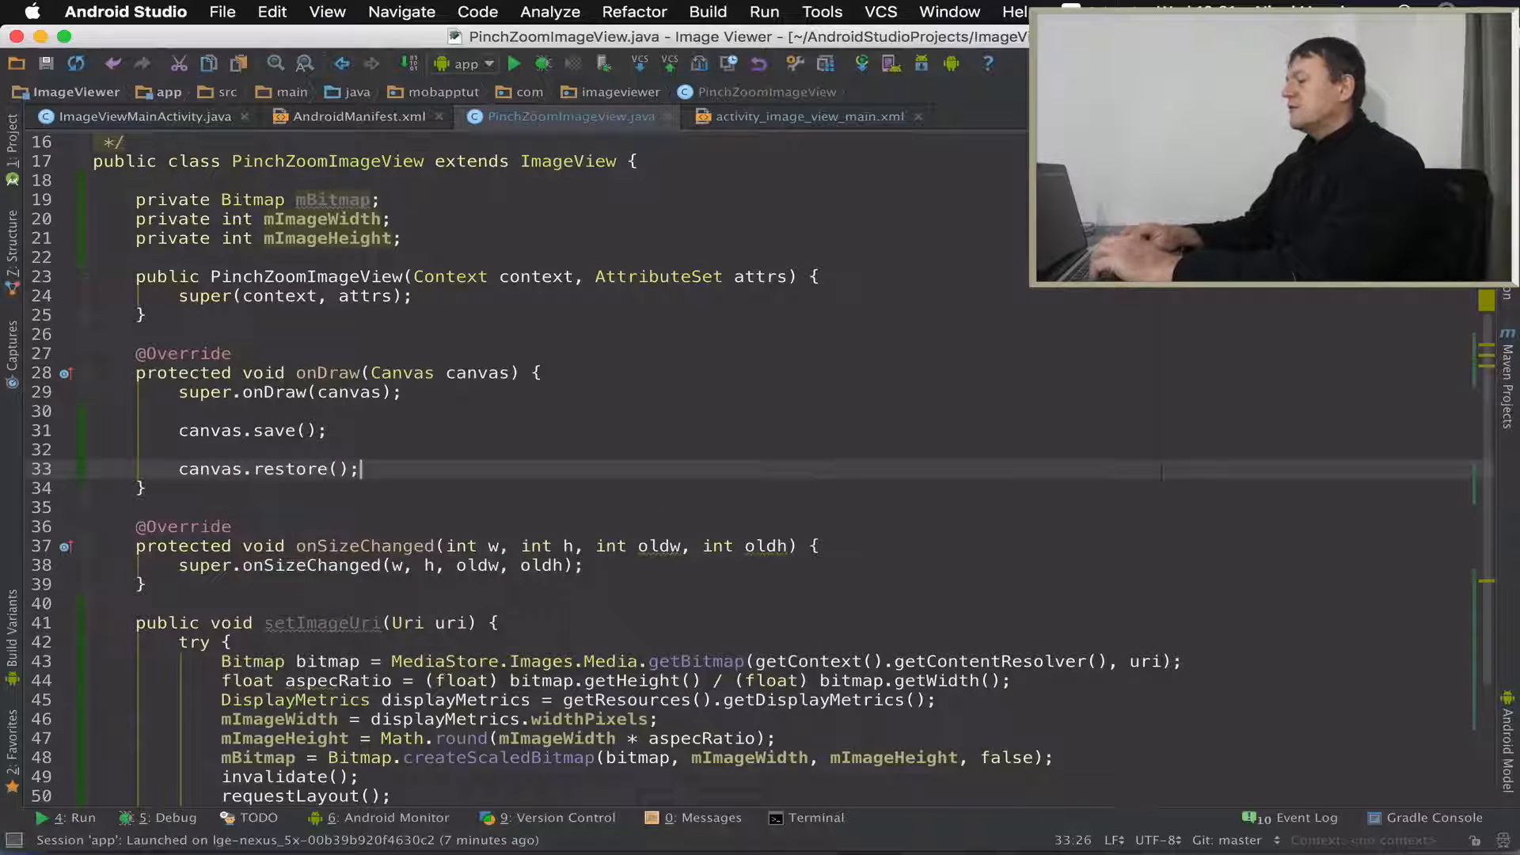
{"action": "type", "text": "ca"}
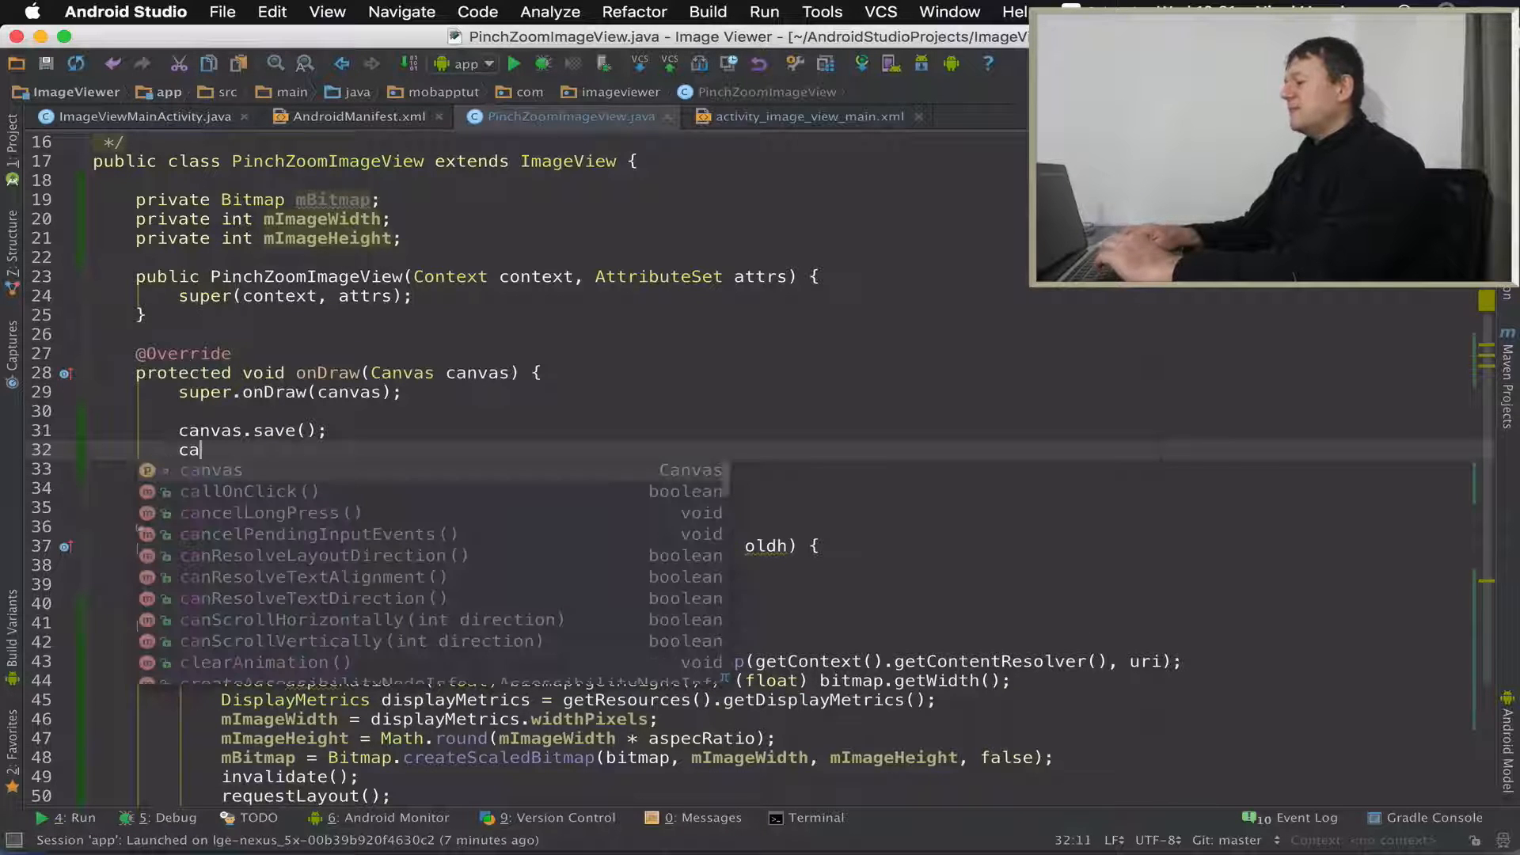
{"action": "type", "text": "val"}
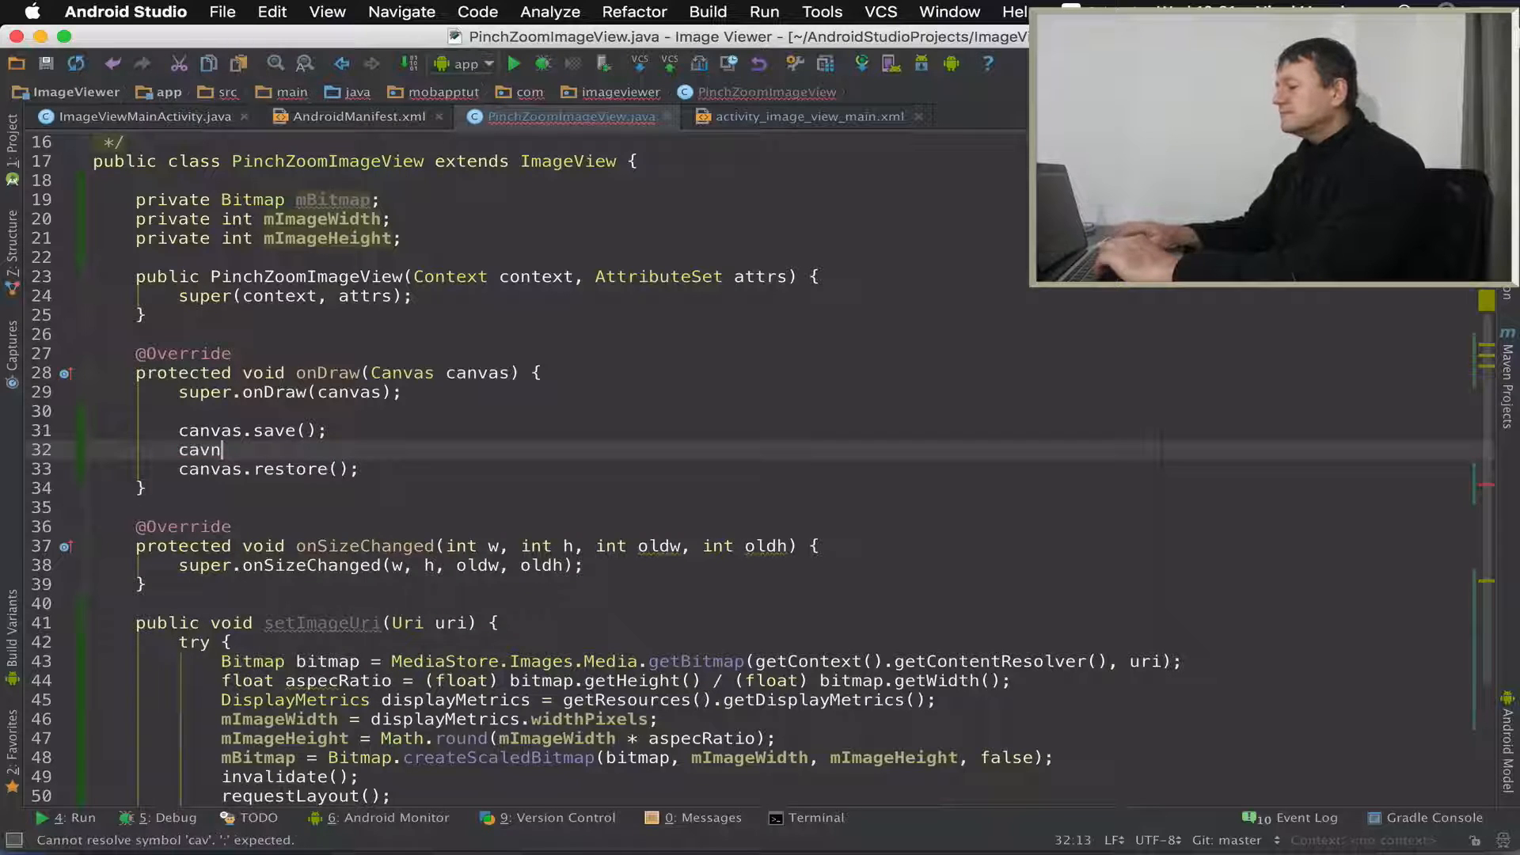
{"action": "type", "text": "al"}
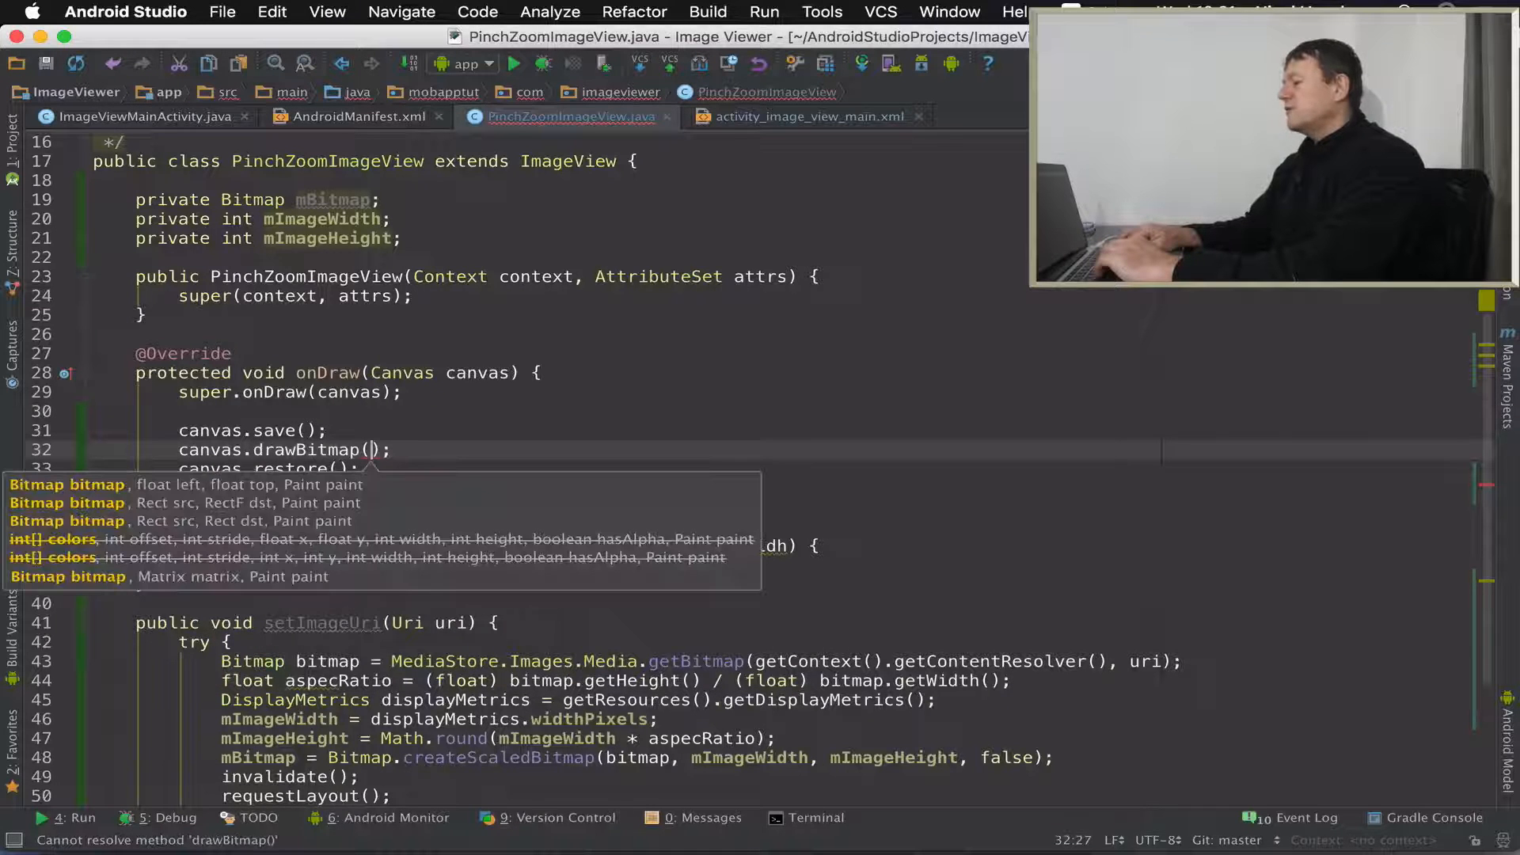
{"action": "type", "text": "mBitmap,"}
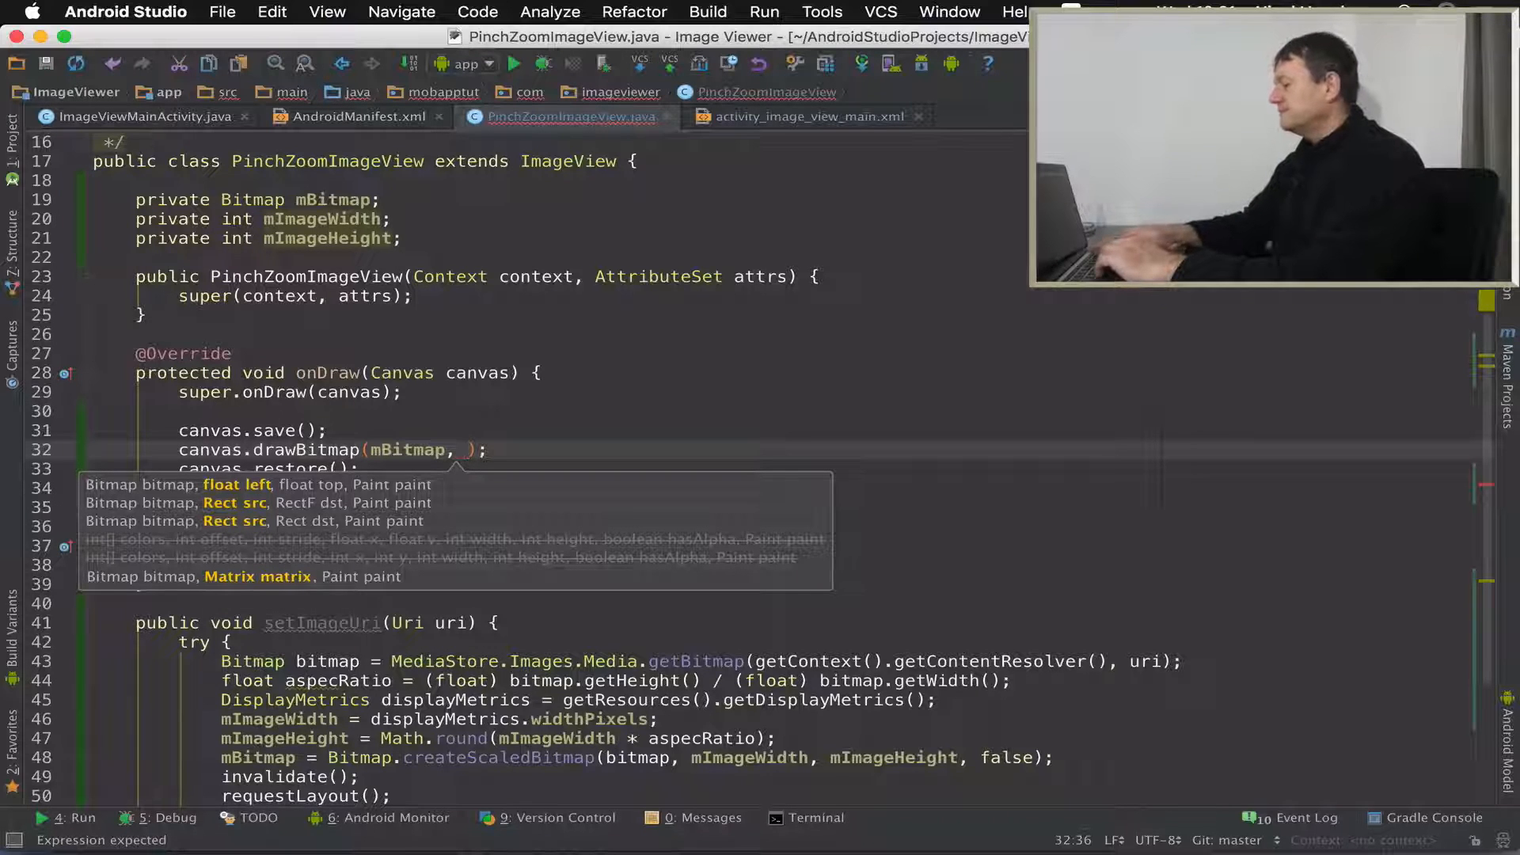
{"action": "type", "text": "0, 0,"}
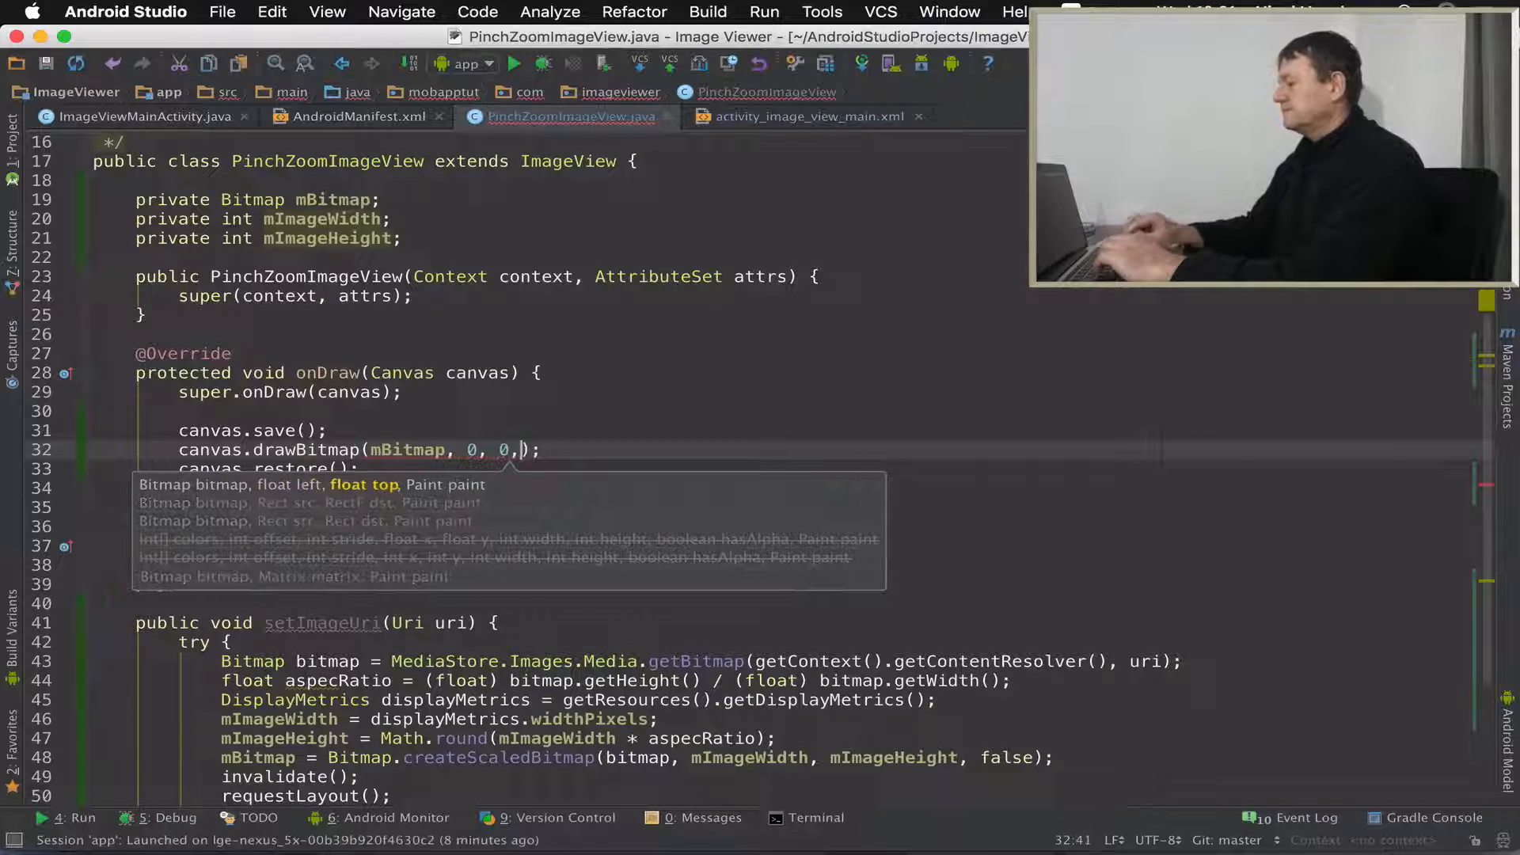
{"action": "type", "text": "null"}
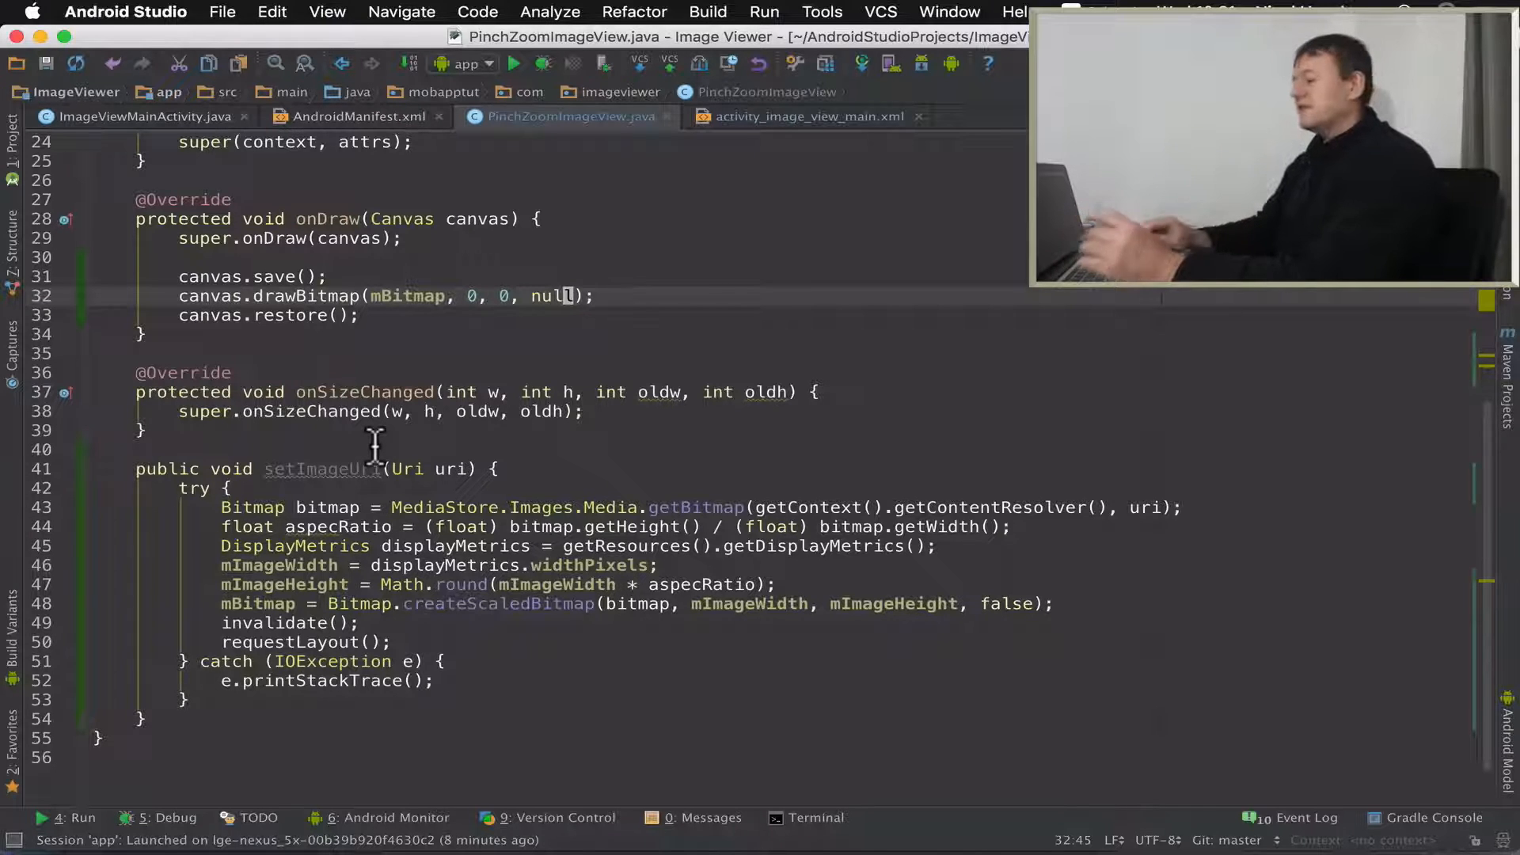
- In ImageViewMainActivity add a private void pinchZoomPan() method
{"action": "left_click", "coordinate": [146, 115]}
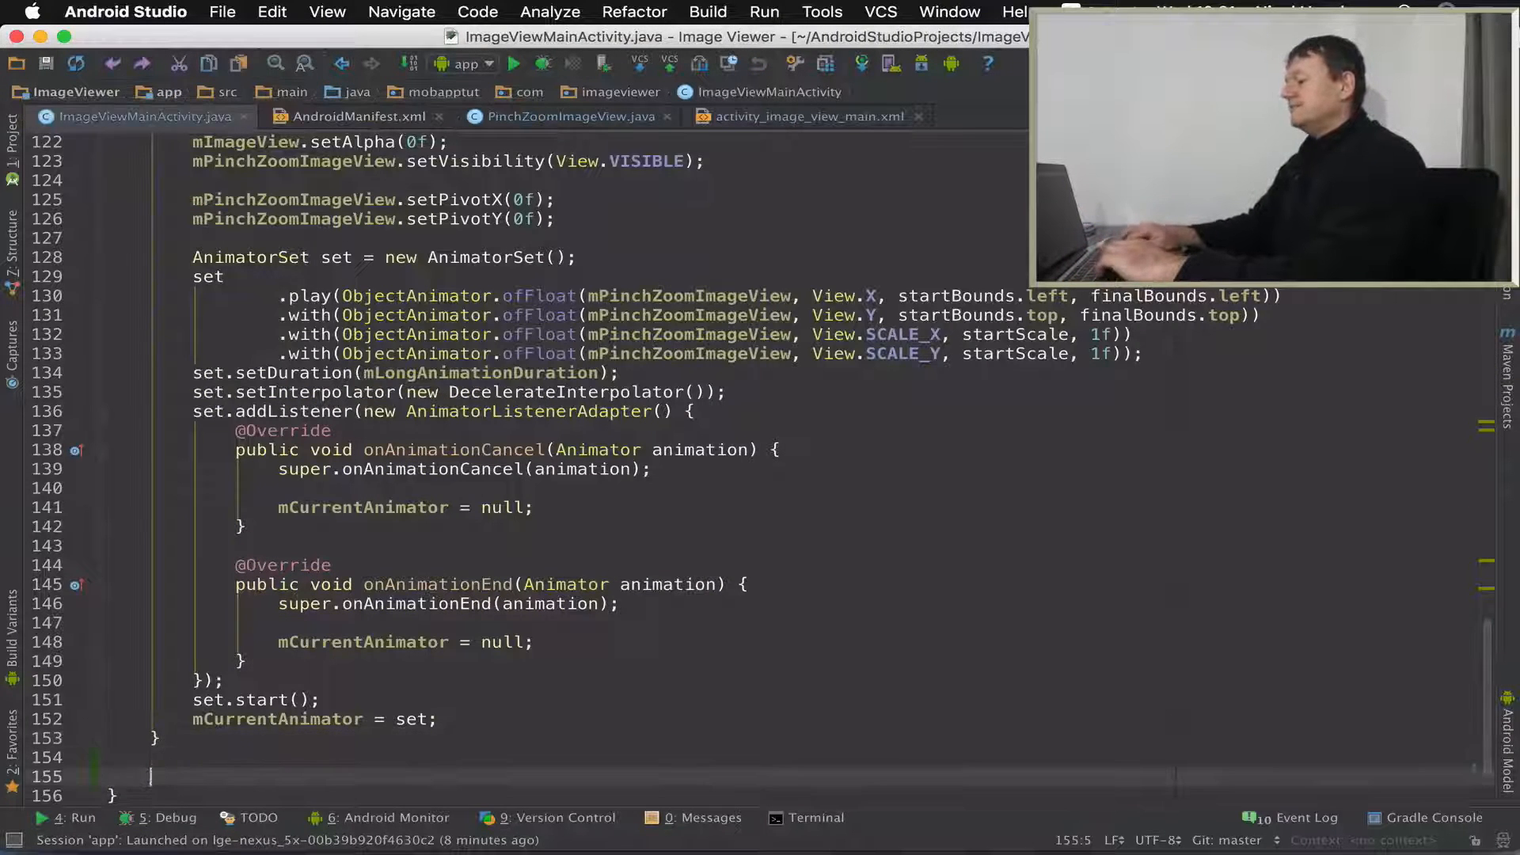
{"action": "type", "text": "private"}
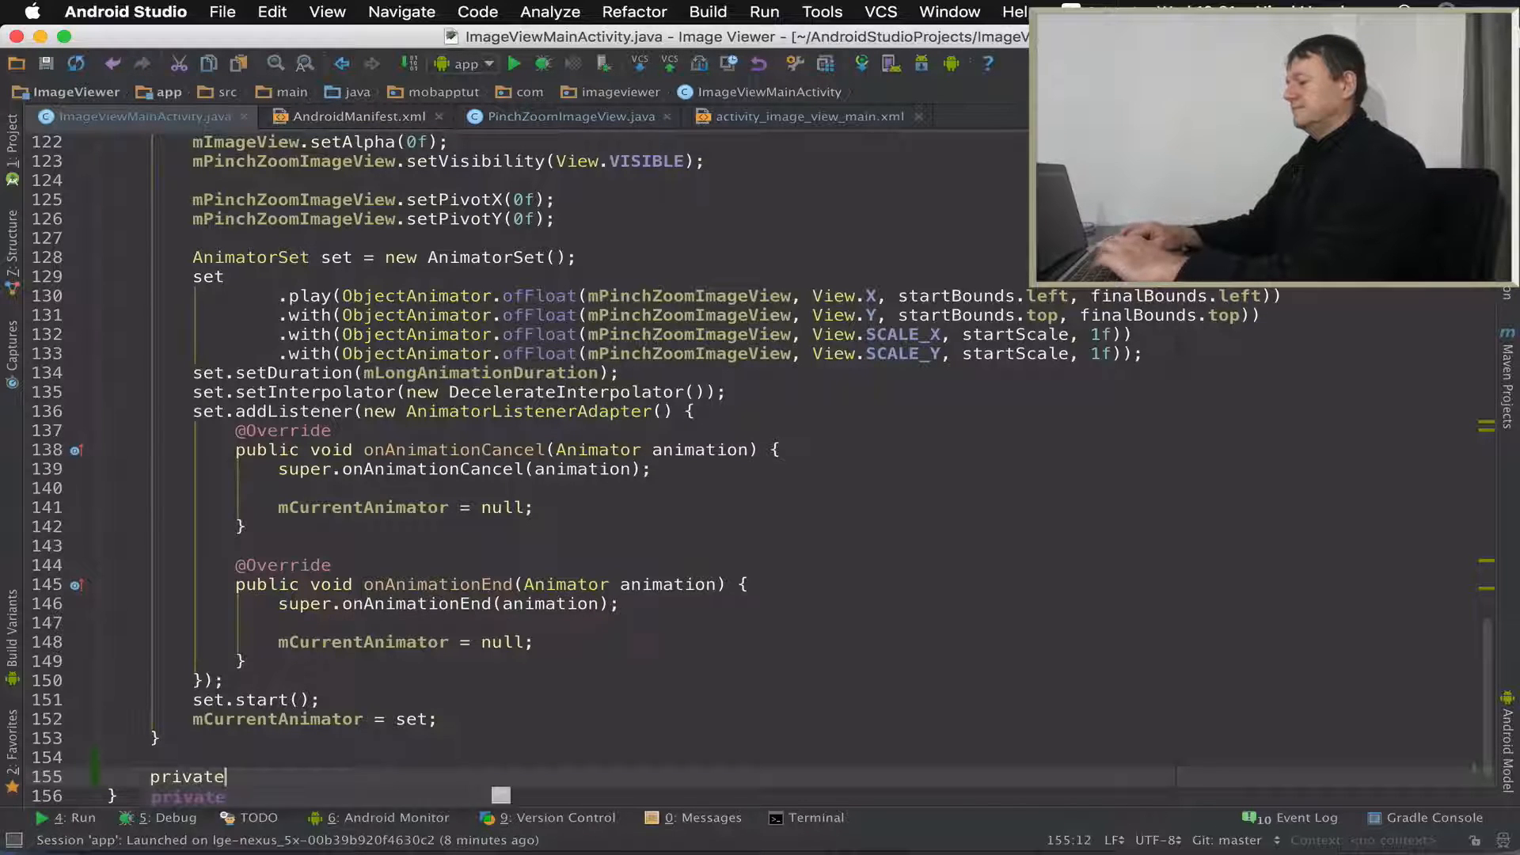
{"action": "type", "text": "void"}
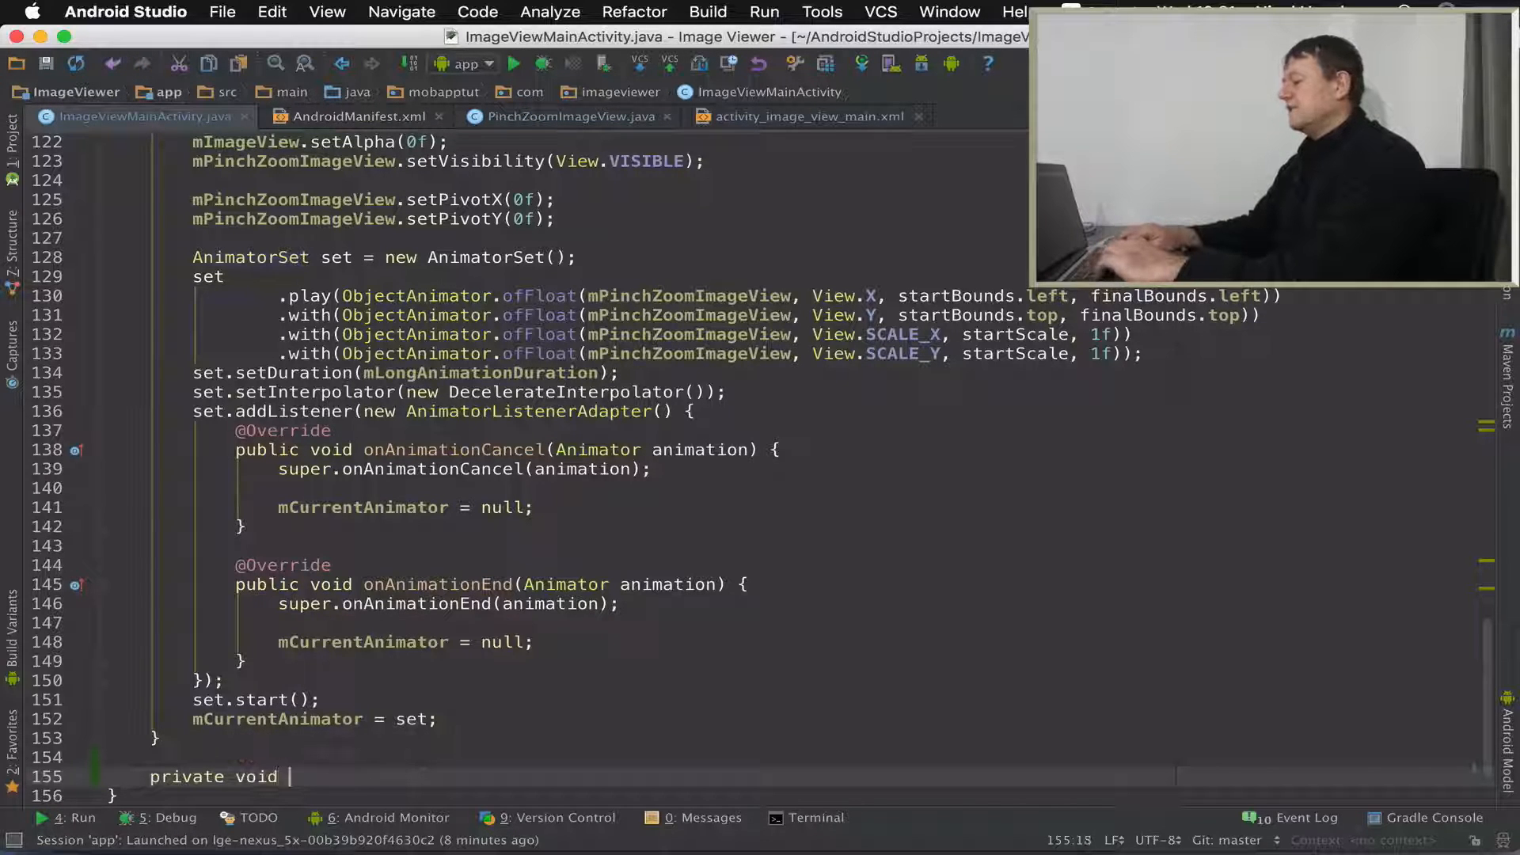
{"action": "type", "text": "pin"}
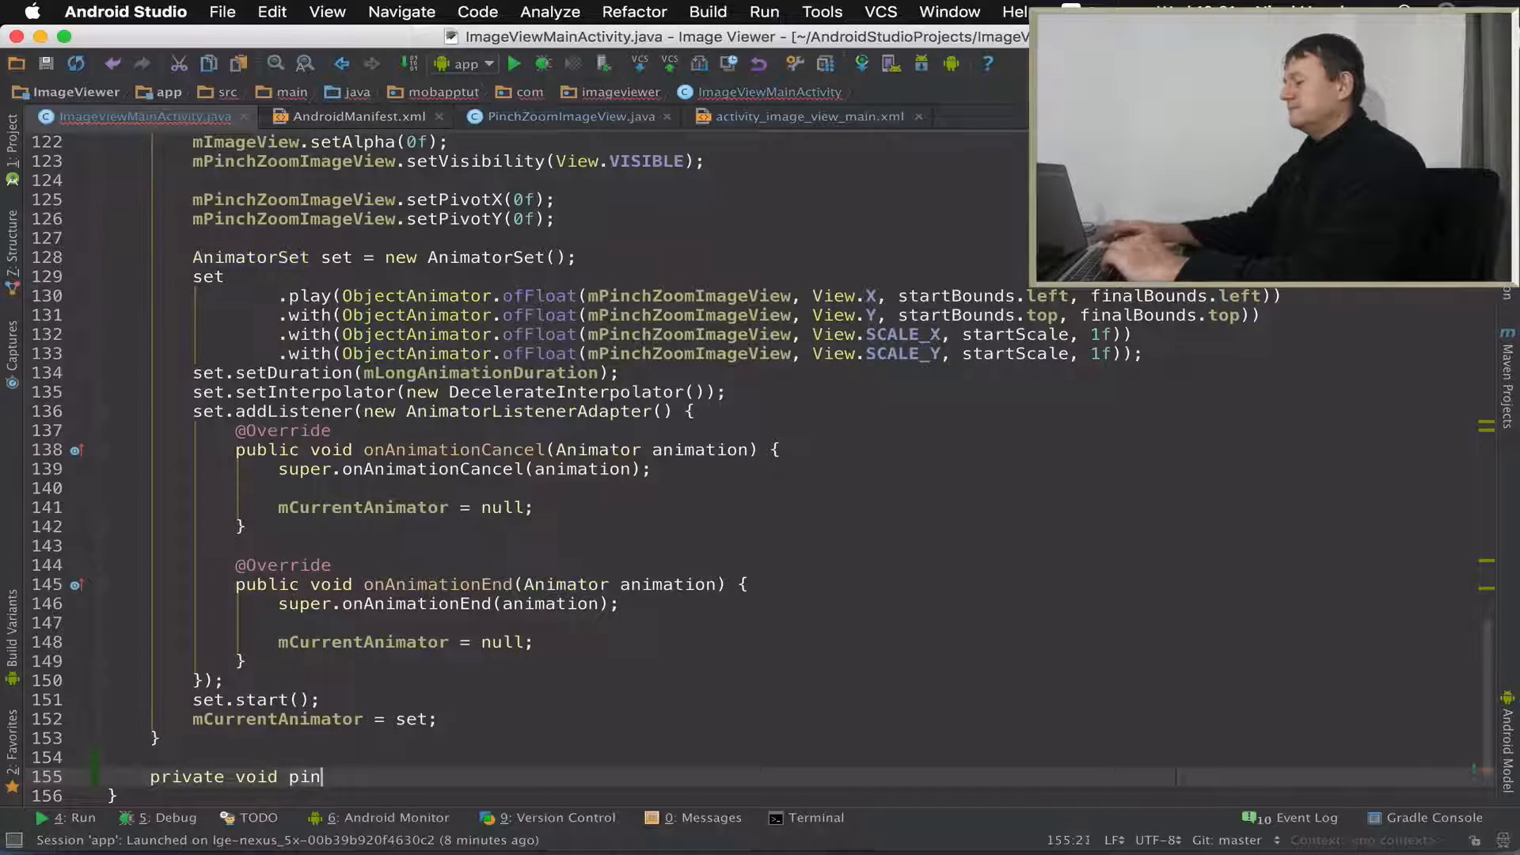
{"action": "type", "text": "chZoom"}
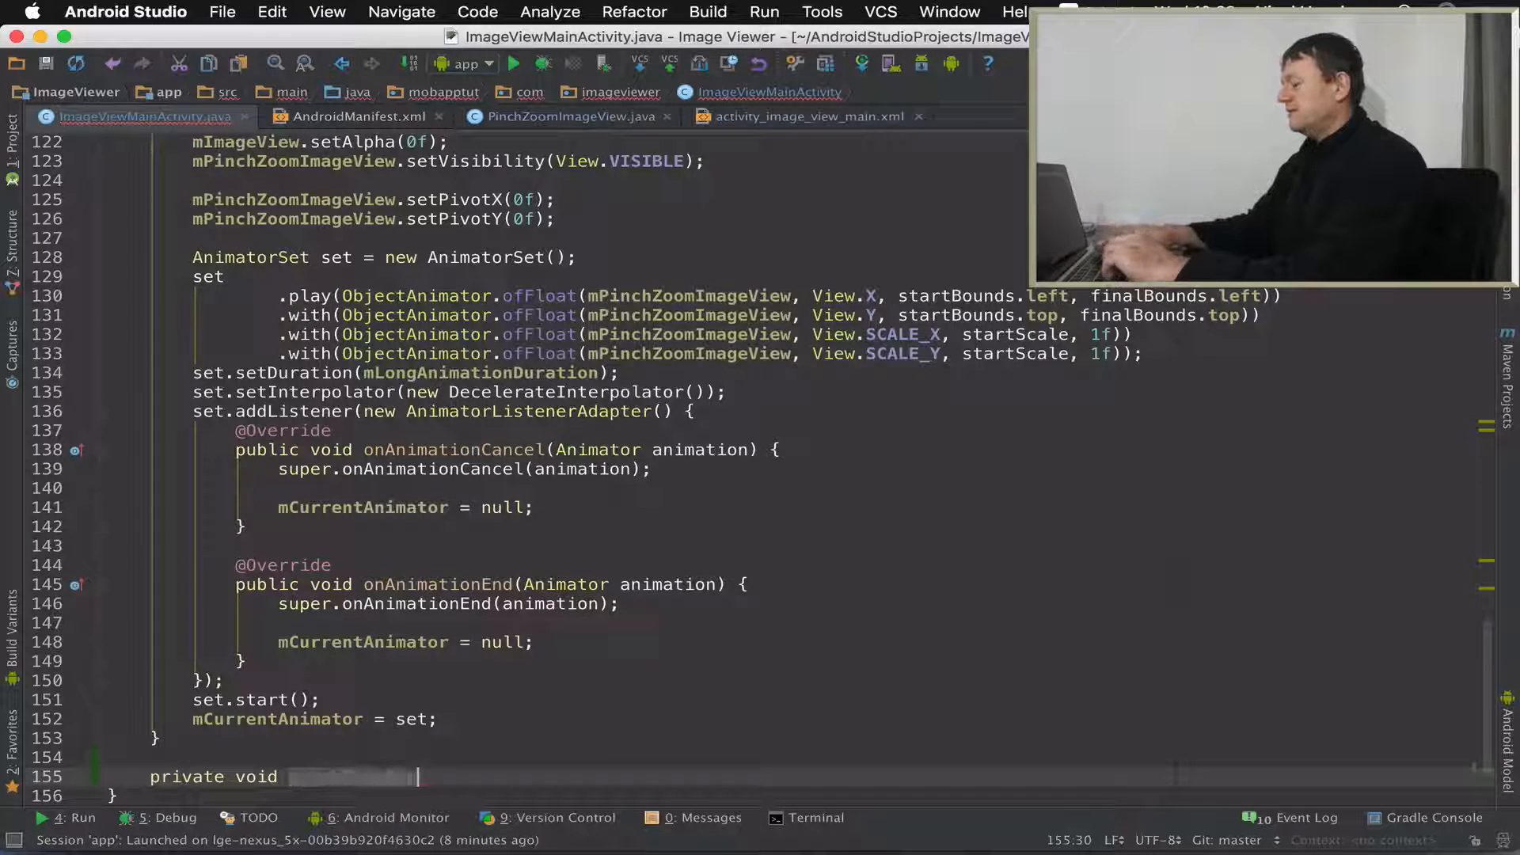
{"action": "type", "text": "pinchZoomPan() {"}
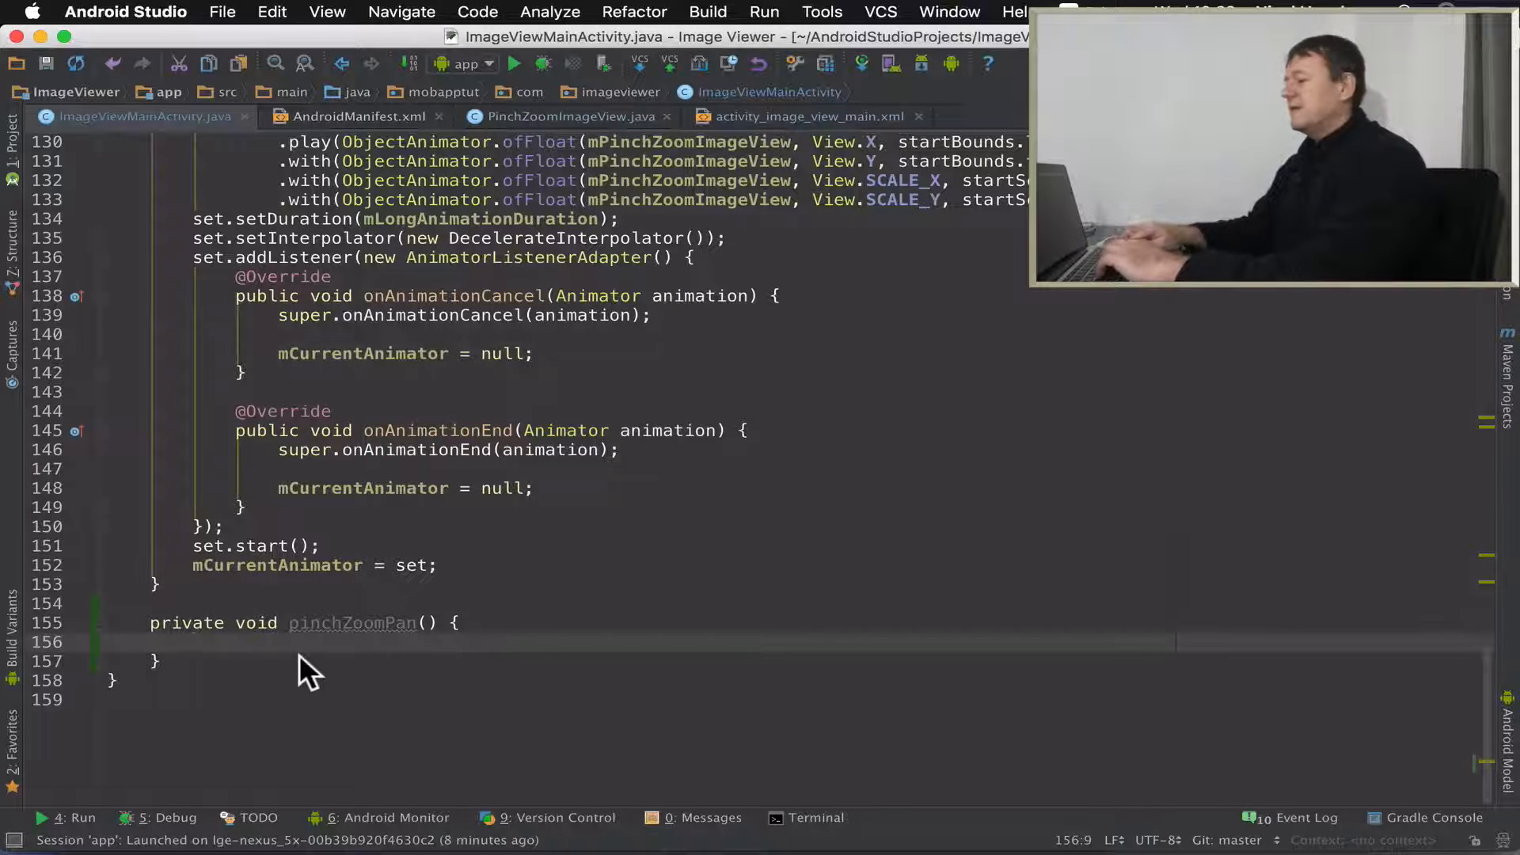
- Call mPinchZoomImageView.setImageUri(mImageUri) and mImageView.setAlpha(0.f)
{"action": "type", "text": "m"}
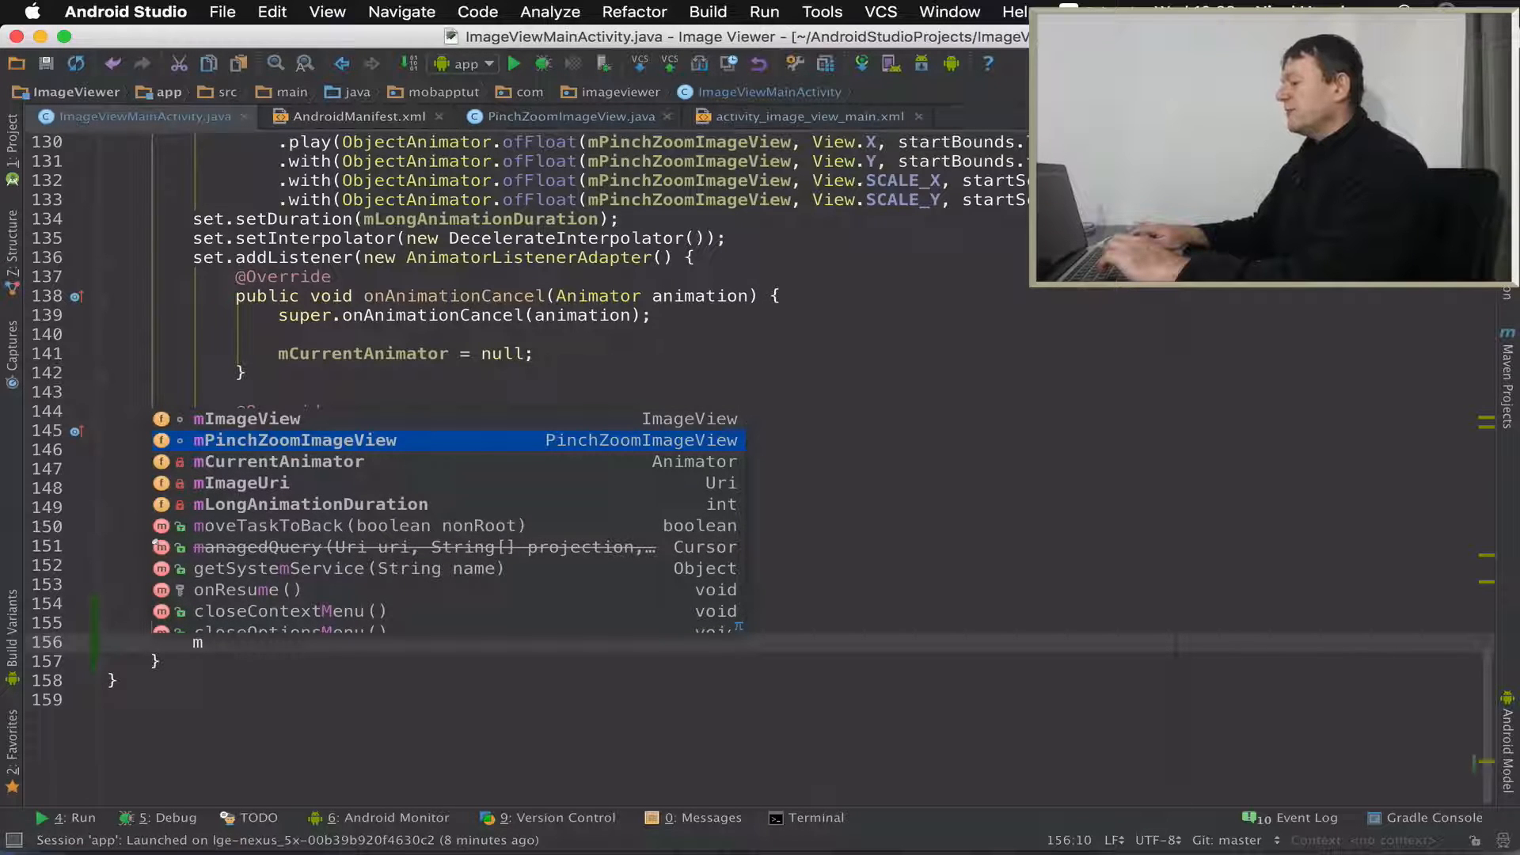
{"action": "type", "text": "mPinchZoomImageView."}
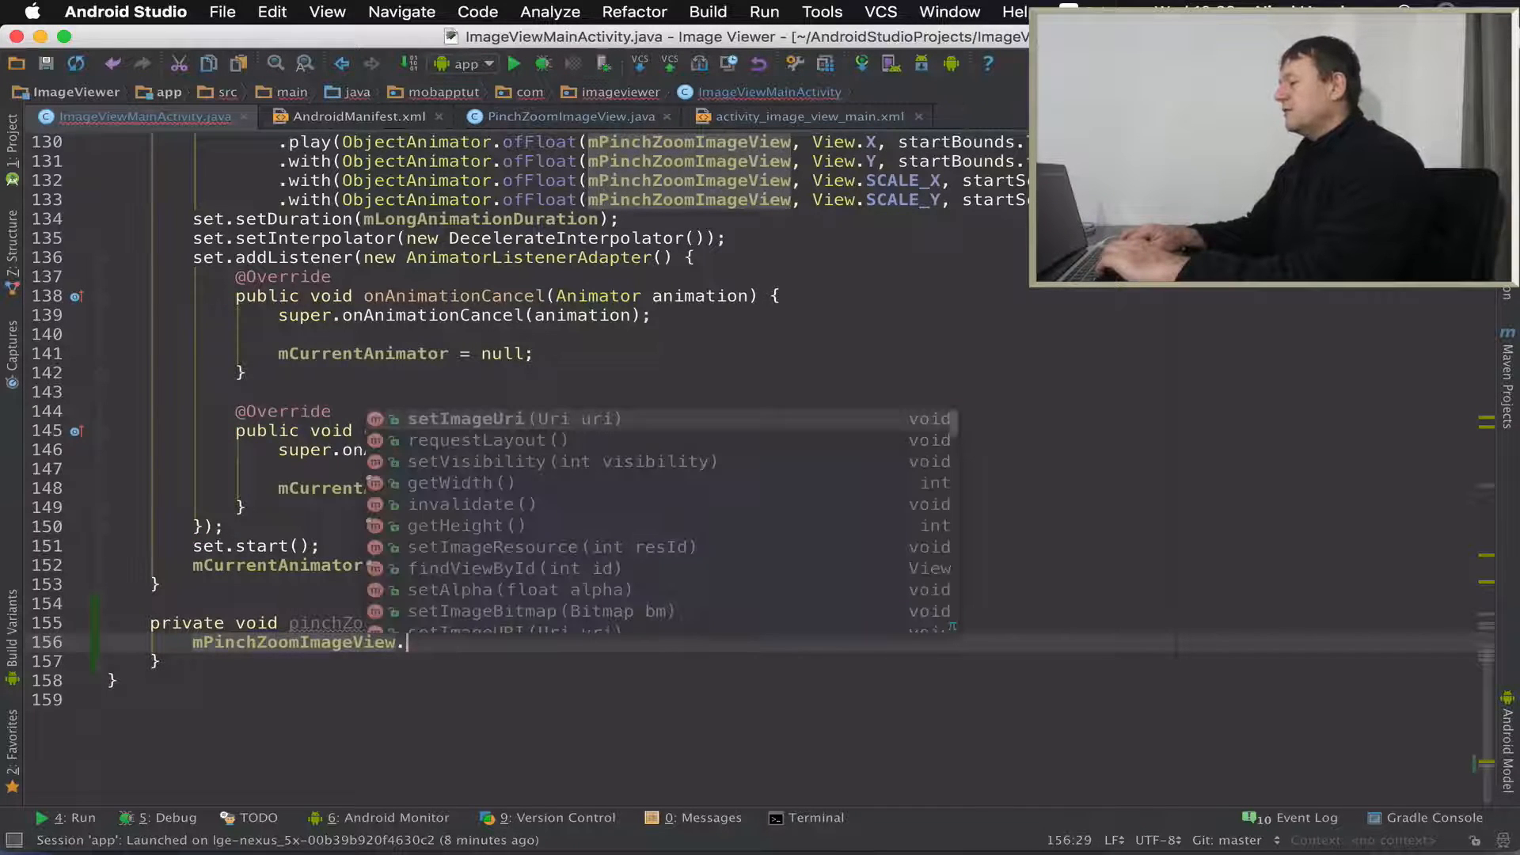
{"action": "type", "text": "setImageUri(m);"}
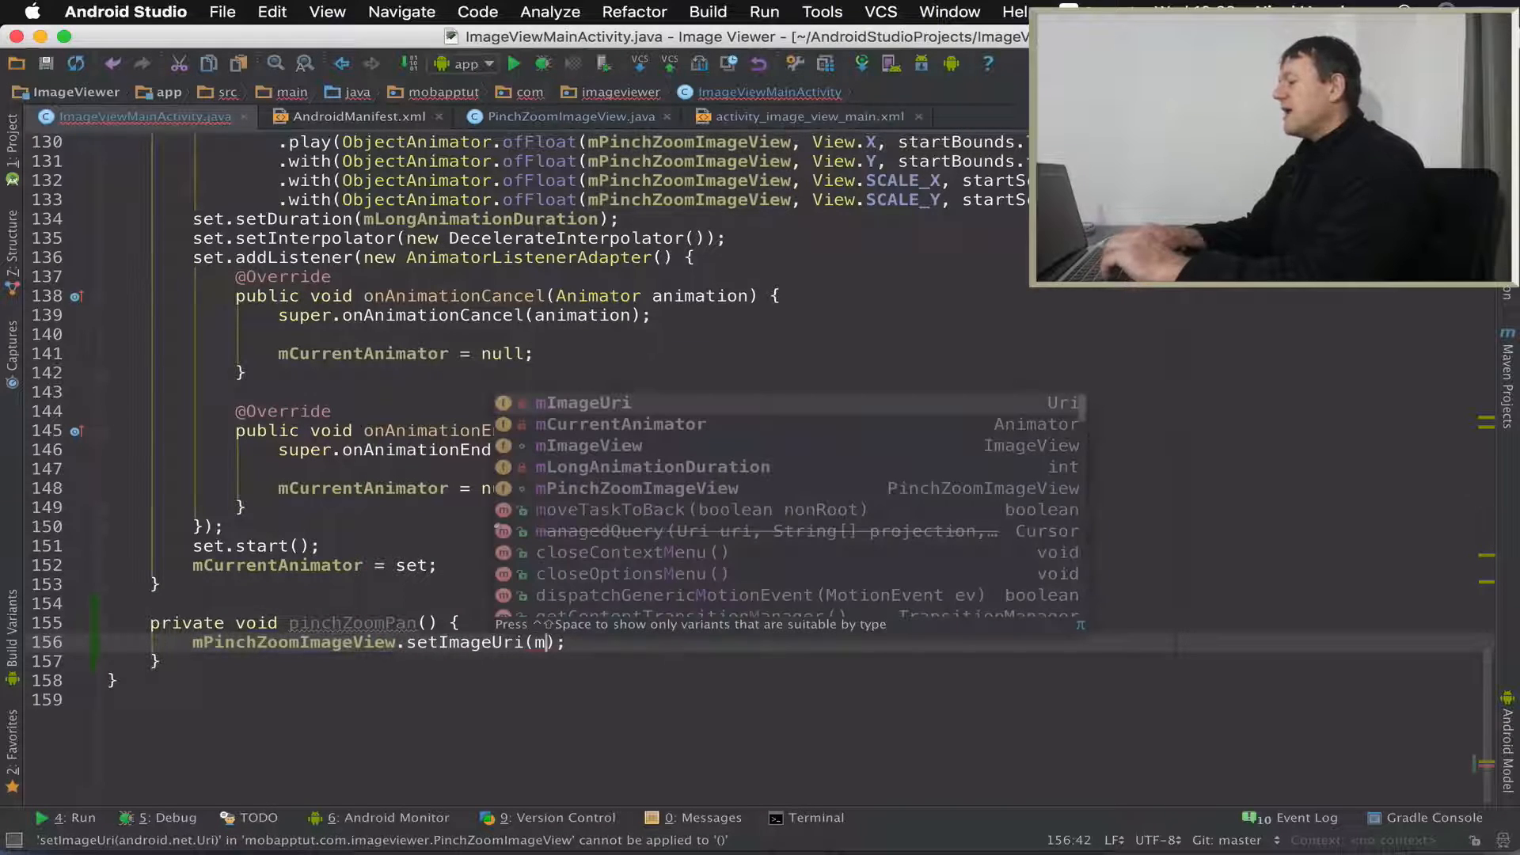
{"action": "type", "text": "mImageUri"}
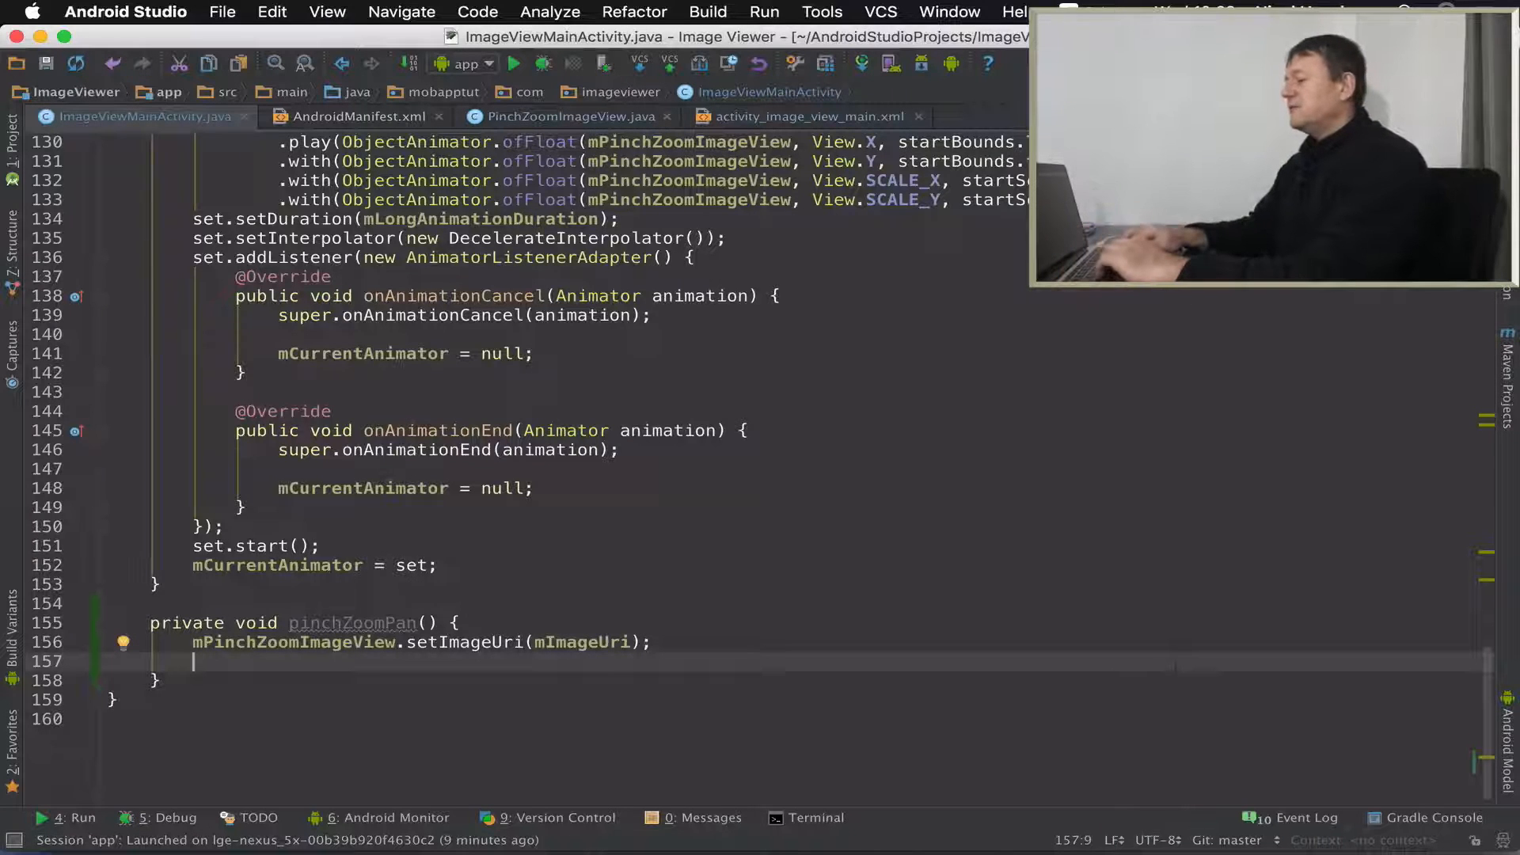
{"action": "type", "text": "m"}
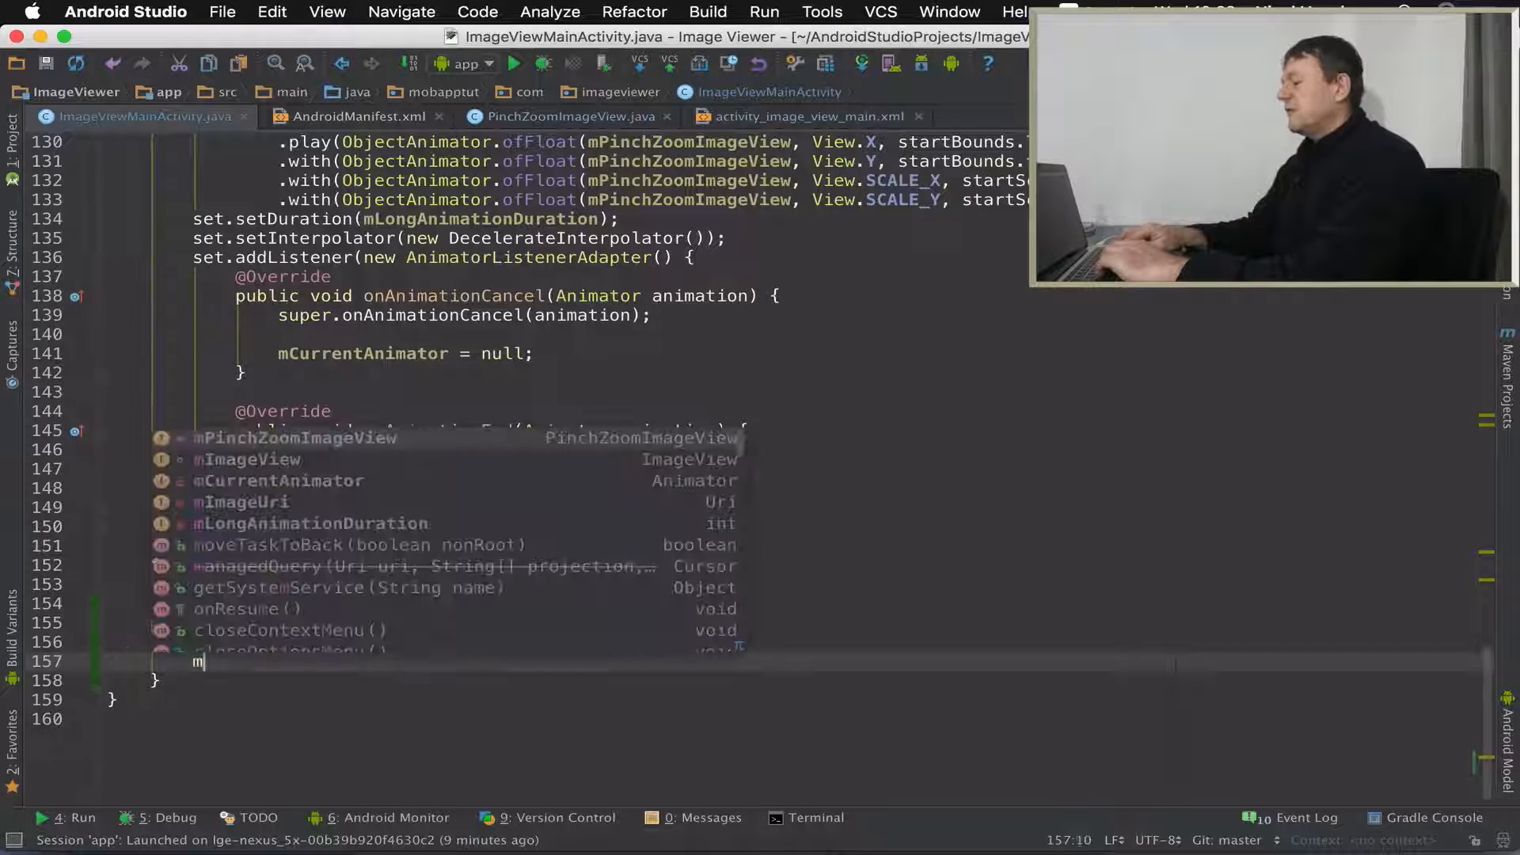
{"action": "type", "text": "ImageView"}
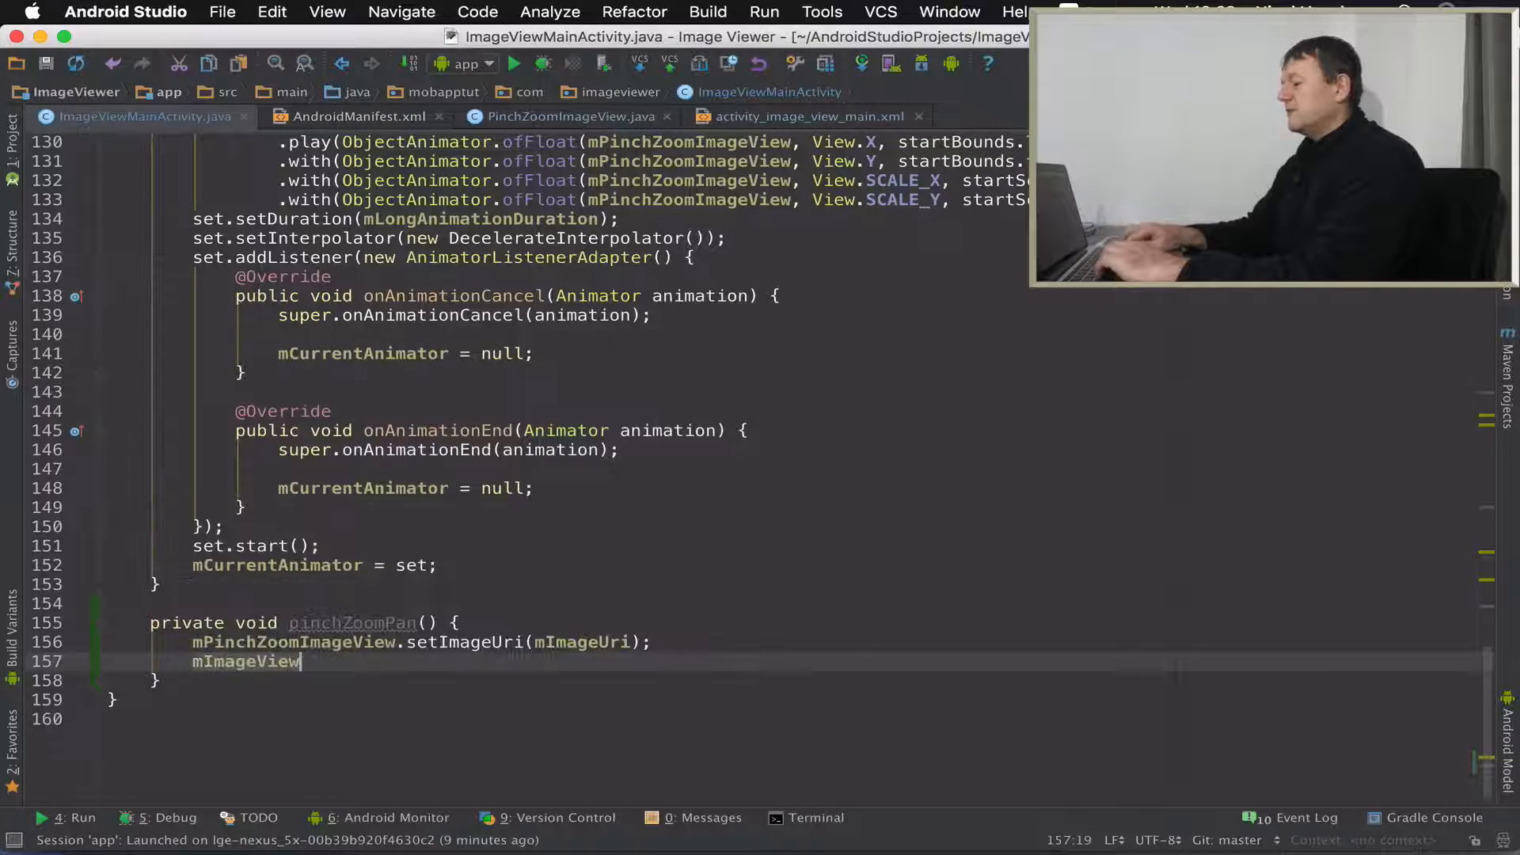
{"action": "type", "text": ".setAlpha();"}
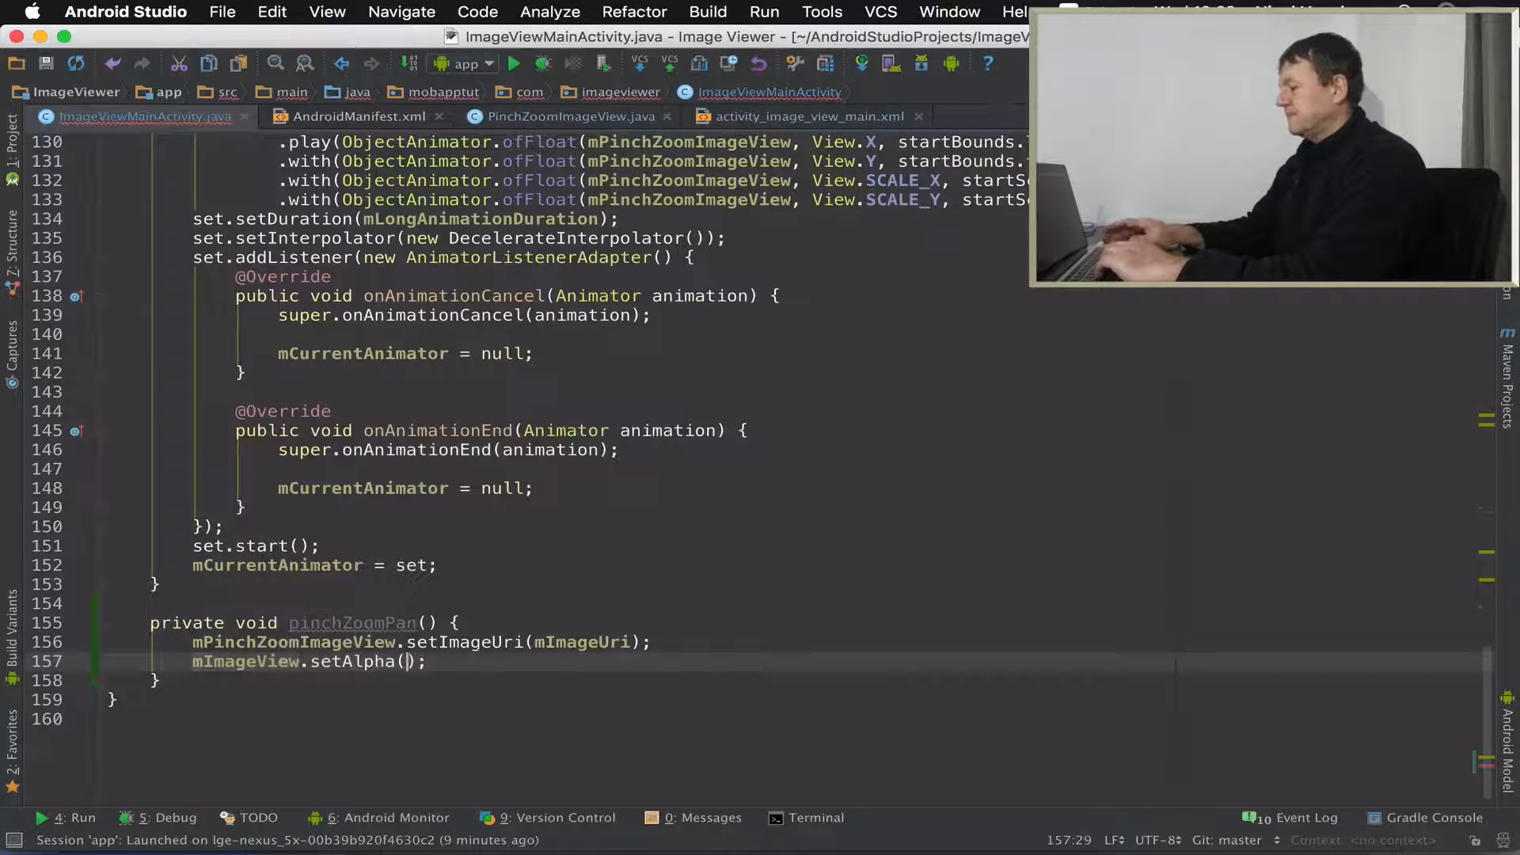
{"action": "type", "text": "0.f"}
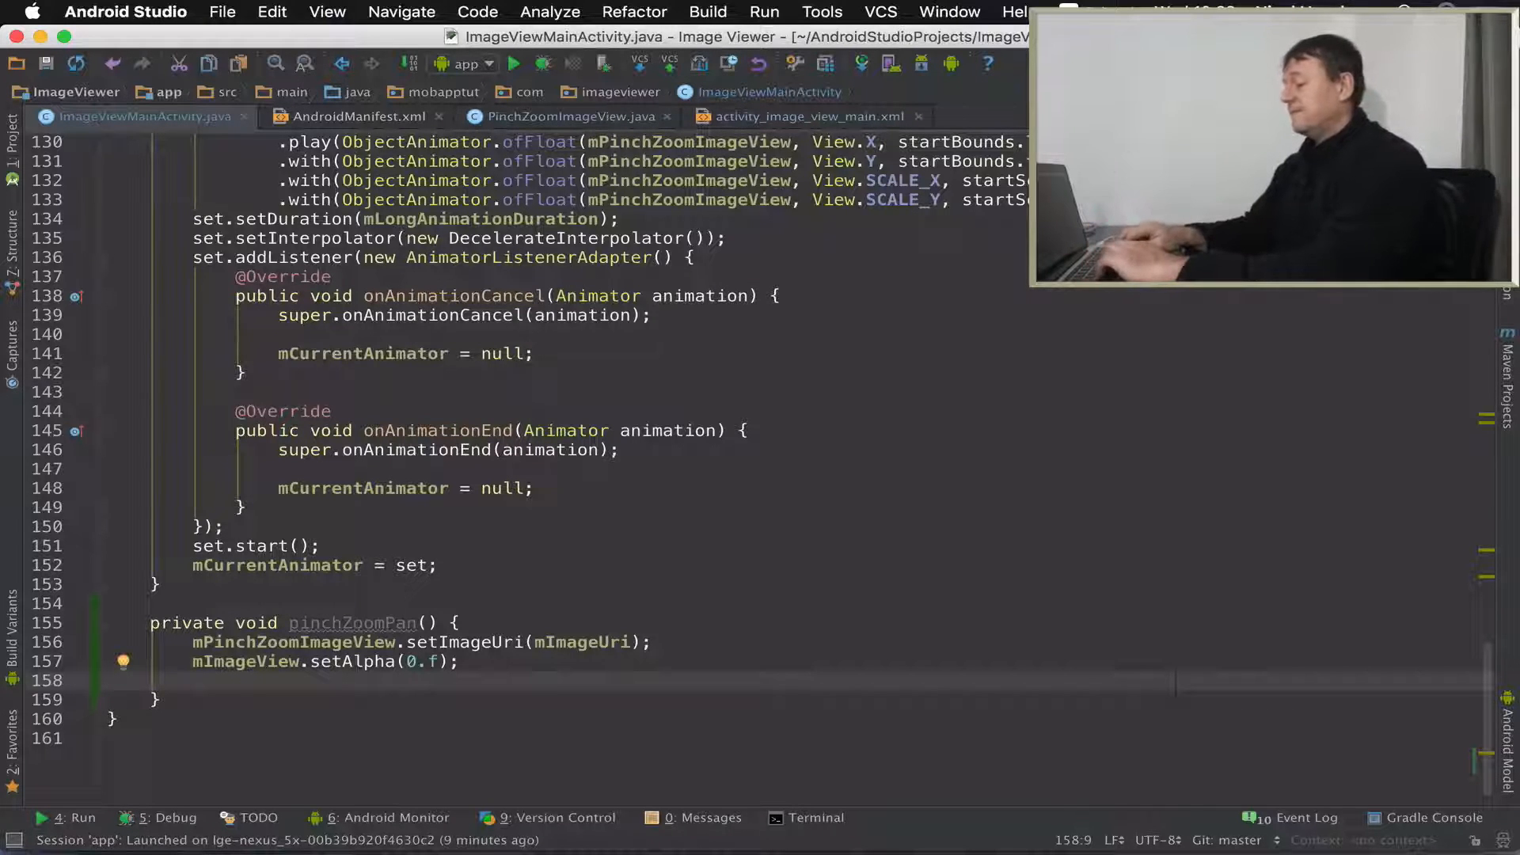
- Set mPinchZoomImageView visibility to View.VISIBLE
{"action": "type", "text": "mPinchZoomImageView"}
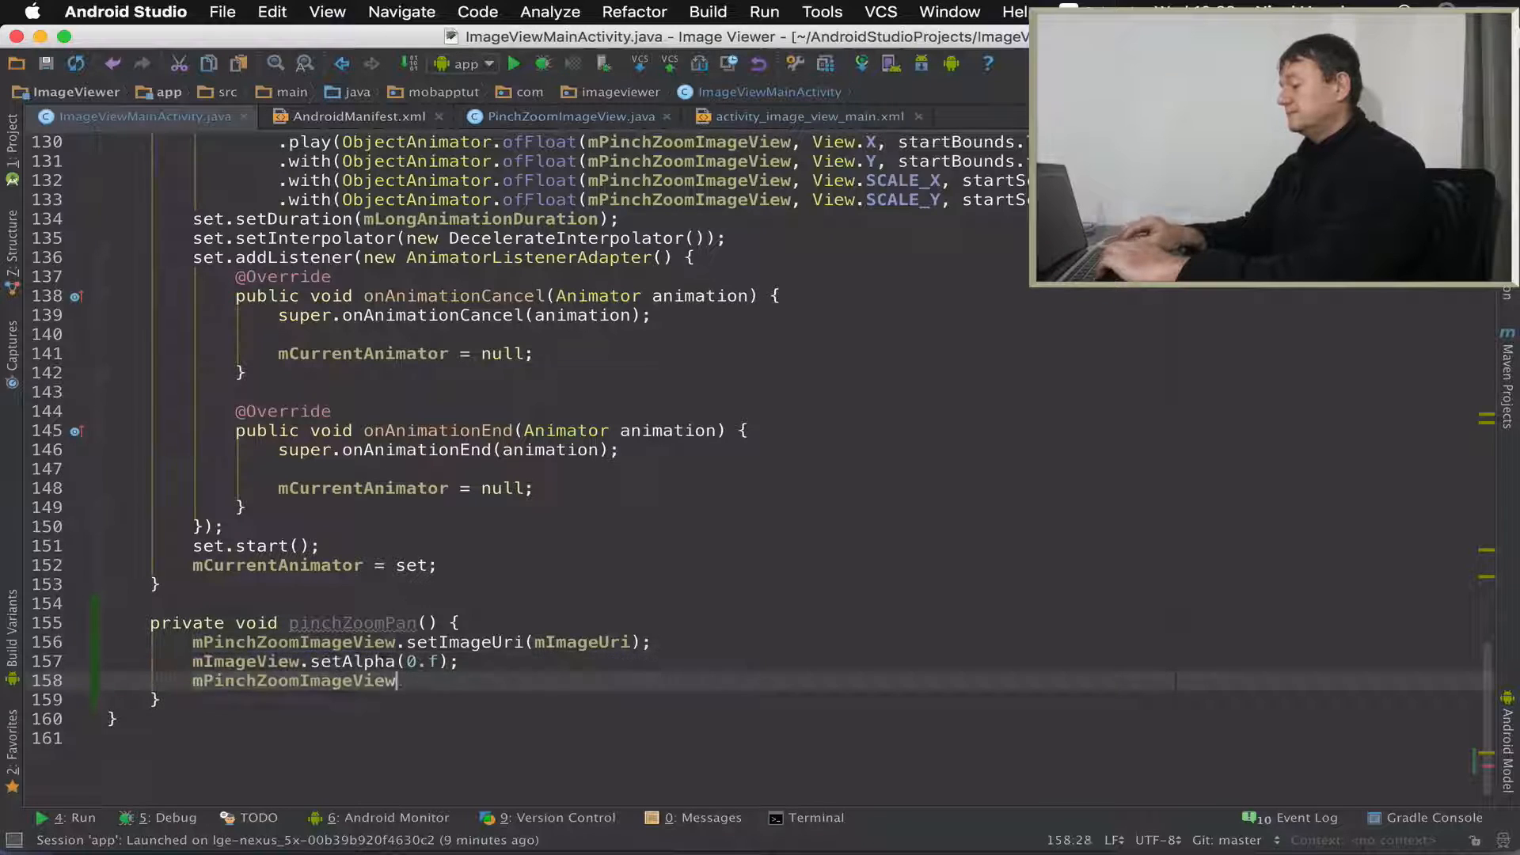
{"action": "type", "text": ".setVisibility(V);"}
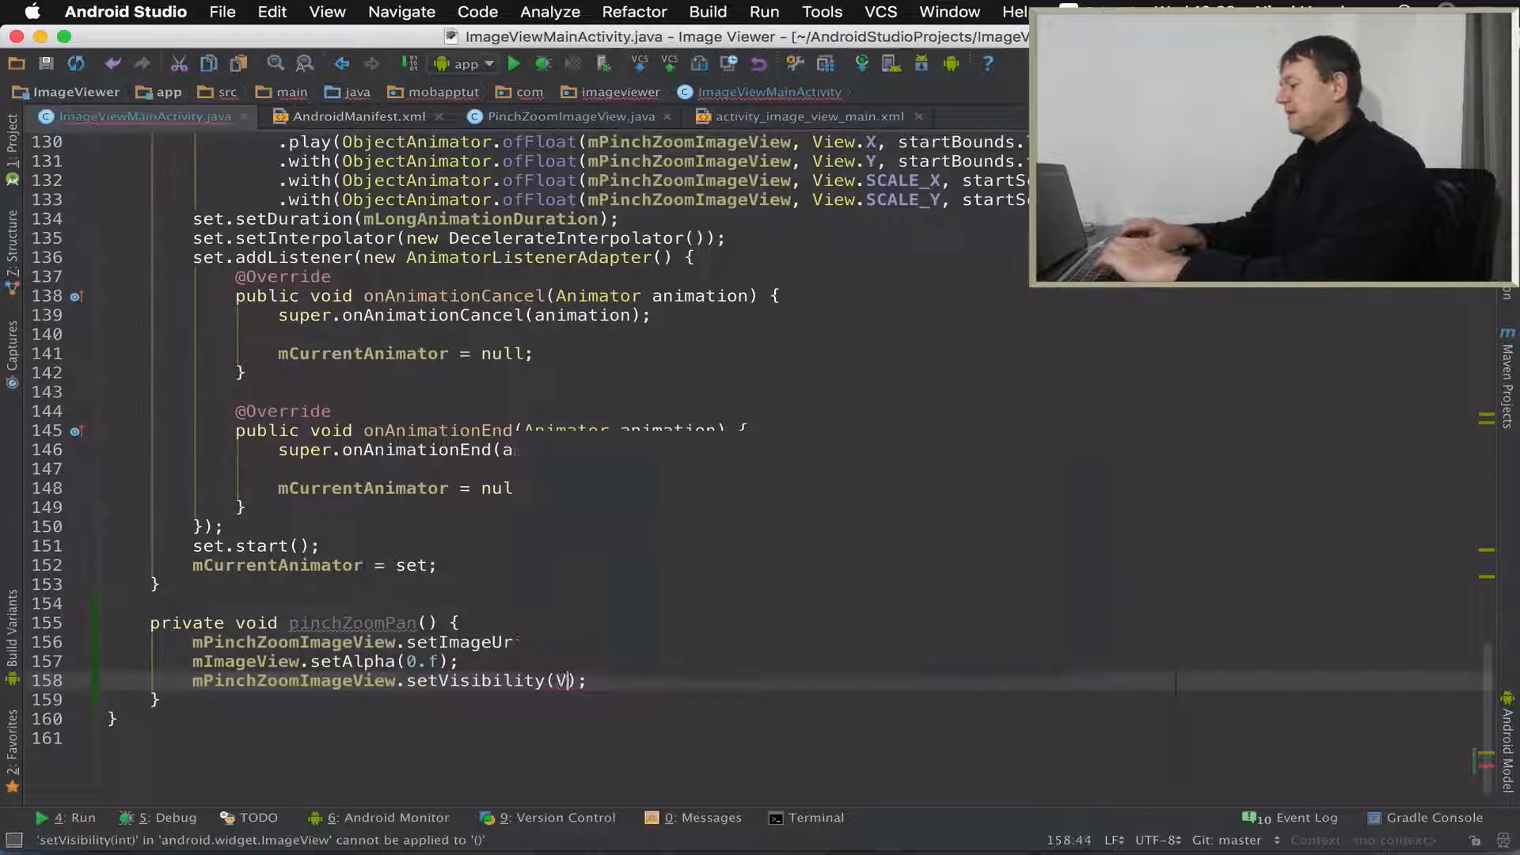
{"action": "type", "text": "View.V"}
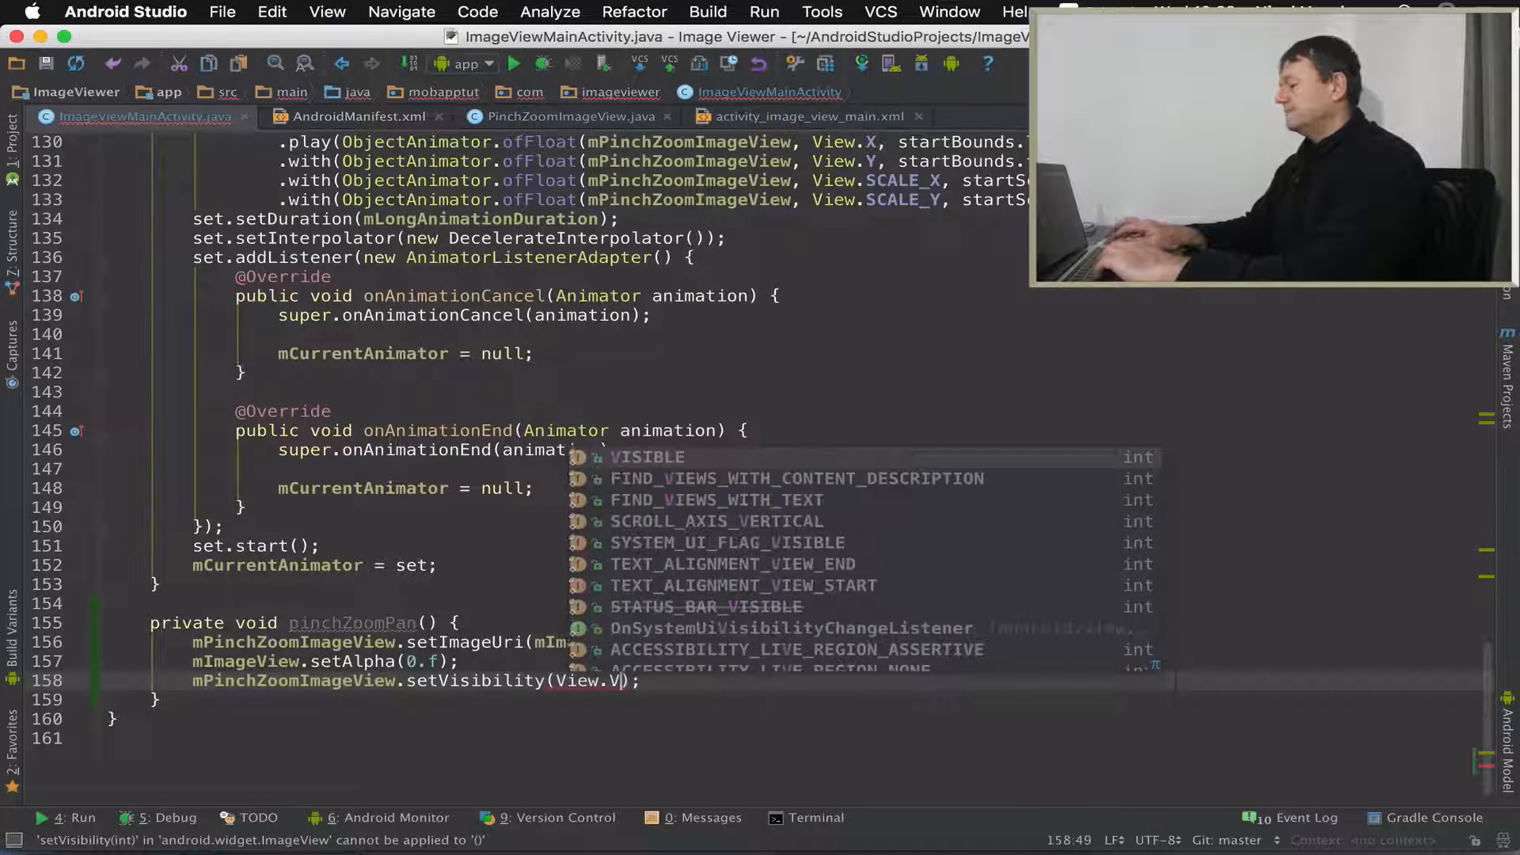
{"action": "key", "text": "Enter"}
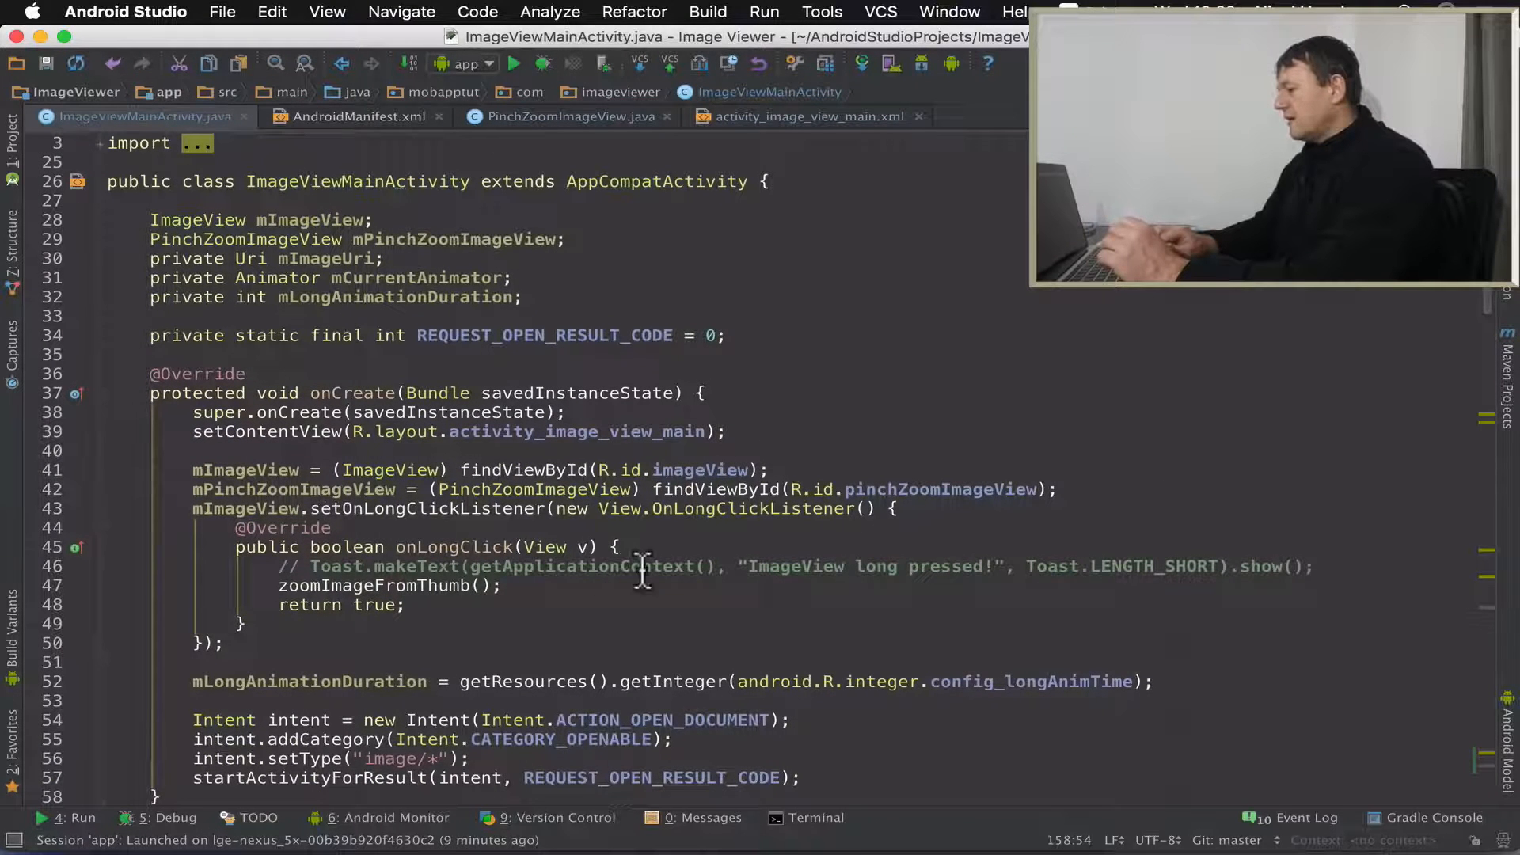
- Call pinchZoomPan(); in onLongClick in place of zoomImageFromThumb()
{"action": "left_click", "coordinate": [366, 584]}
{"action": "type", "text": "// "}
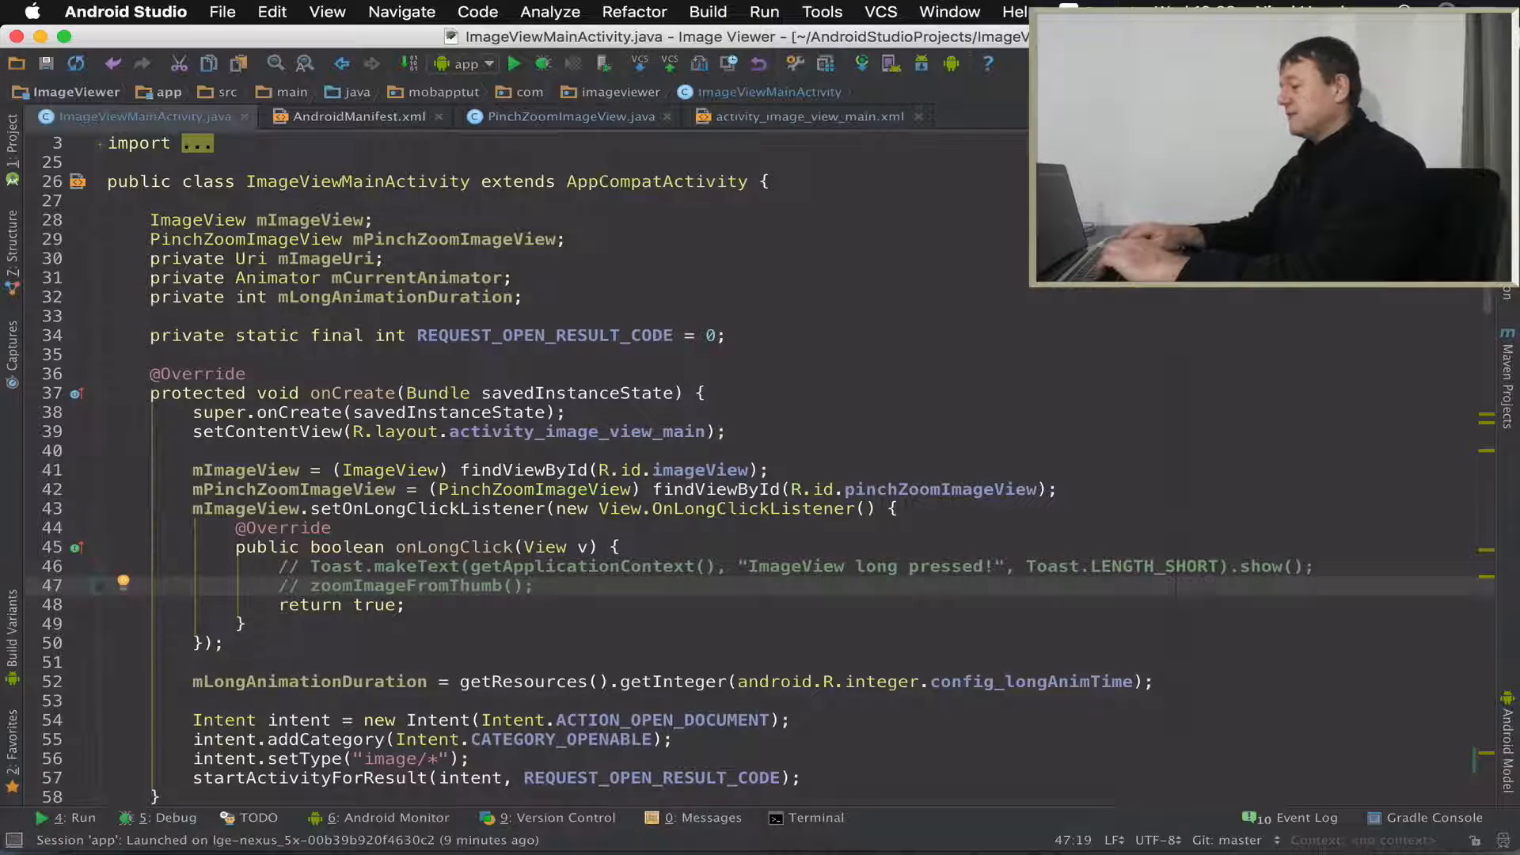
{"action": "type", "text": "pinchZoomPan();"}
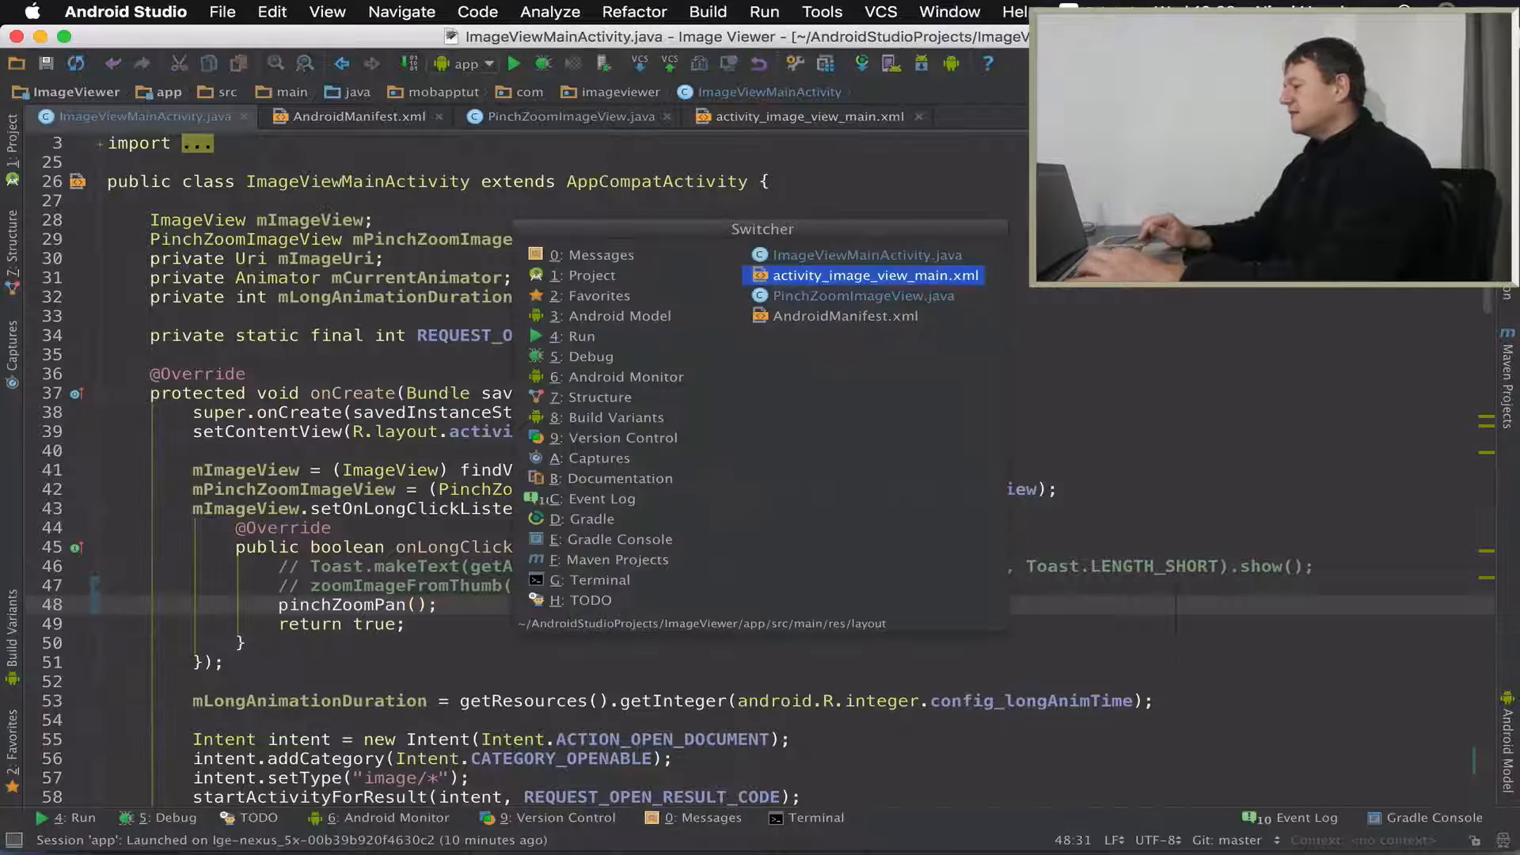
- Add android:layout_centerInParent="true" to the PinchZoomImageView in activity_image_view_main.xml
{"action": "left_click", "coordinate": [872, 275]}
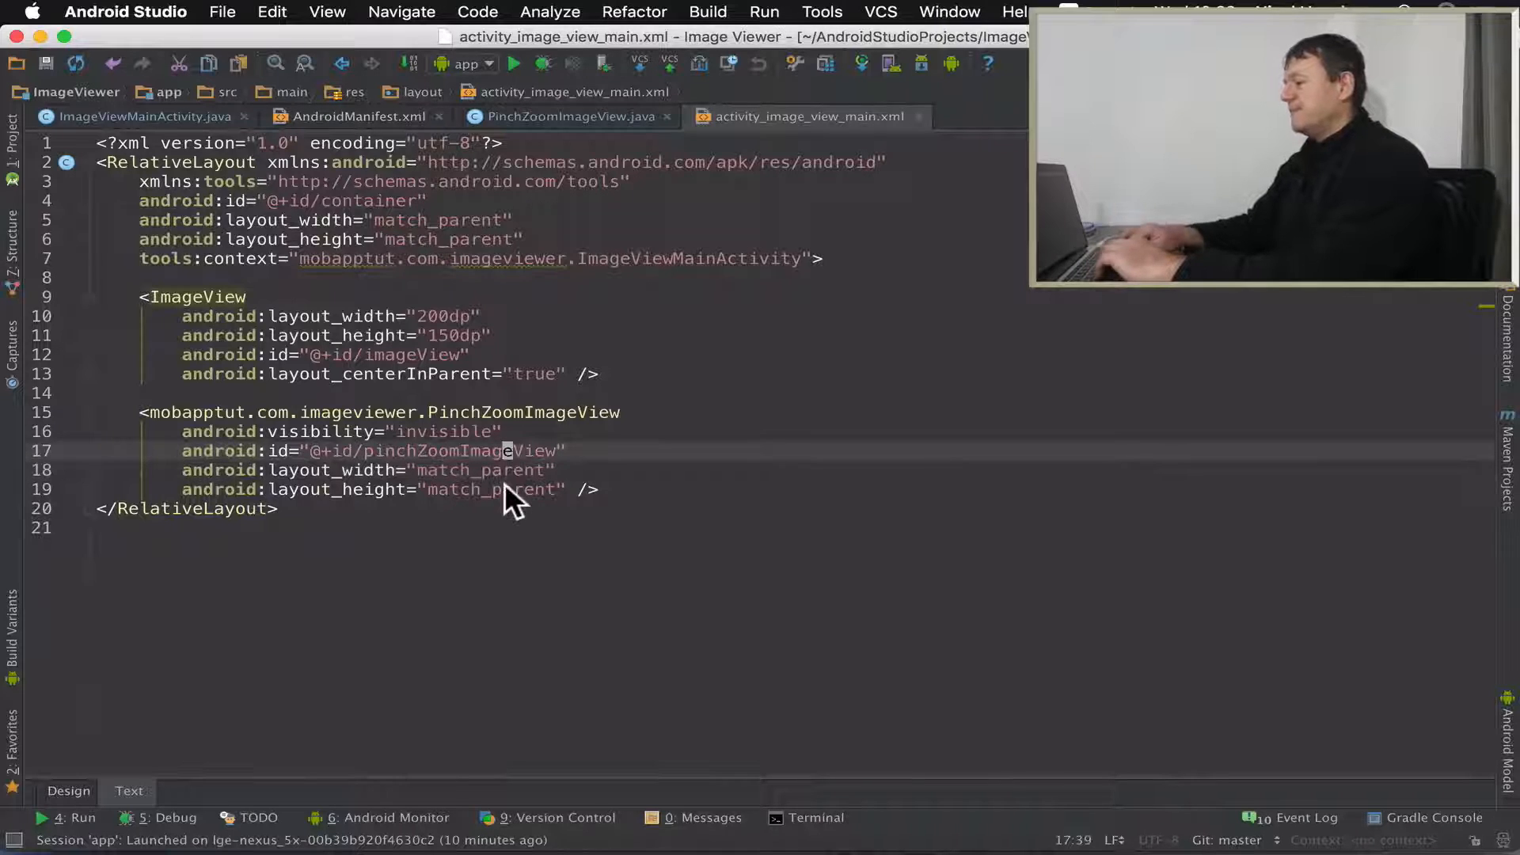
{"action": "type", "text": "and"}
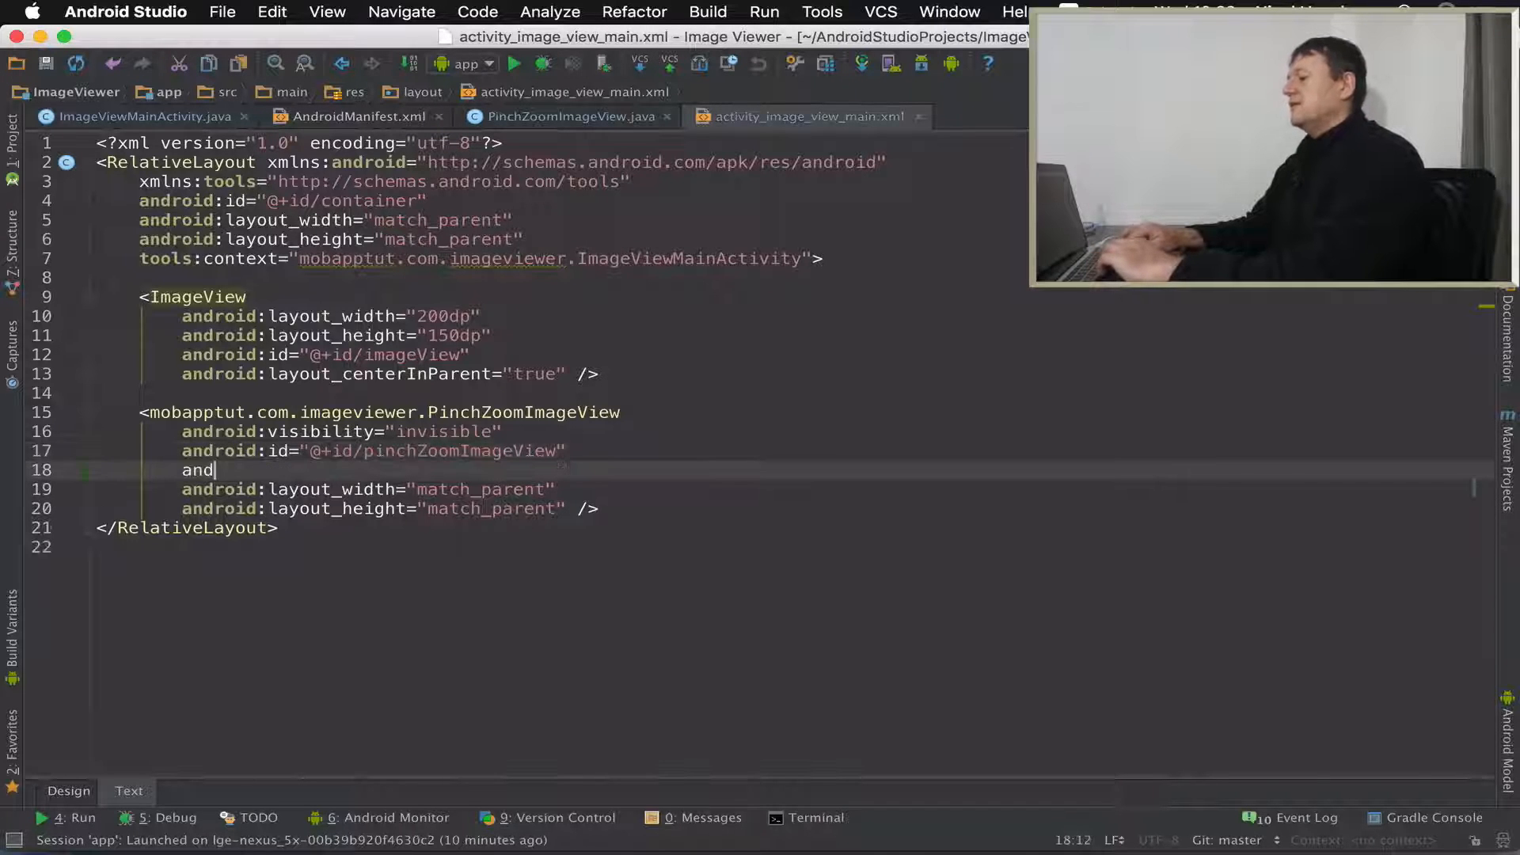
{"action": "type", "text": "roid:layout_centerInParent=\"t"}
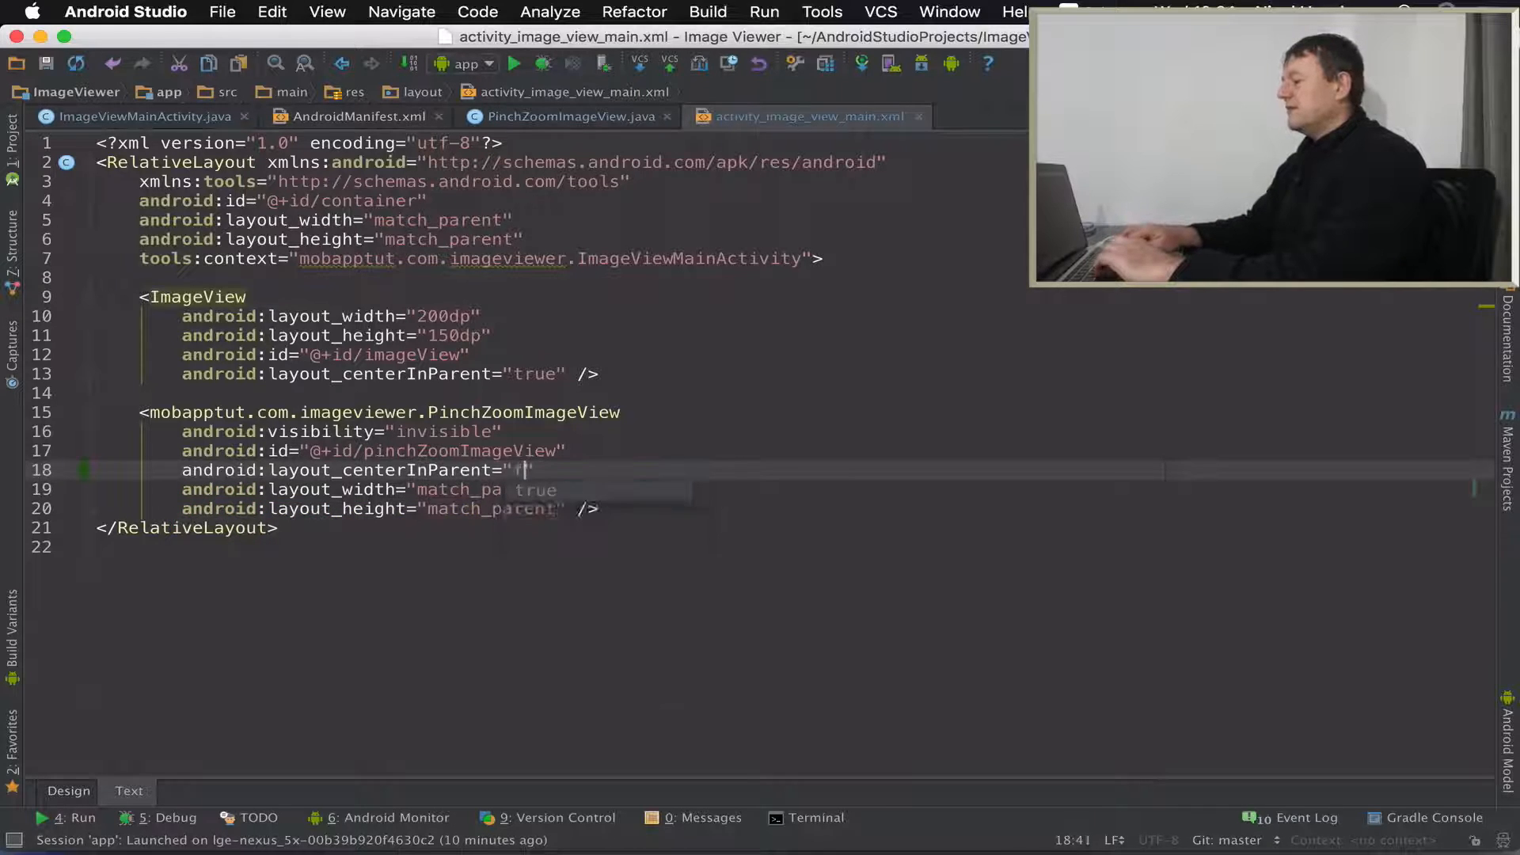
{"action": "type", "text": "true"}
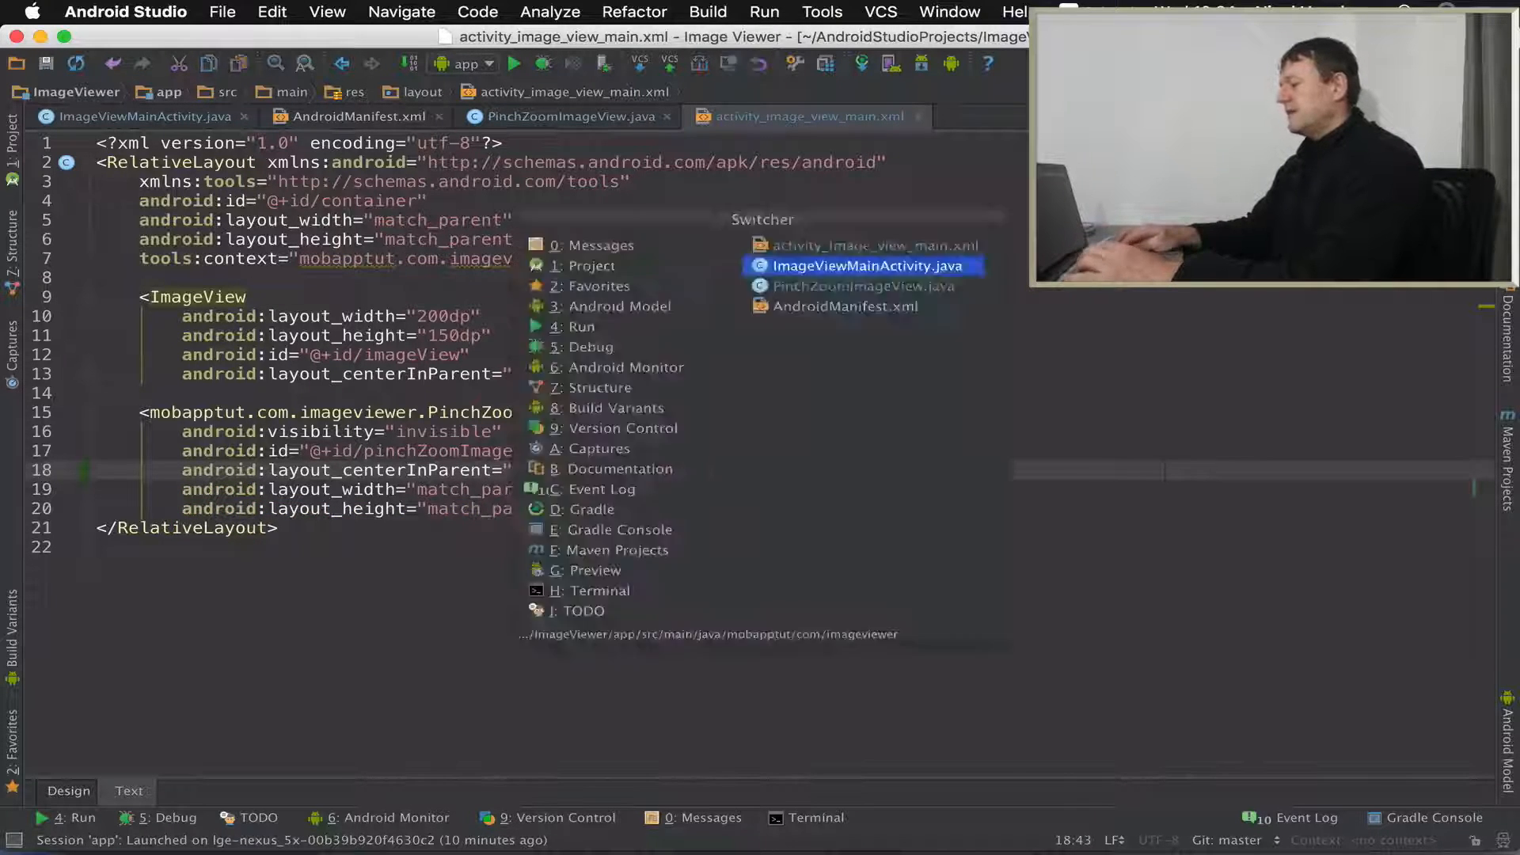
- Return to ImageViewMainActivity.java and run the app on the connected phone
{"action": "left_click", "coordinate": [866, 264]}
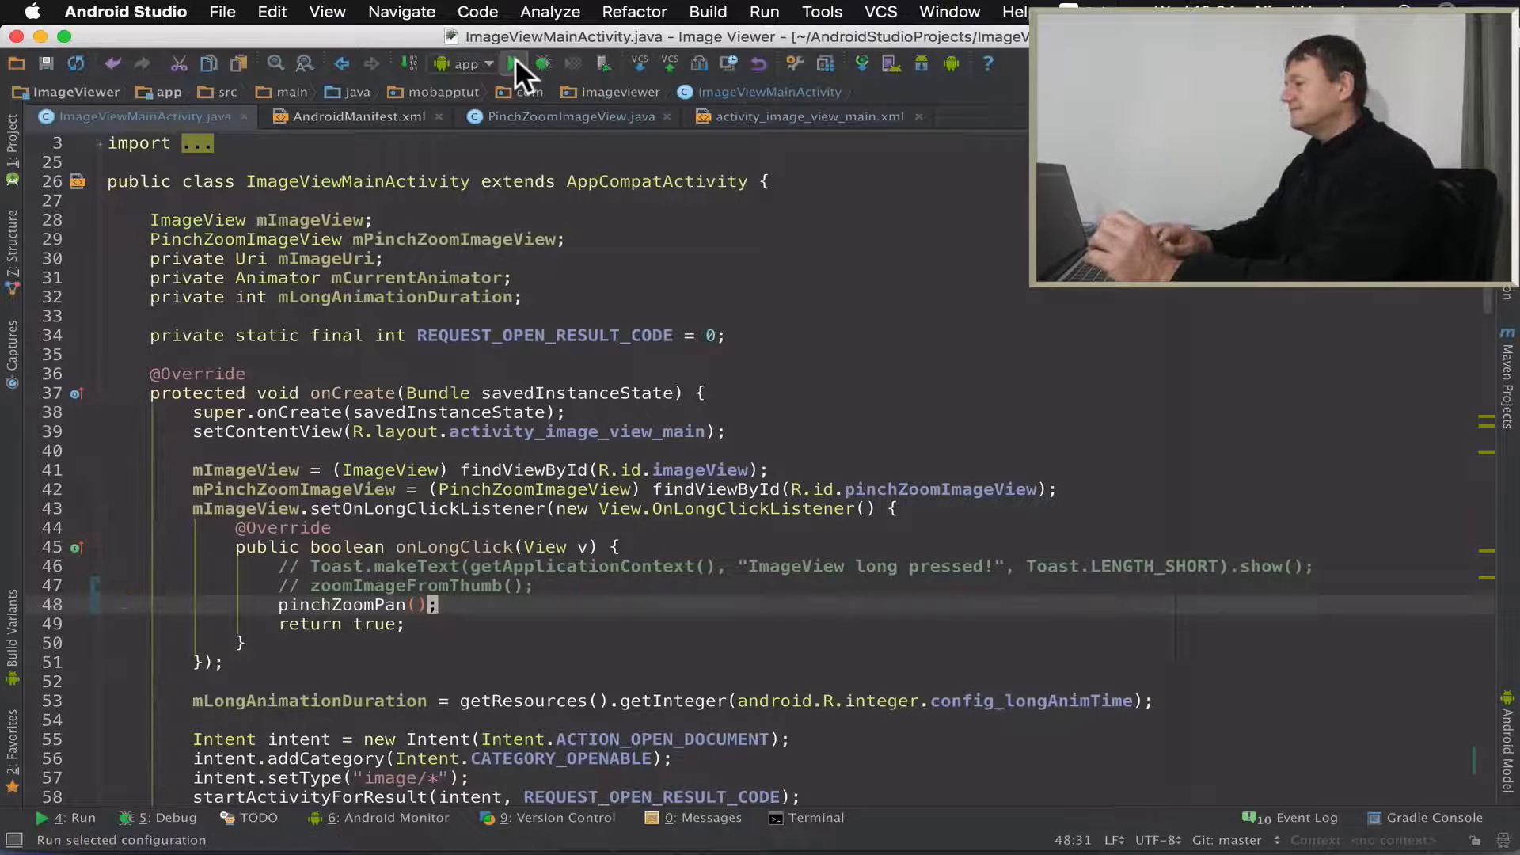
{"action": "left_click", "coordinate": [511, 63]}
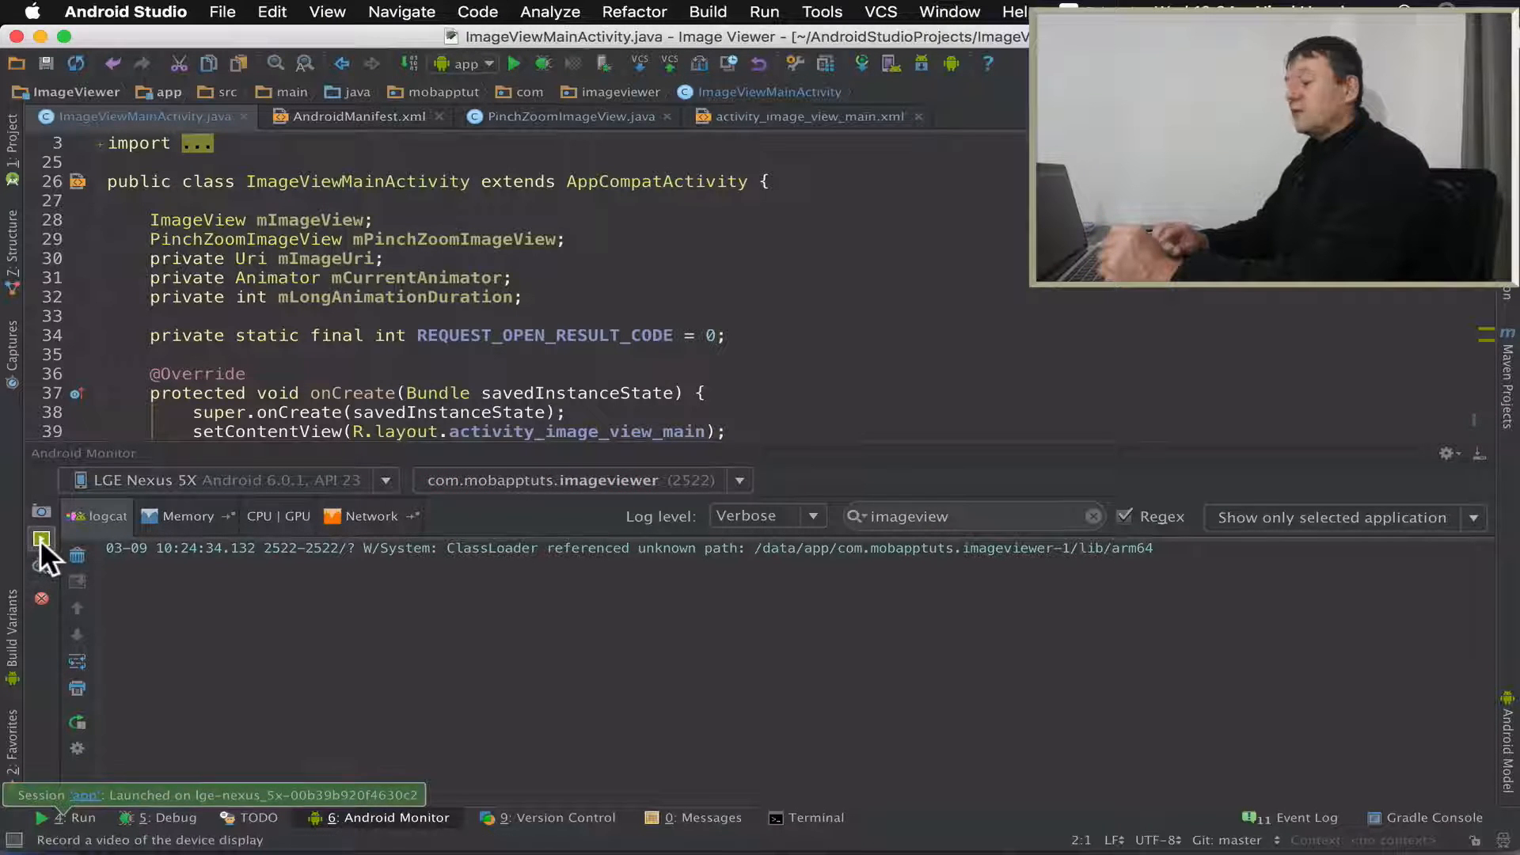
- Start recording the device screen from Android Monitor and pick the banner photo as thumbnail
{"action": "left_click", "coordinate": [41, 540]}
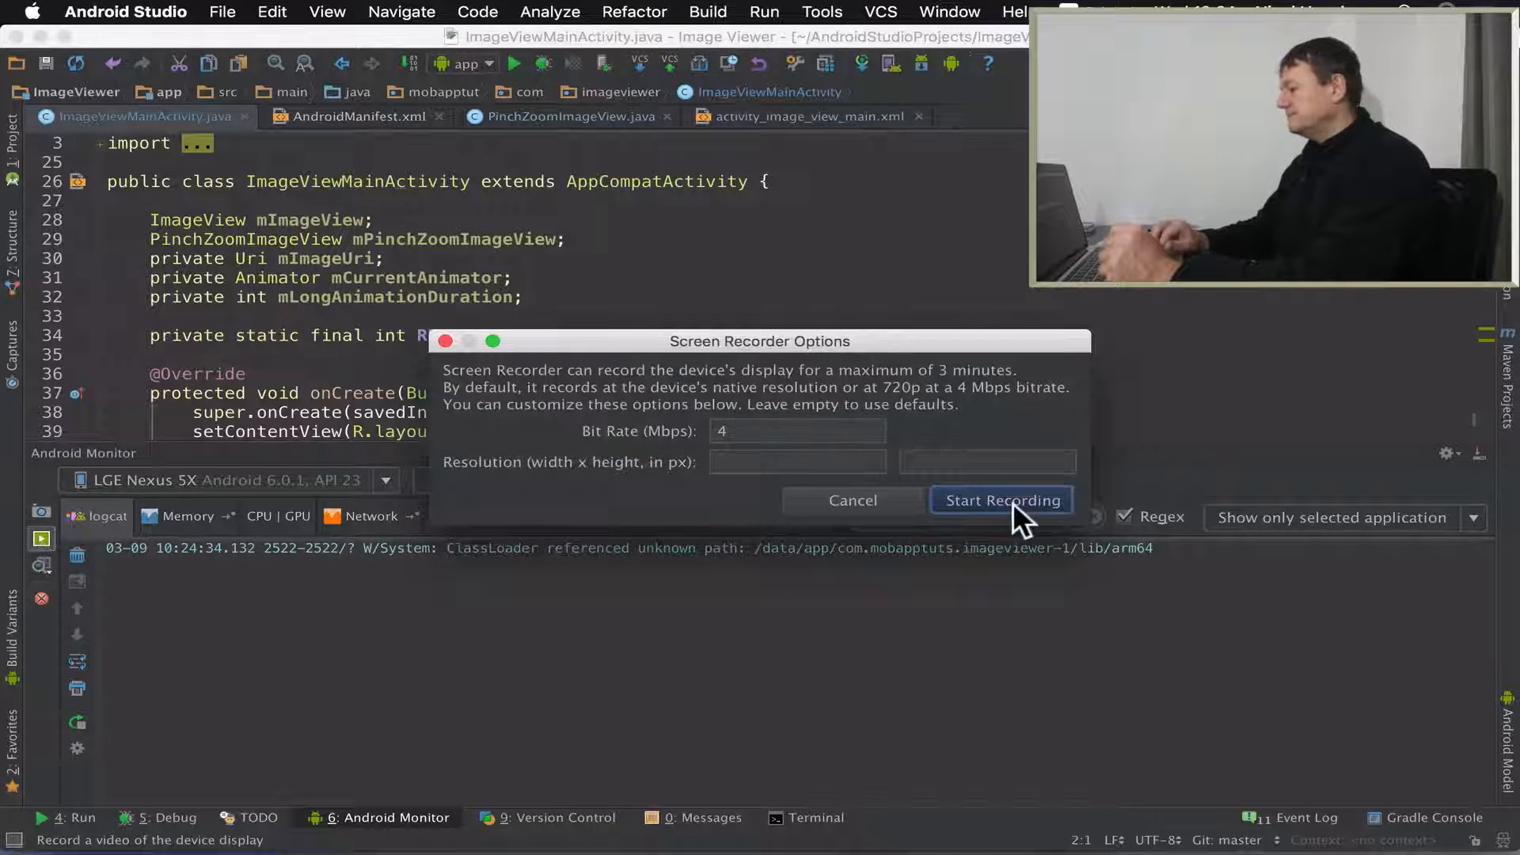
{"action": "left_click", "coordinate": [1001, 501]}
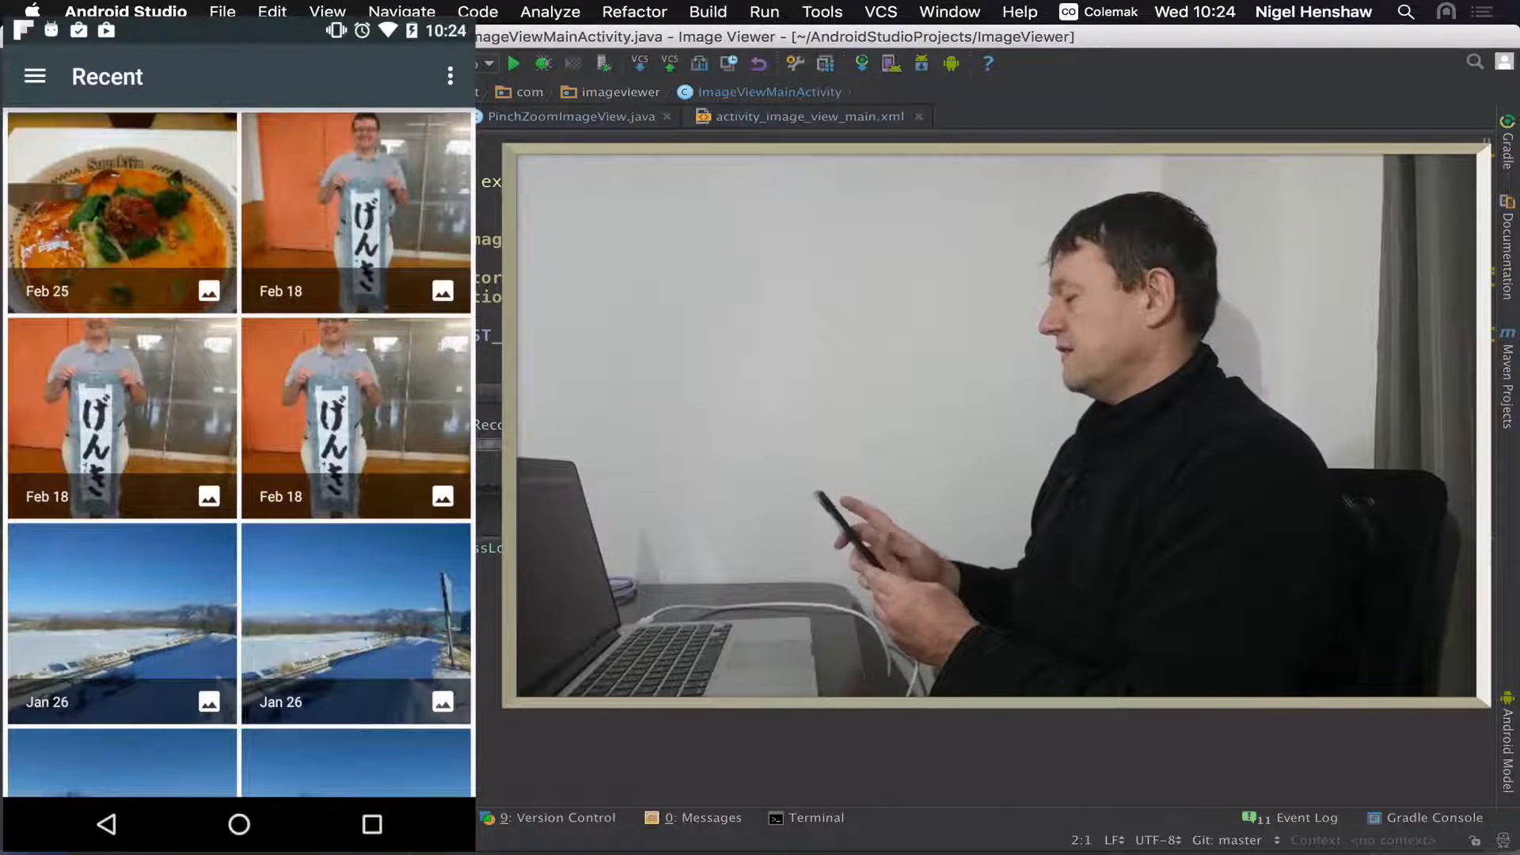
{"action": "left_click", "coordinate": [237, 417]}
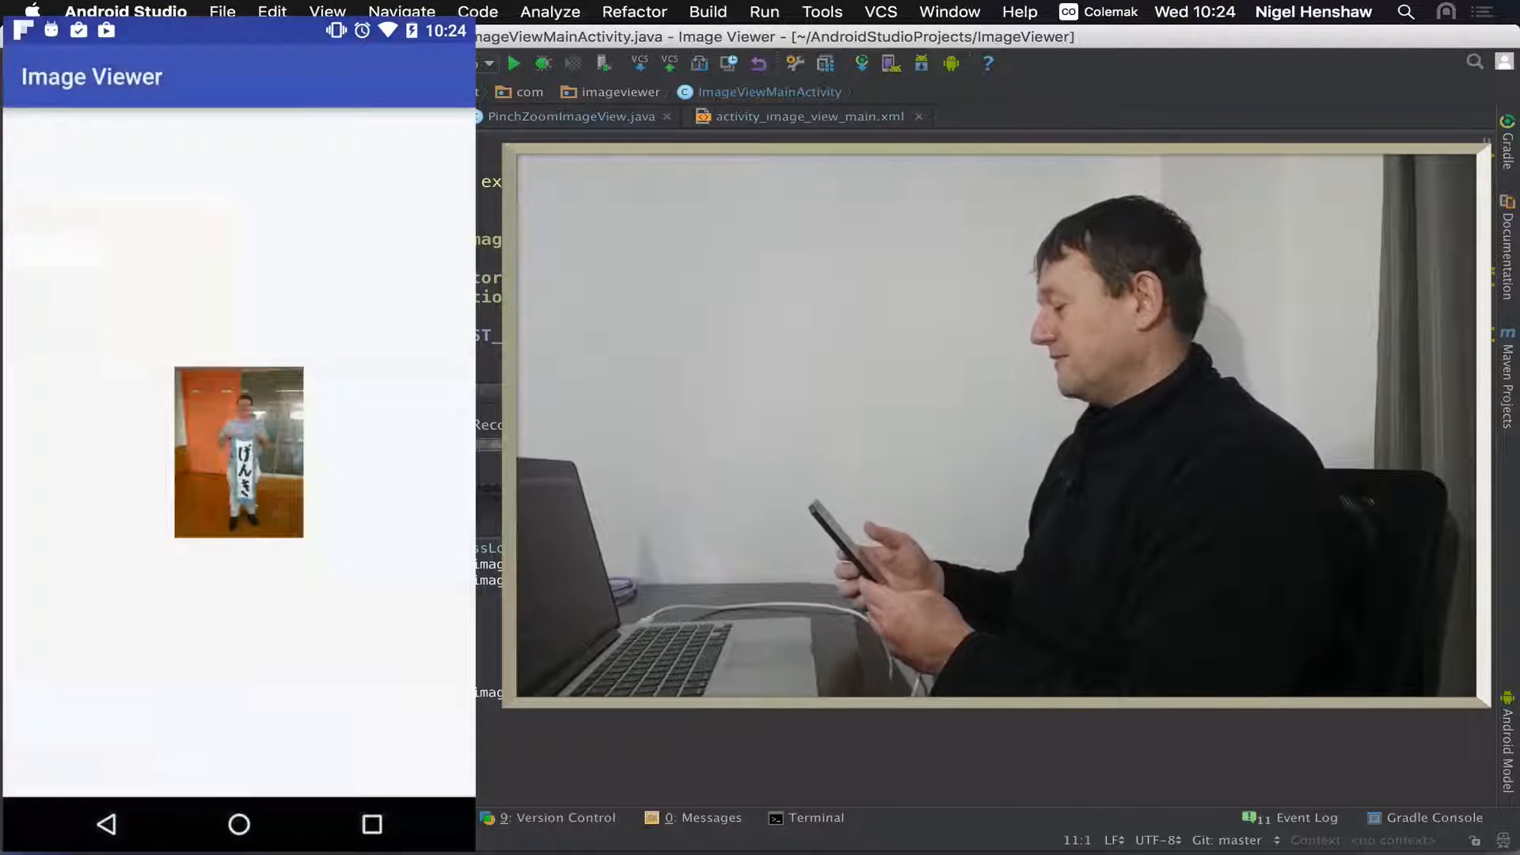